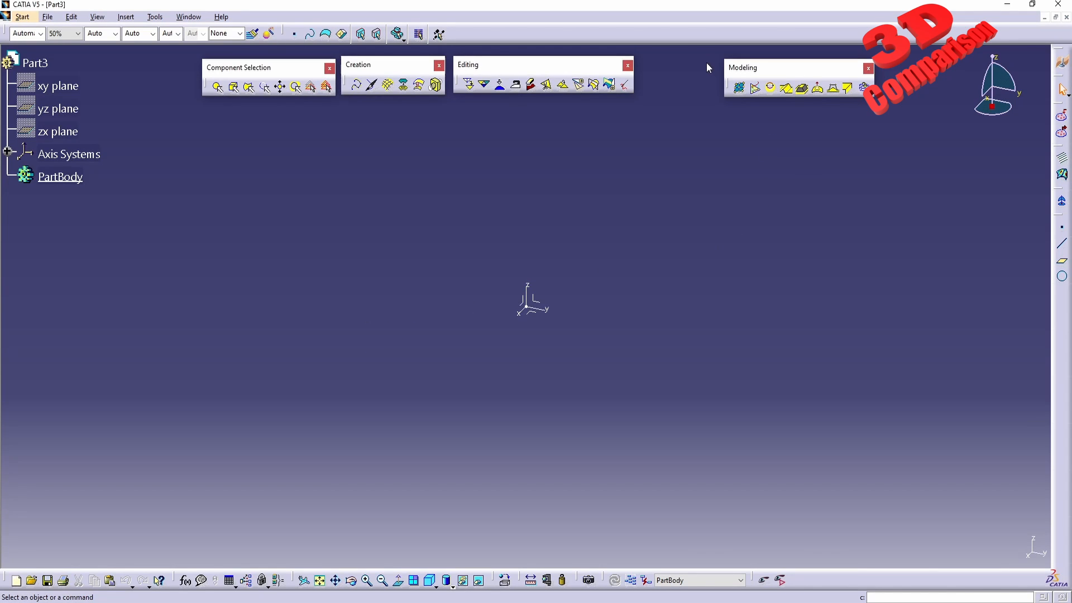
pyautogui.moveTo(742, 88)
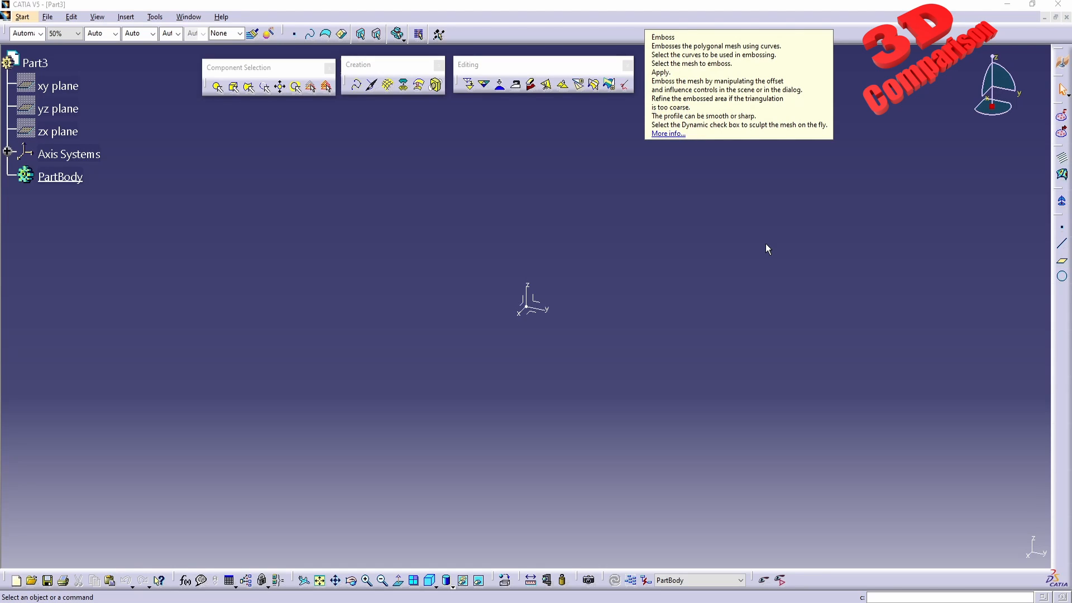
pyautogui.moveTo(716, 166)
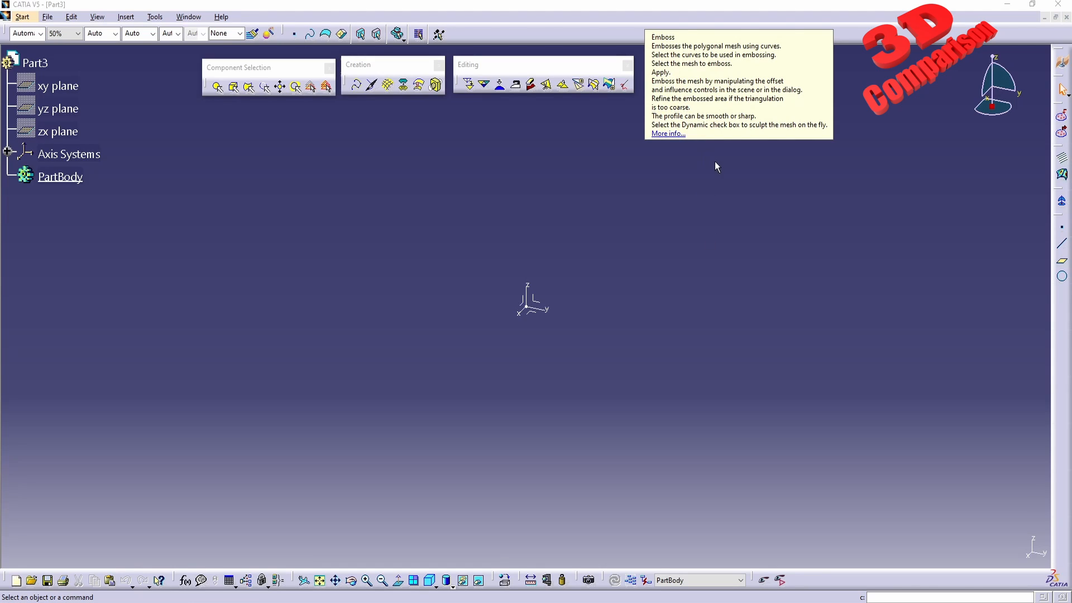
pyautogui.moveTo(756, 91)
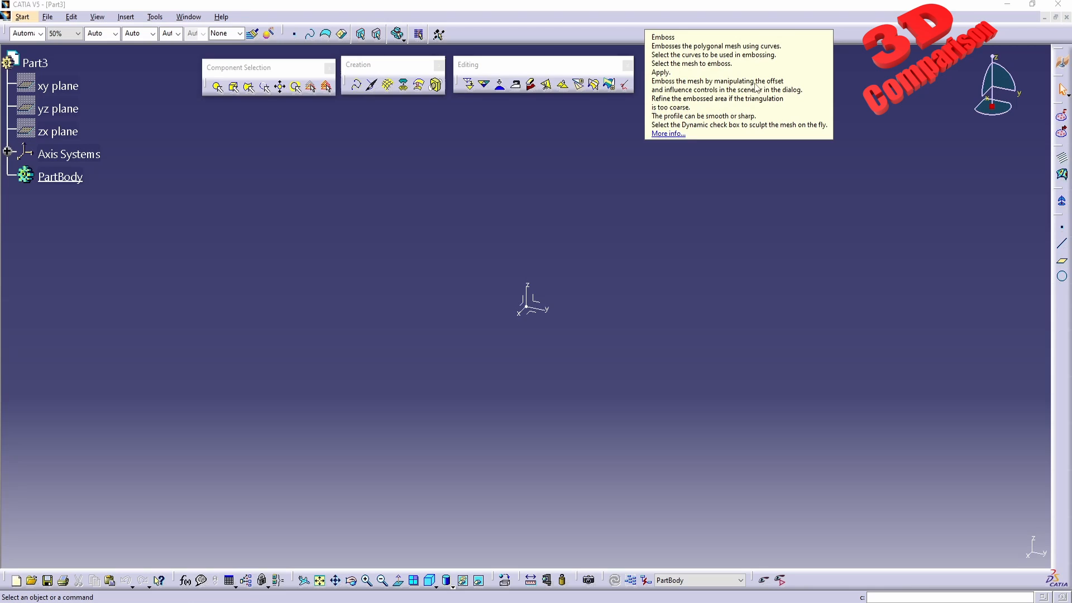
pyautogui.moveTo(712, 99)
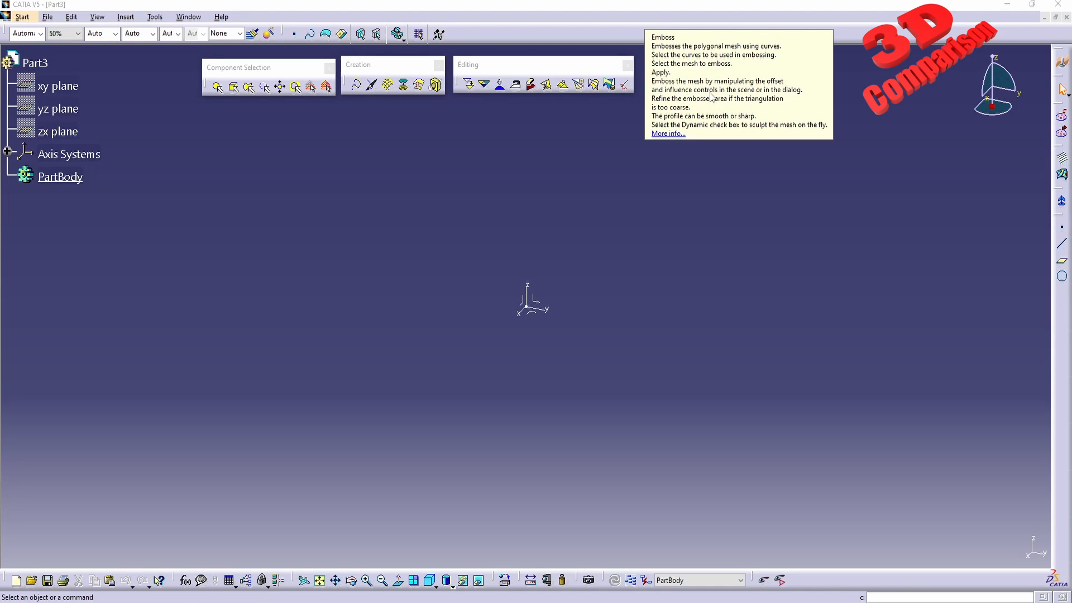
pyautogui.moveTo(738, 99)
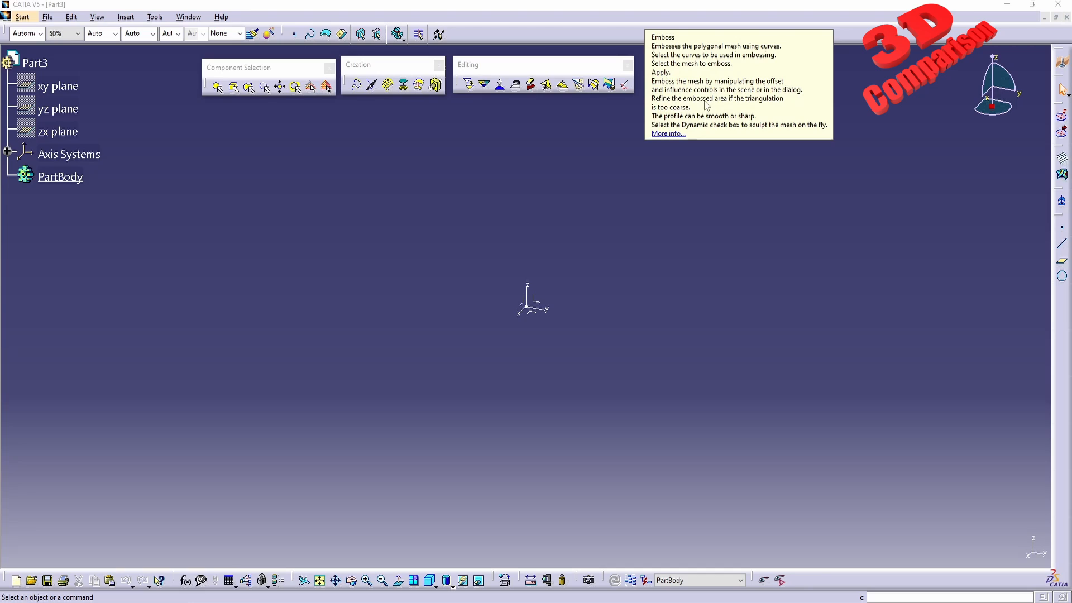
pyautogui.moveTo(766, 105)
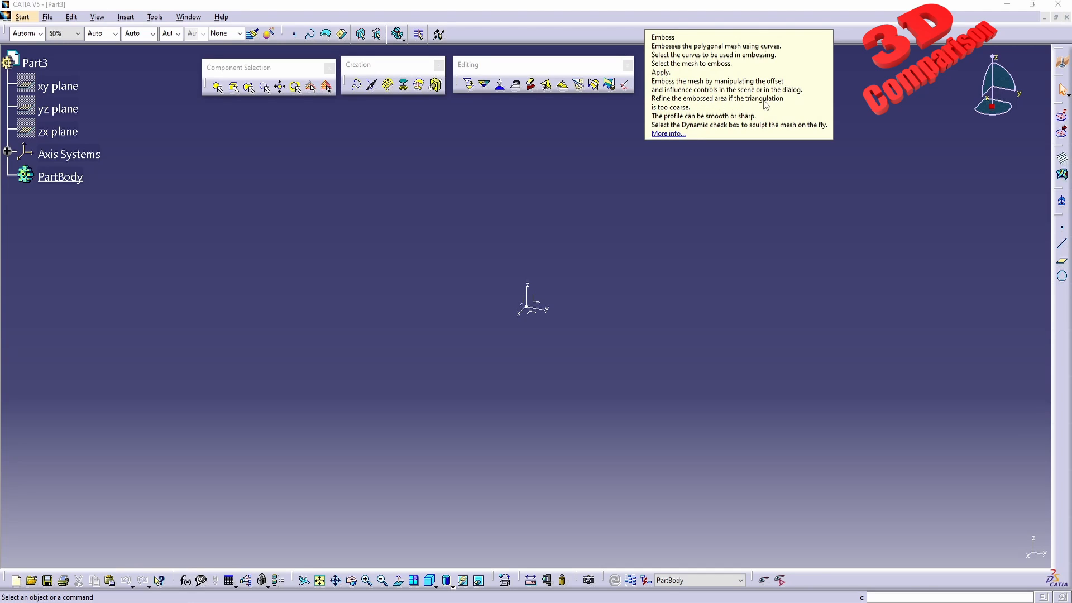
pyautogui.moveTo(666, 118)
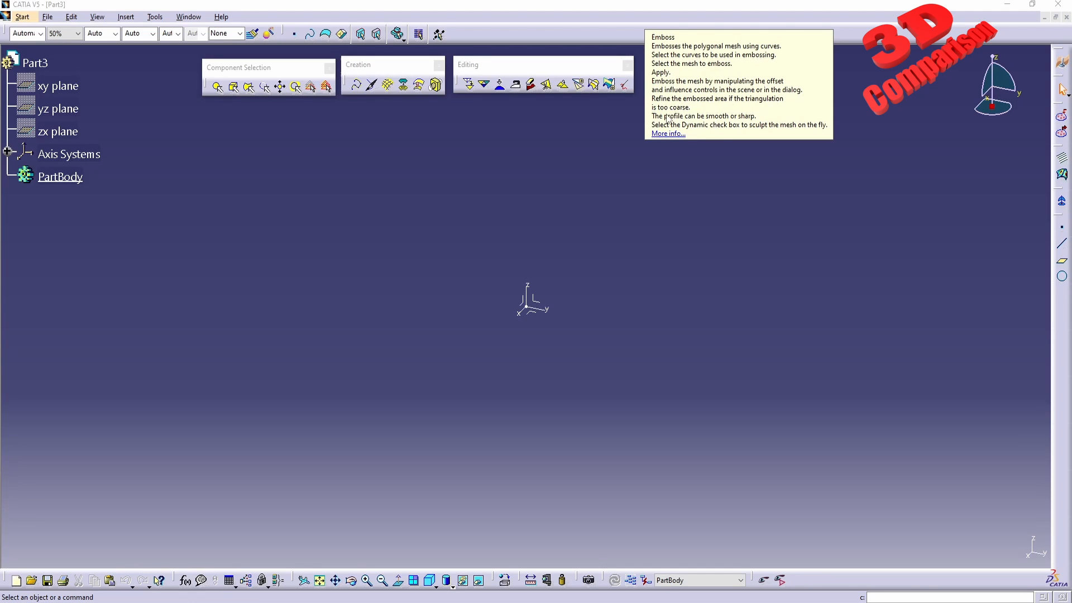
pyautogui.moveTo(710, 123)
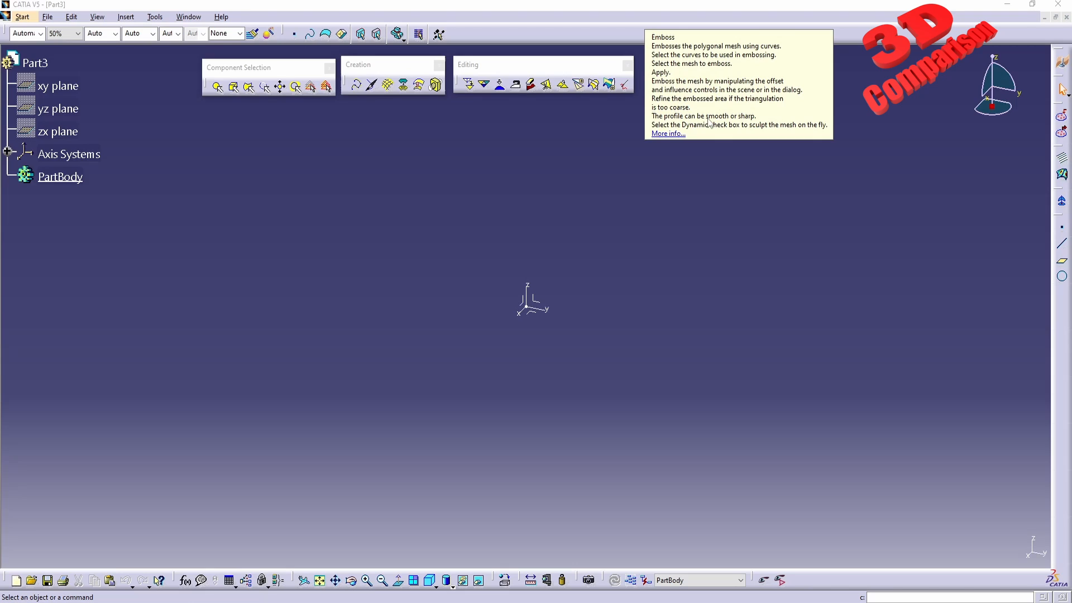
pyautogui.moveTo(710, 130)
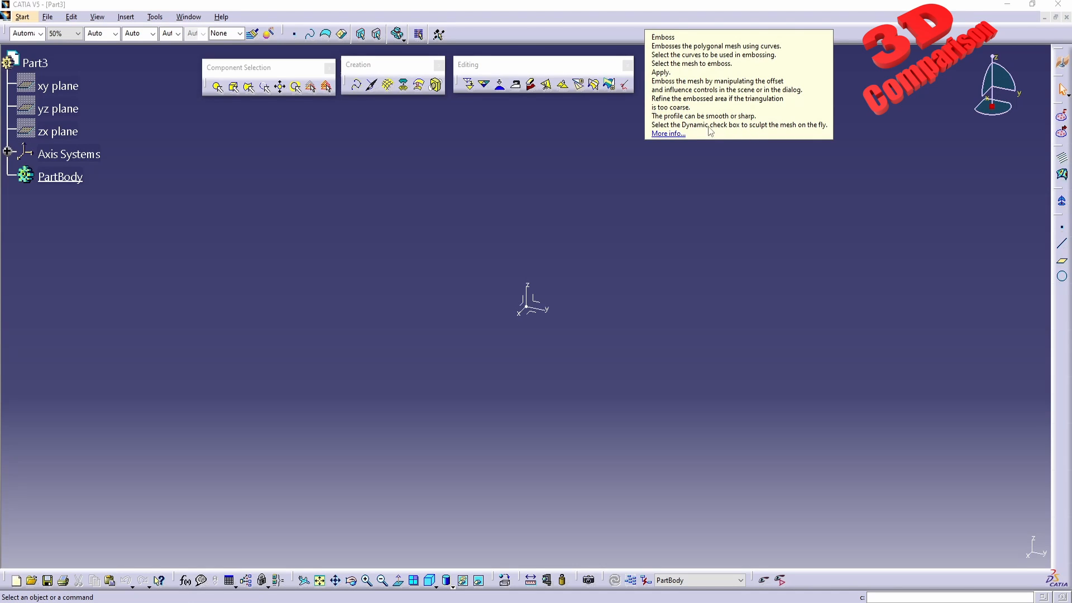
pyautogui.moveTo(706, 132)
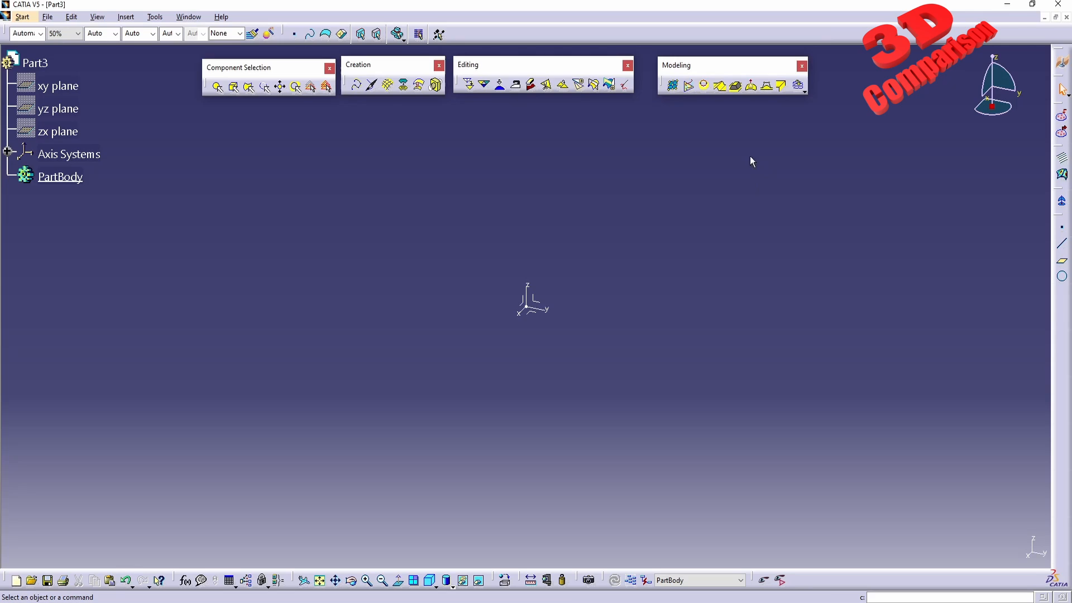
pyautogui.moveTo(723, 87)
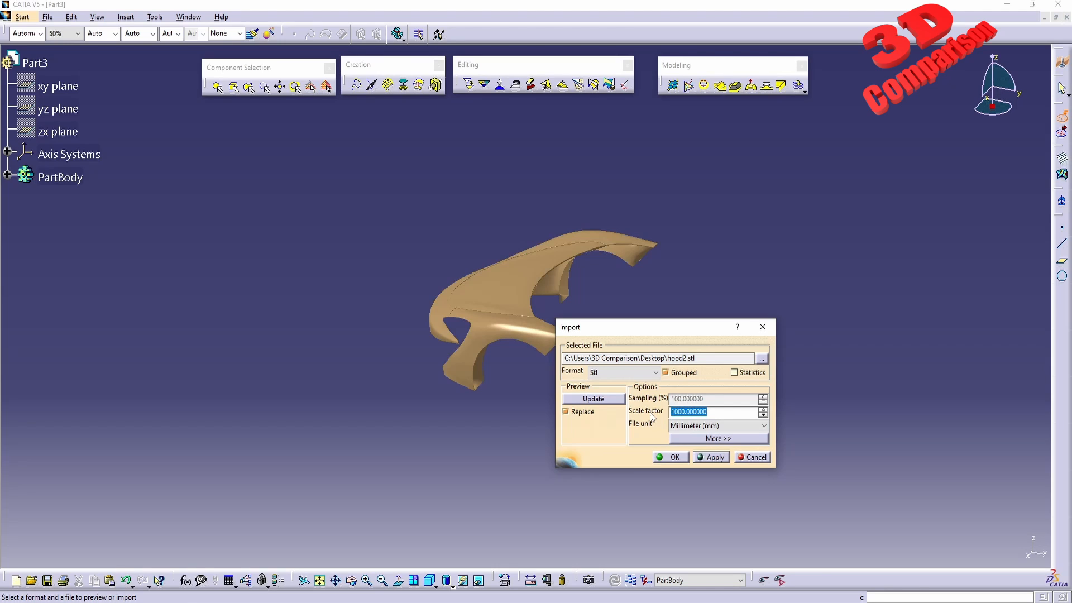
# Confirm the hood2.stl import, review its mesh statistics via Information, then close the window
pyautogui.click(670, 456)
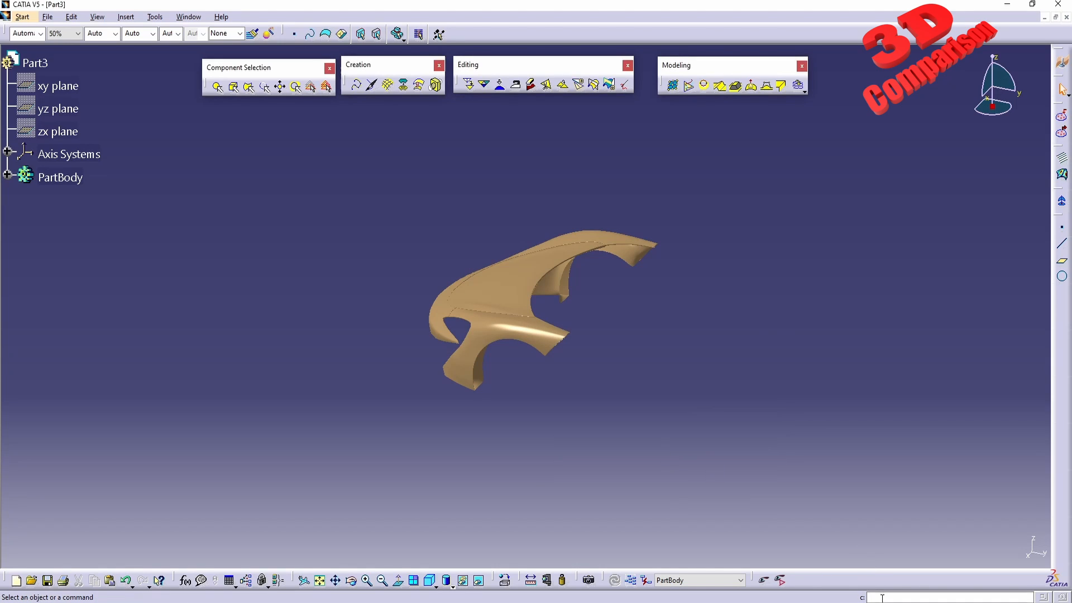
pyautogui.write('information')
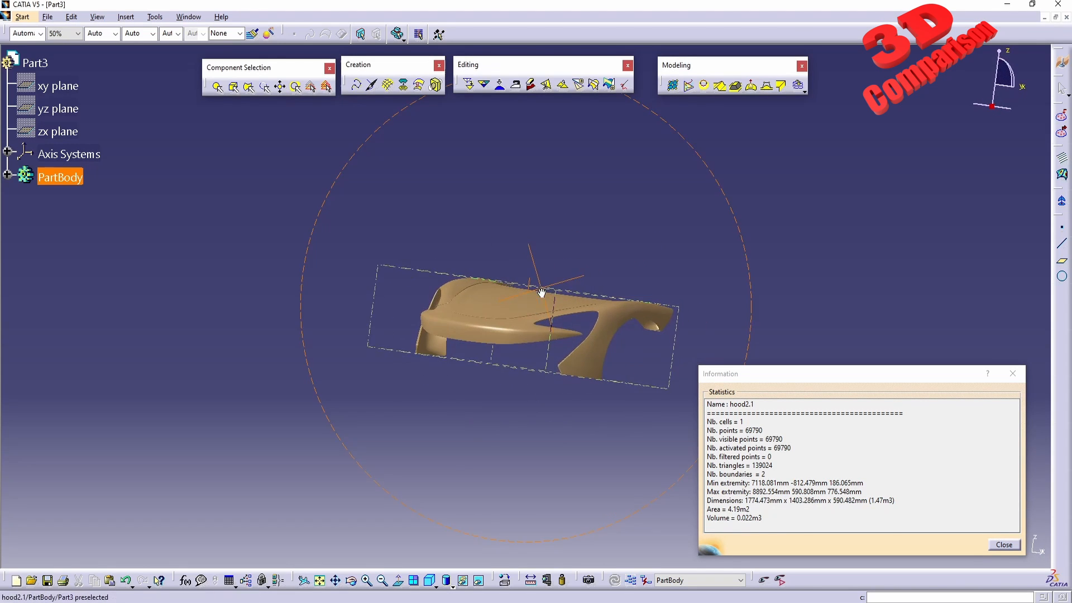
pyautogui.moveTo(542, 293); pyautogui.dragTo(541, 341)
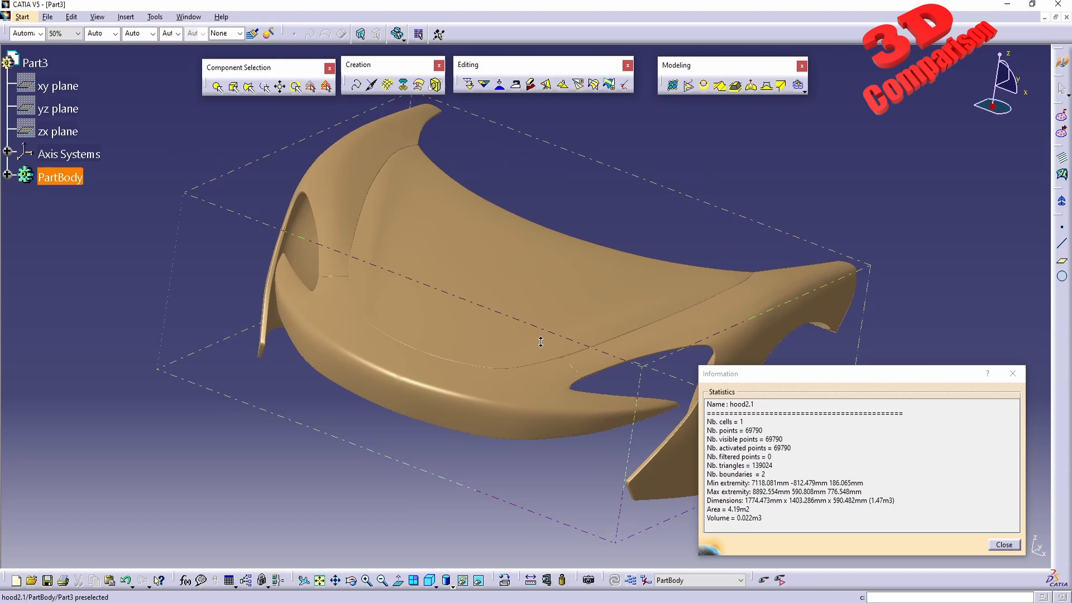
pyautogui.click(1005, 545)
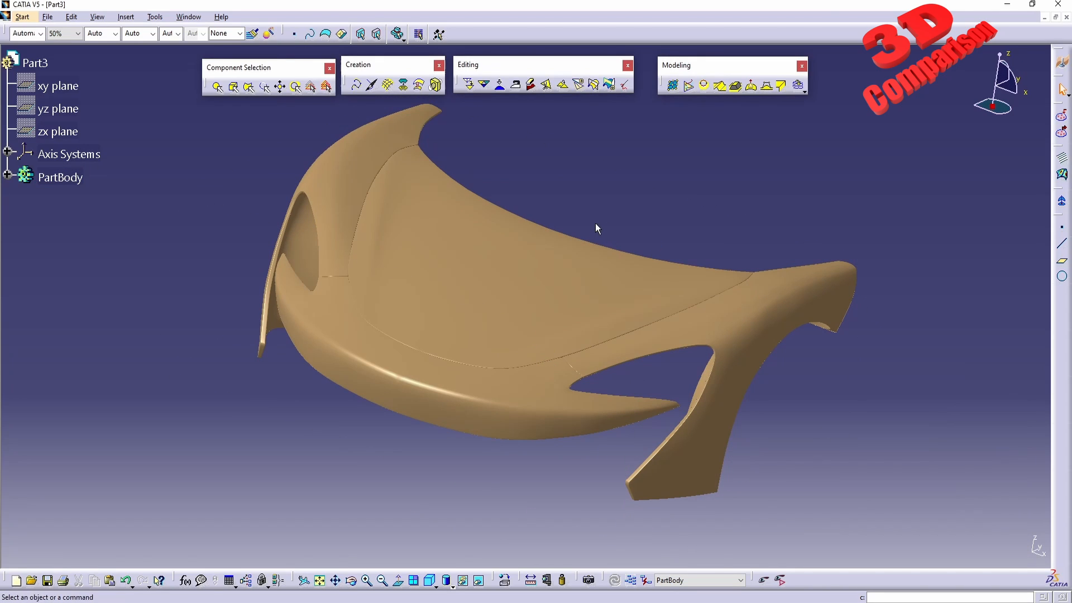
pyautogui.moveTo(373, 85)
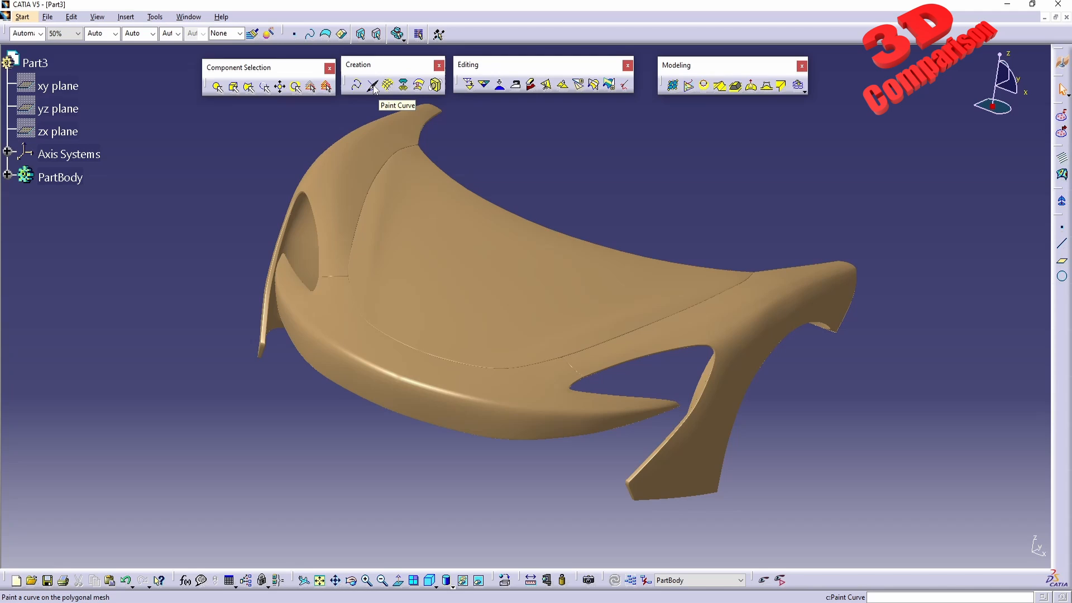
# Paint a closed kidney-shaped loop on the top surface of the hood mesh
pyautogui.click(373, 85)
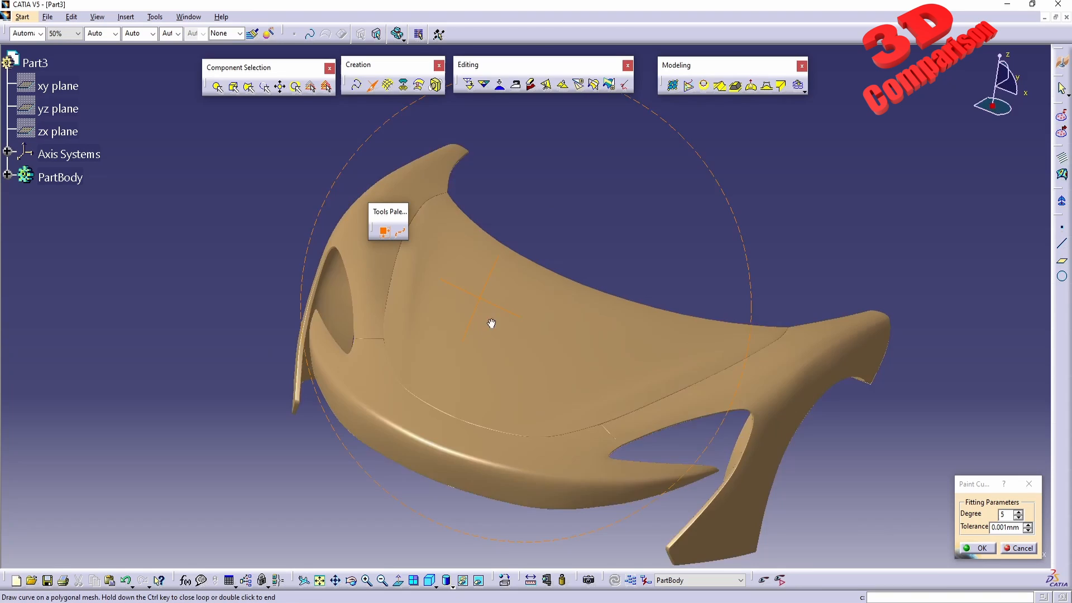
pyautogui.moveTo(492, 322); pyautogui.dragTo(503, 299)
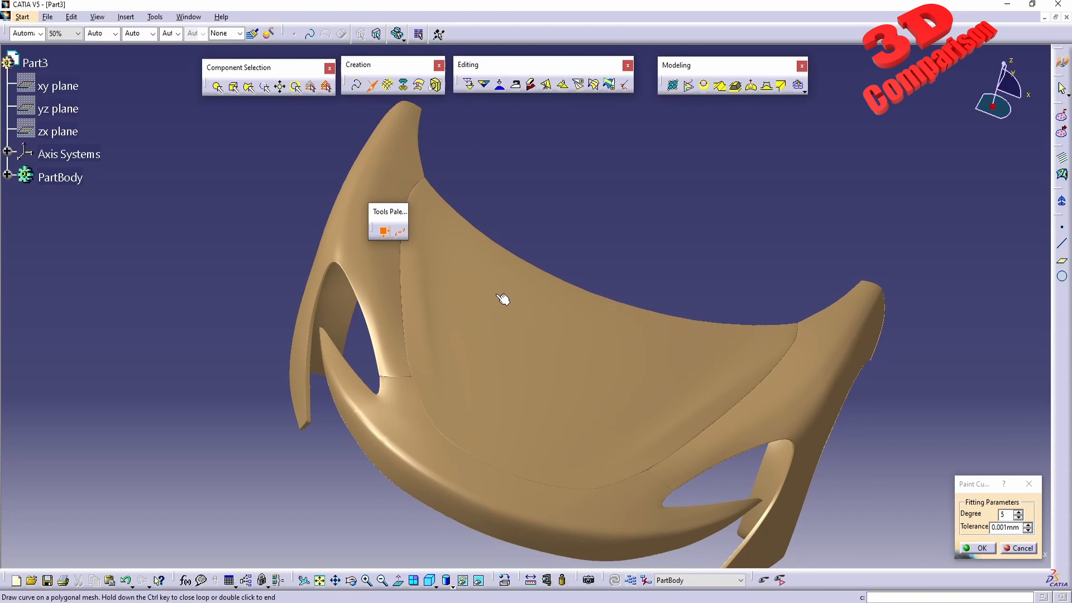
pyautogui.moveTo(495, 299); pyautogui.dragTo(494, 413)
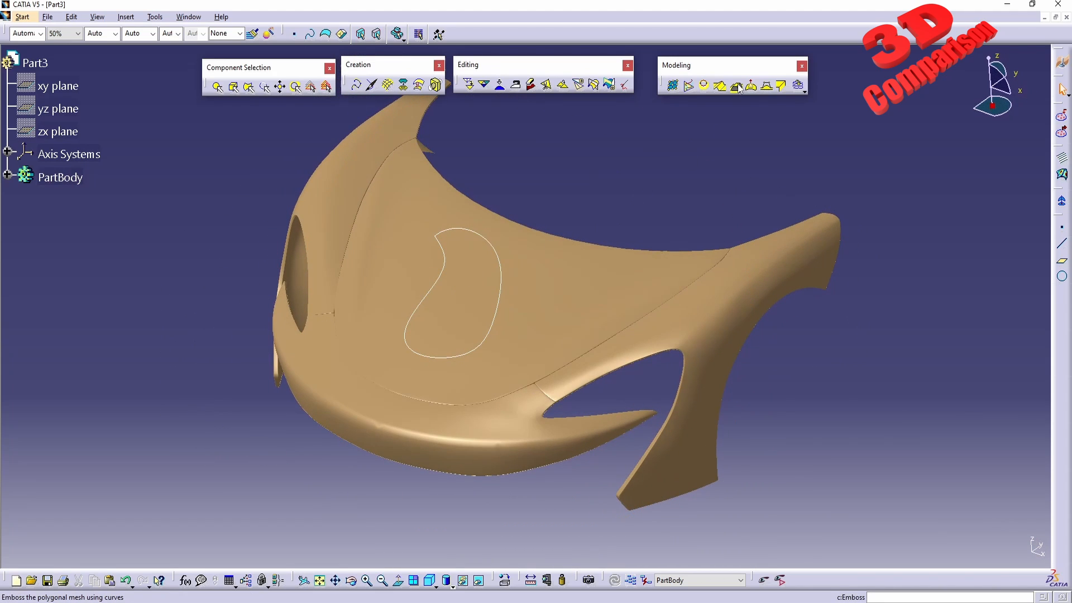
# Emboss the hood mesh along the painted curve and inspect the pushed-out region
pyautogui.click(737, 85)
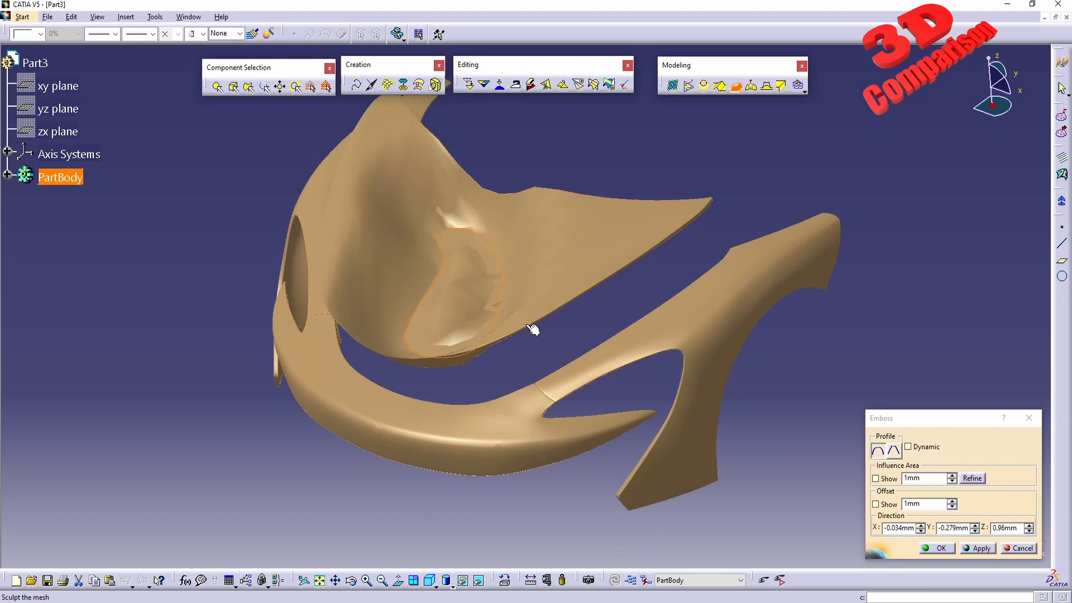
pyautogui.moveTo(534, 328); pyautogui.dragTo(428, 315)
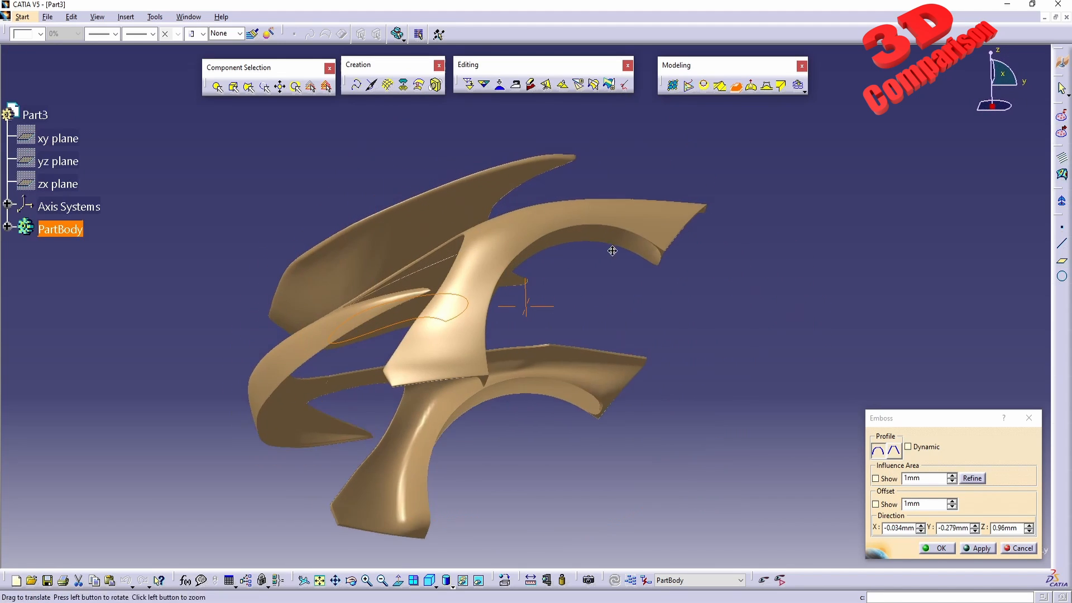
pyautogui.moveTo(613, 251); pyautogui.dragTo(538, 313)
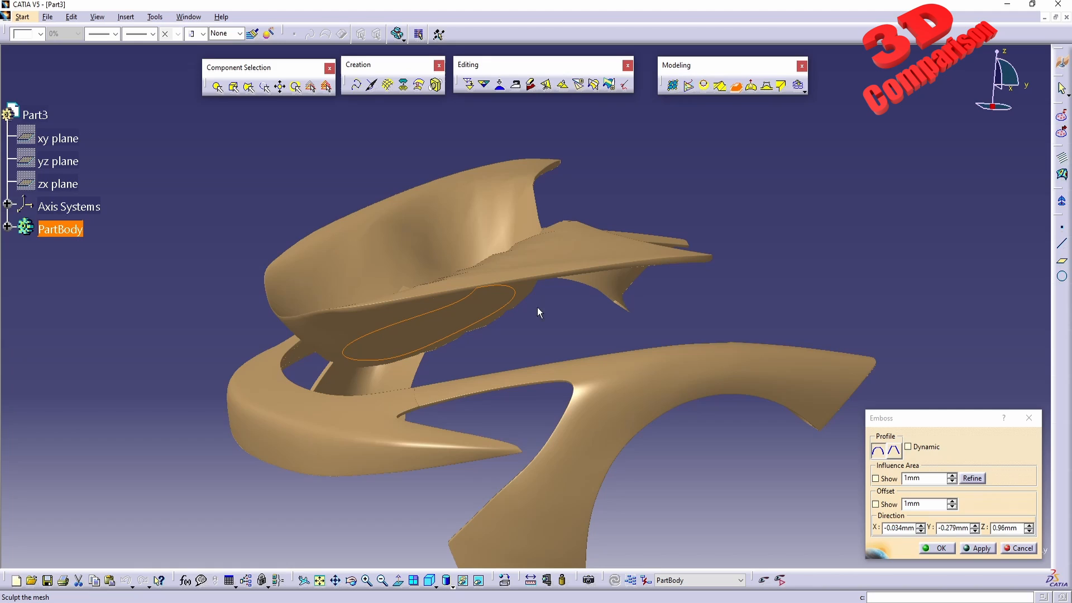
pyautogui.moveTo(495, 295)
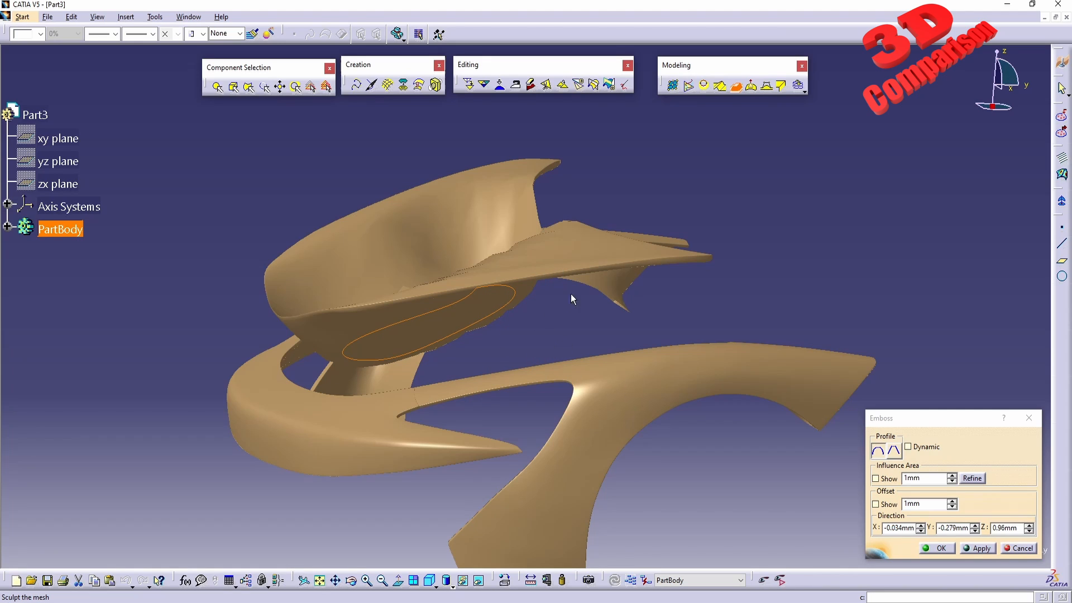
pyautogui.moveTo(572, 299); pyautogui.dragTo(623, 315)
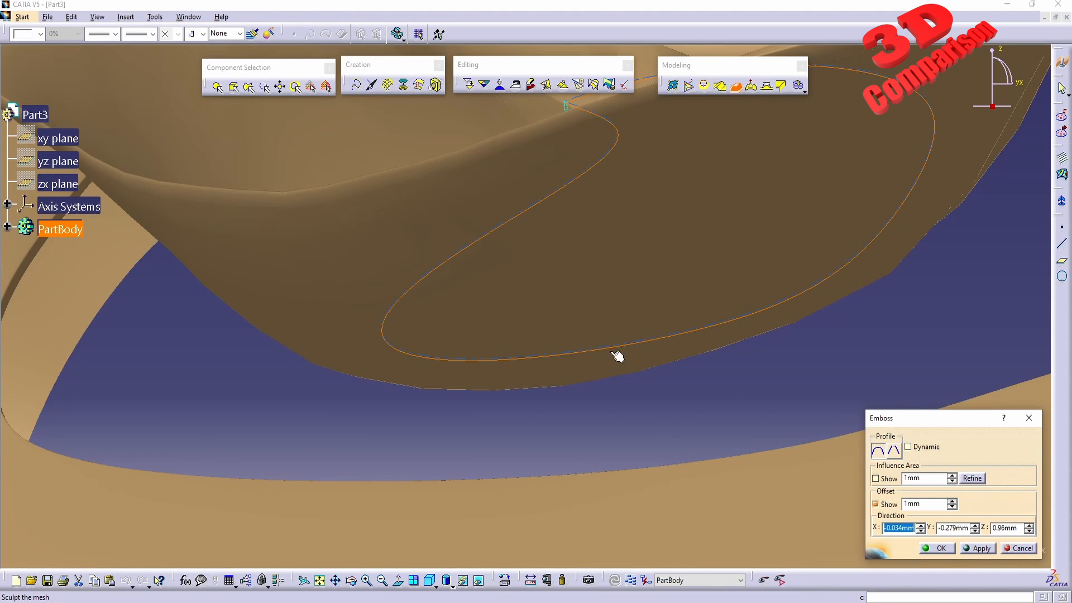
pyautogui.moveTo(523, 365)
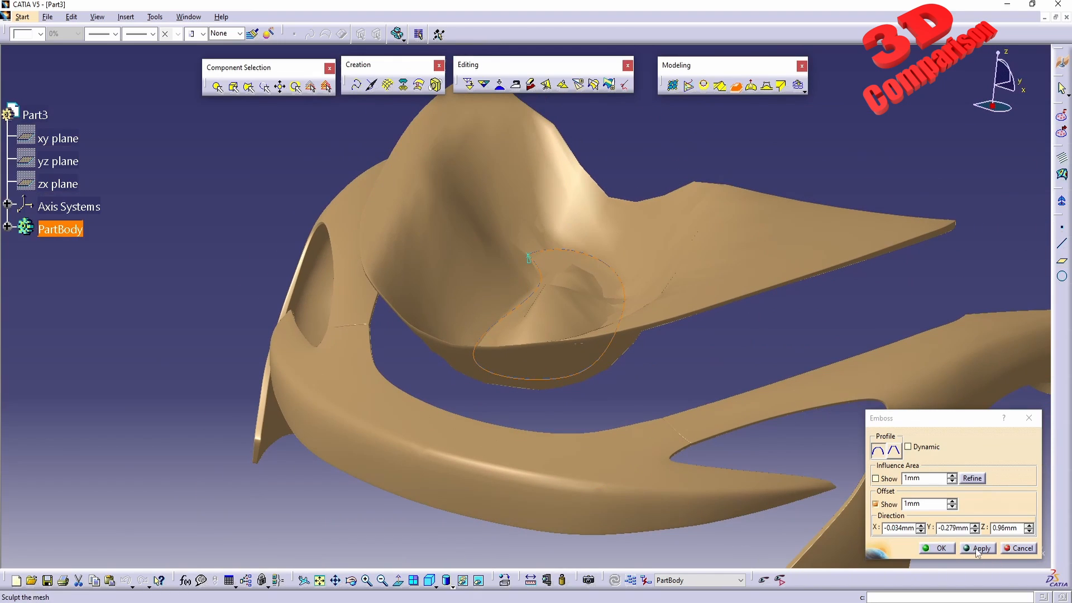
# Apply the emboss on hood2.1 along Mesh Curve.1 with Offset shown, ready to edit
pyautogui.click(981, 548)
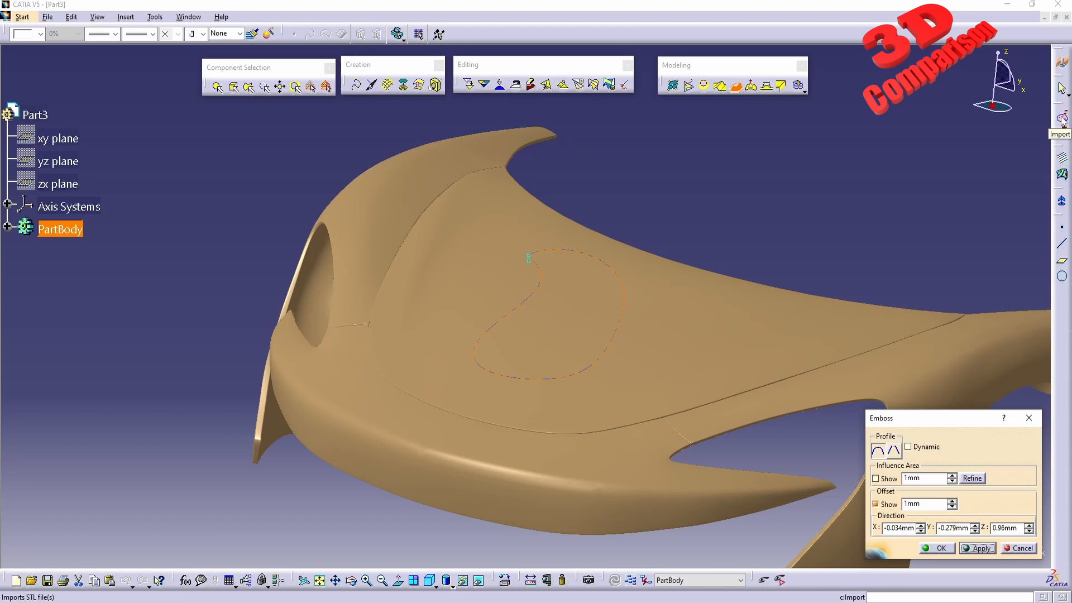
pyautogui.moveTo(938, 354)
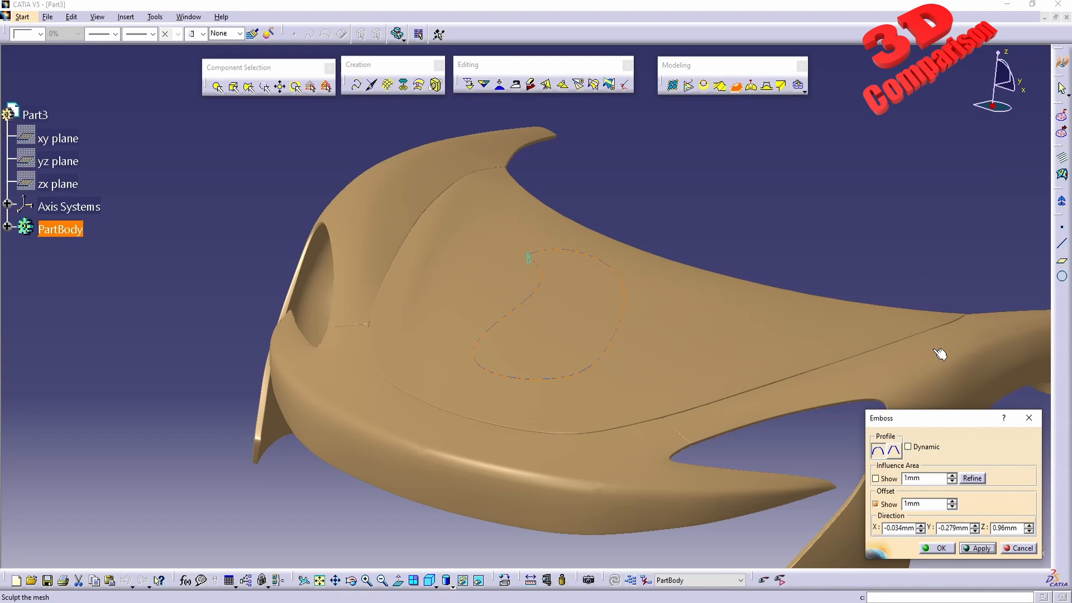
pyautogui.click(7, 228)
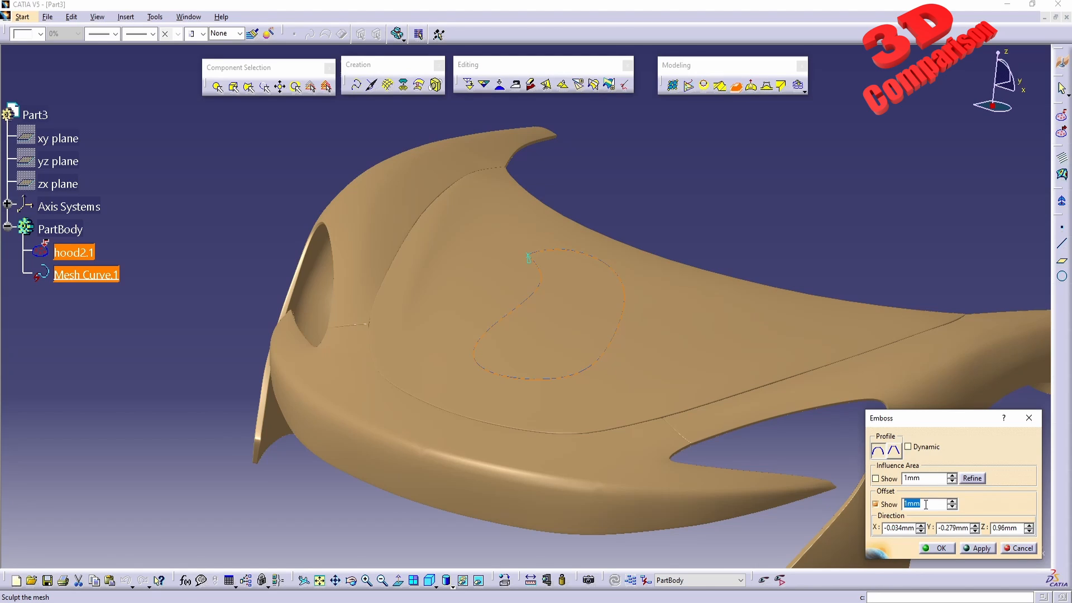
# Give the emboss a 15 mm offset and inspect the slight ridge along the curve
pyautogui.write('15')
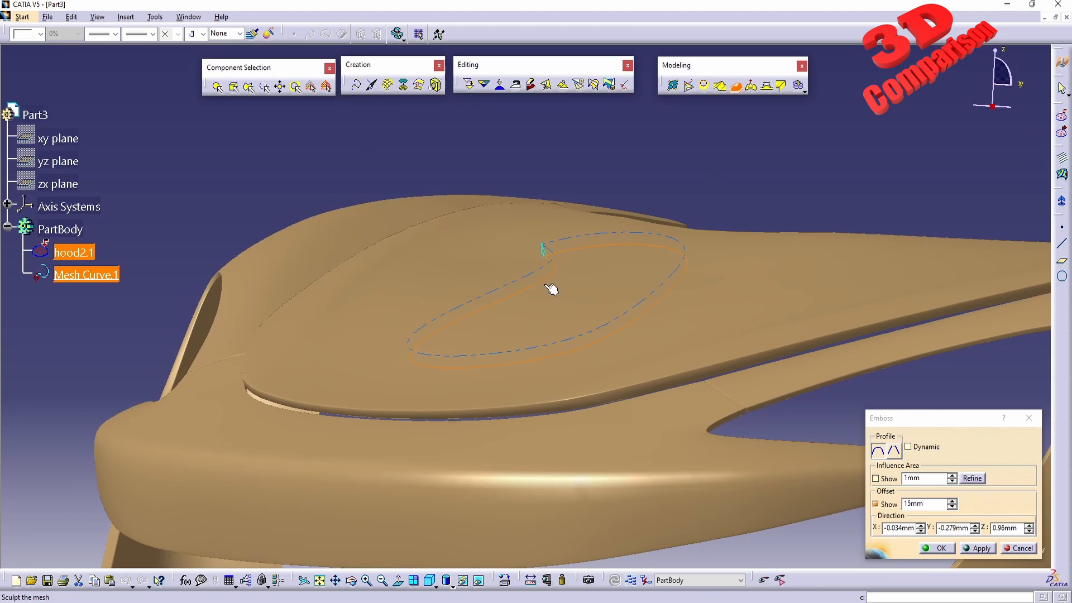
pyautogui.moveTo(550, 289); pyautogui.dragTo(696, 406)
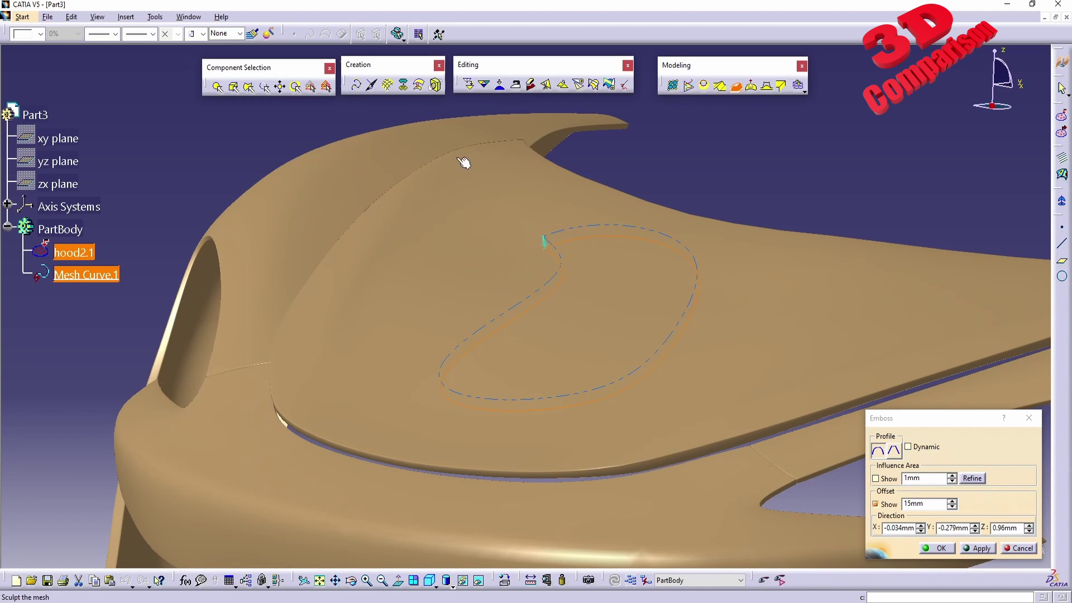
pyautogui.moveTo(465, 163); pyautogui.dragTo(617, 415)
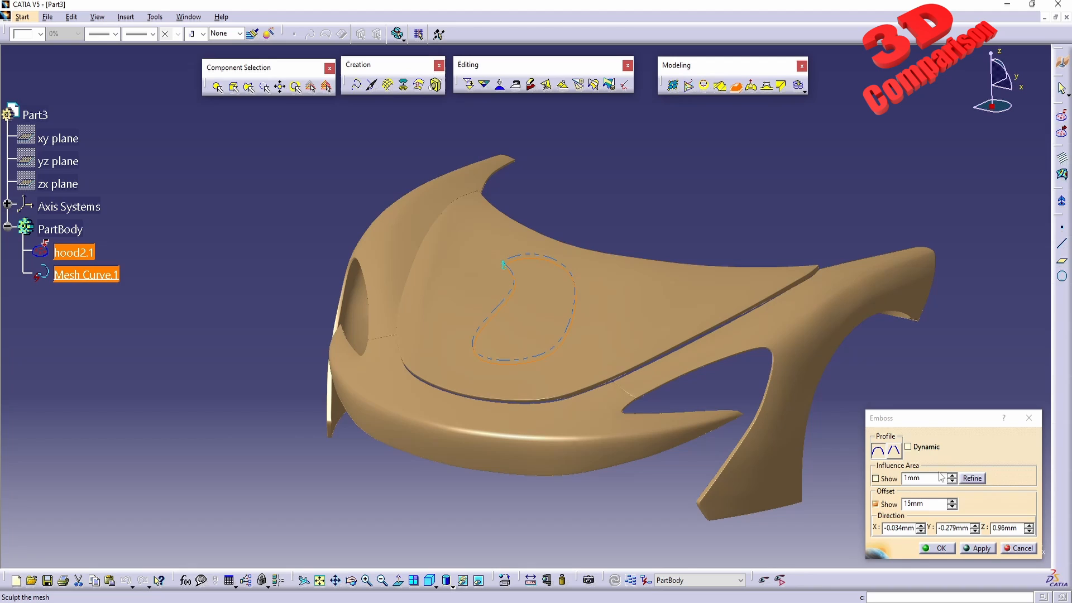
# Raise the emboss offset to 1000 mm and inspect the large bulge from all sides
pyautogui.write('1000')
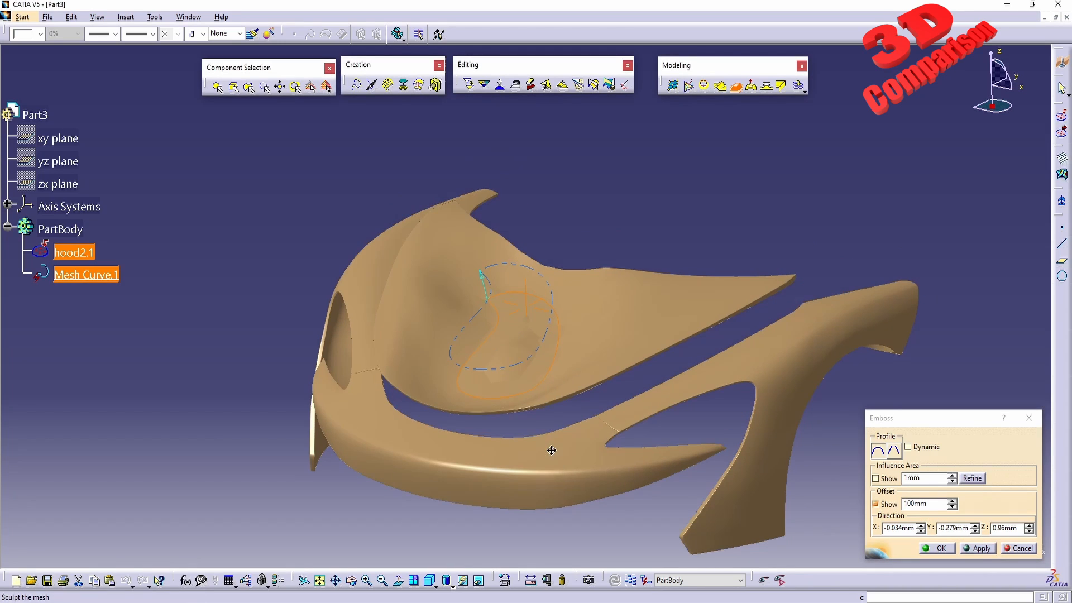
pyautogui.moveTo(550, 450); pyautogui.dragTo(539, 257)
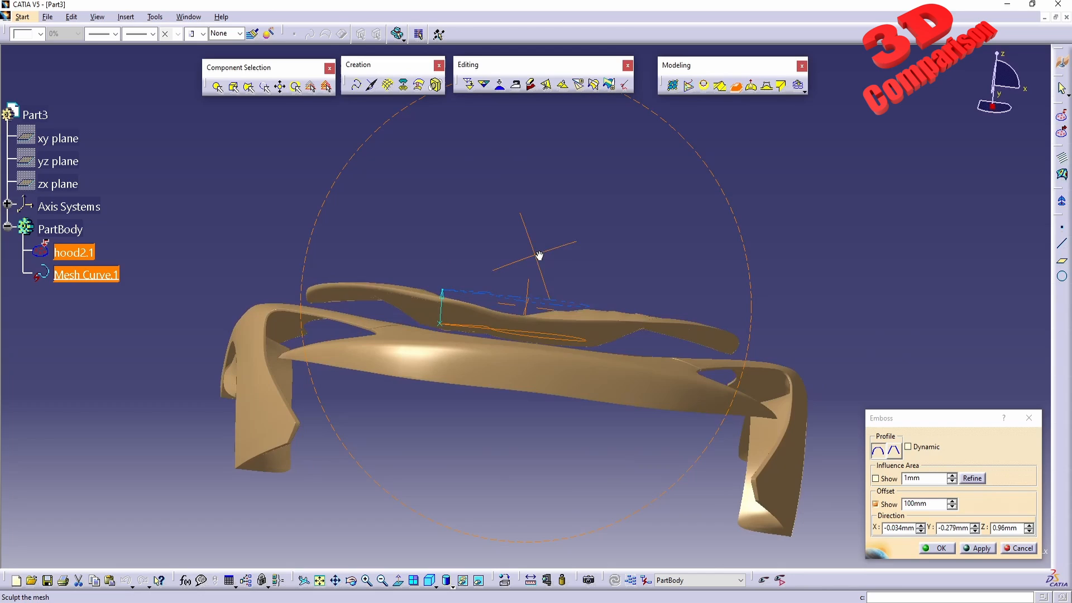
pyautogui.moveTo(538, 256); pyautogui.dragTo(373, 379)
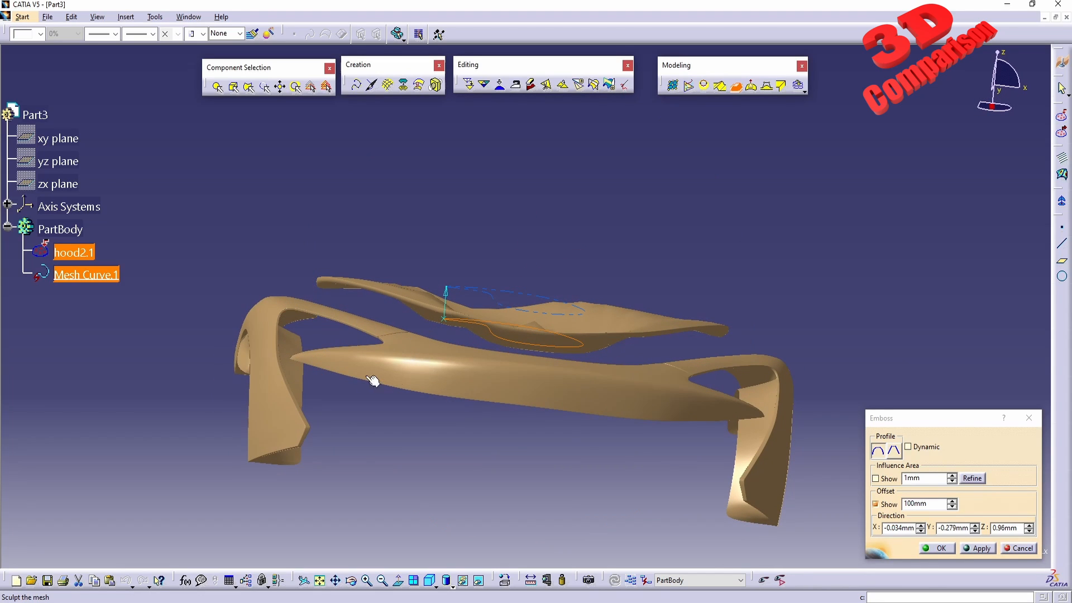
pyautogui.moveTo(373, 380); pyautogui.dragTo(625, 428)
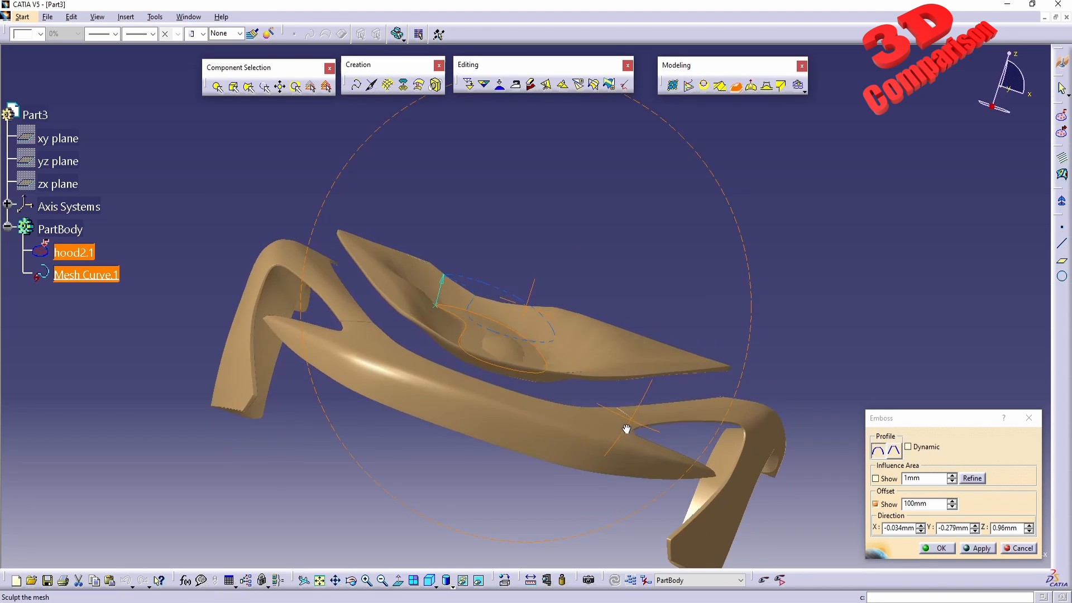
pyautogui.moveTo(626, 428); pyautogui.dragTo(506, 389)
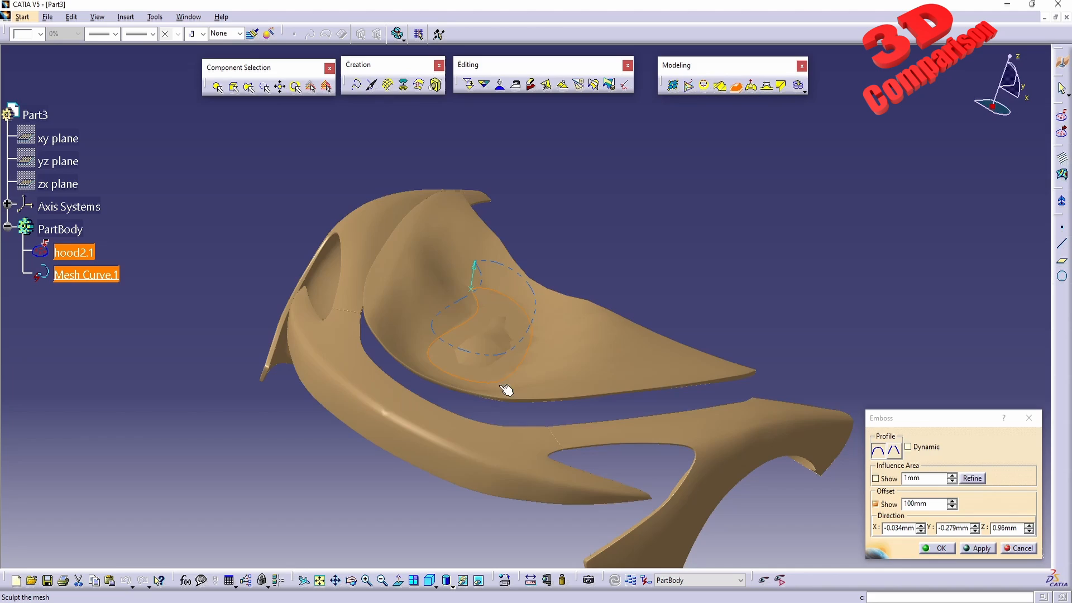
pyautogui.moveTo(725, 382)
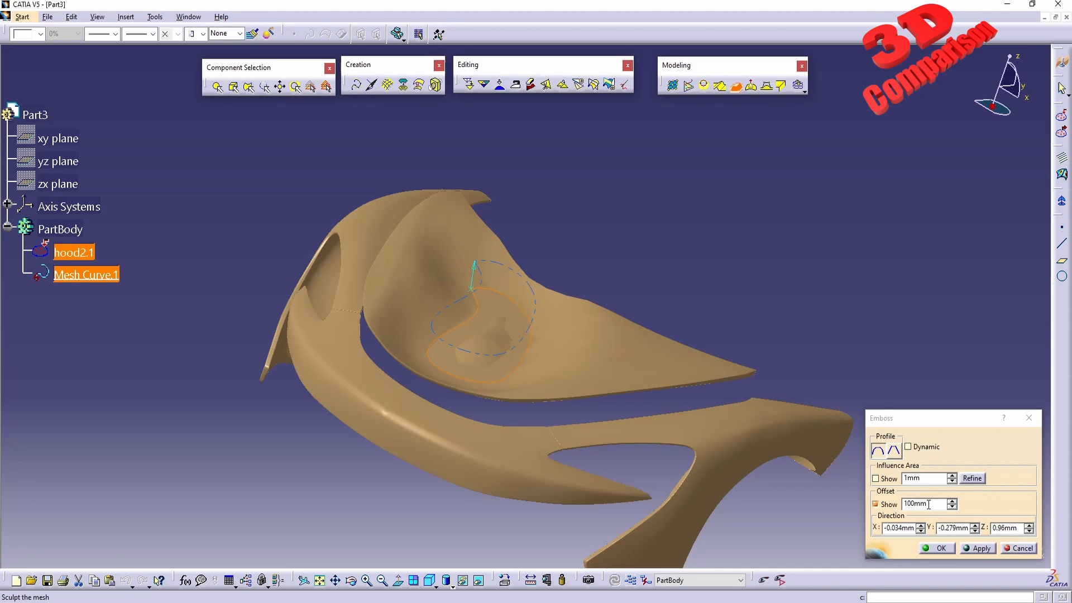
# Change the emboss offset to -100 mm and check the bulge profile
pyautogui.write('-10')
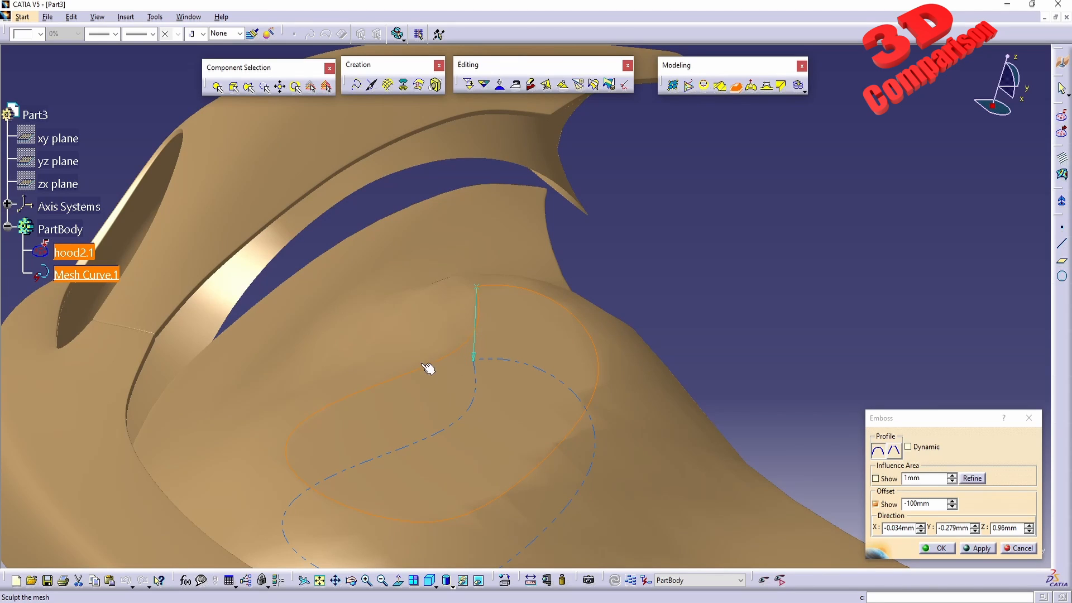
pyautogui.moveTo(588, 446)
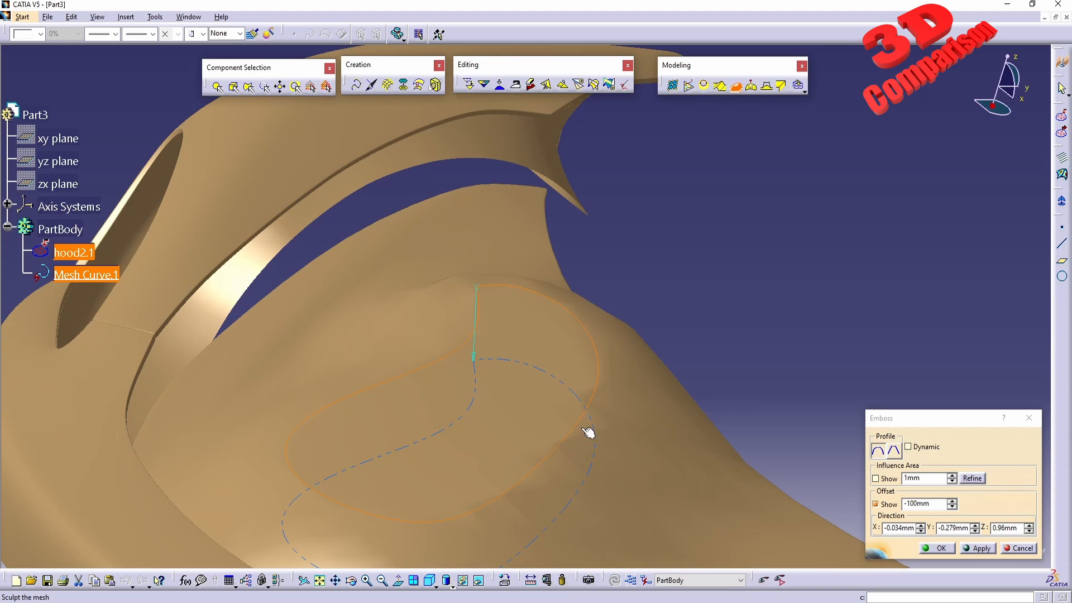
pyautogui.moveTo(505, 482)
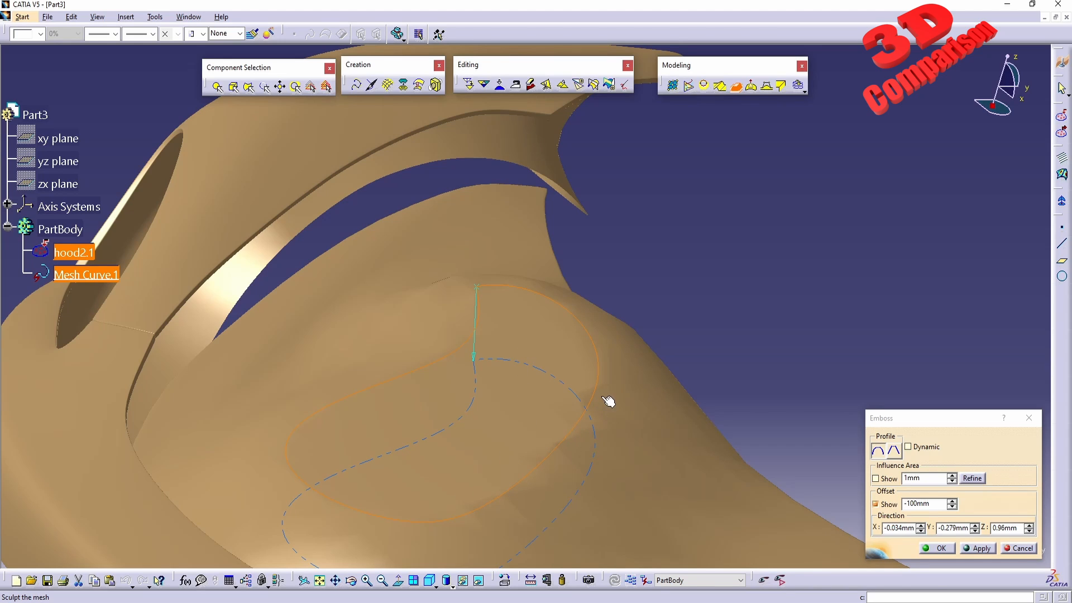
pyautogui.moveTo(608, 401); pyautogui.dragTo(557, 319)
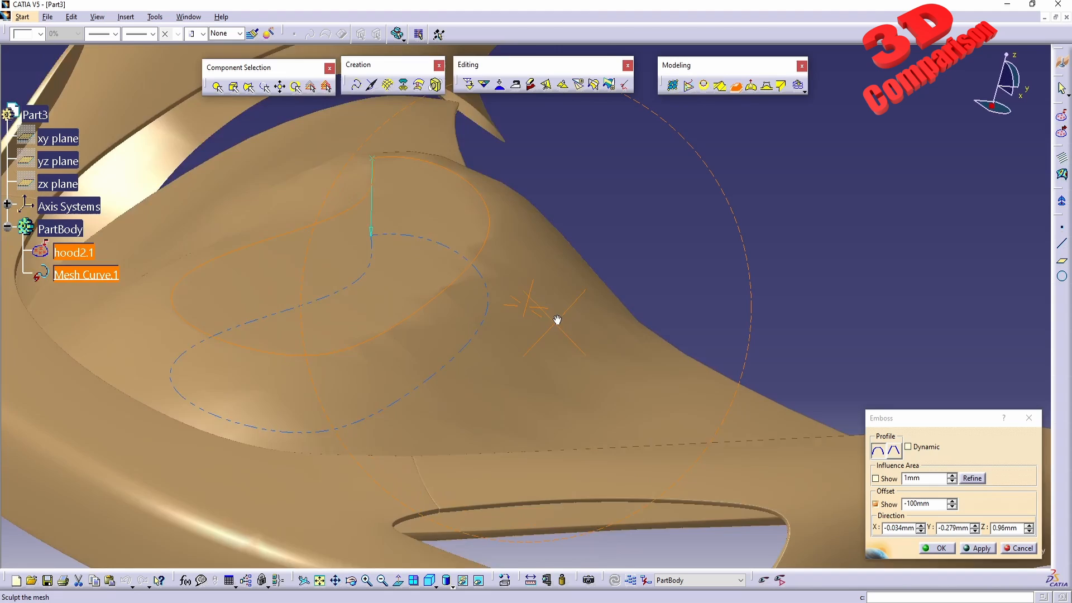
pyautogui.moveTo(558, 320); pyautogui.dragTo(313, 321)
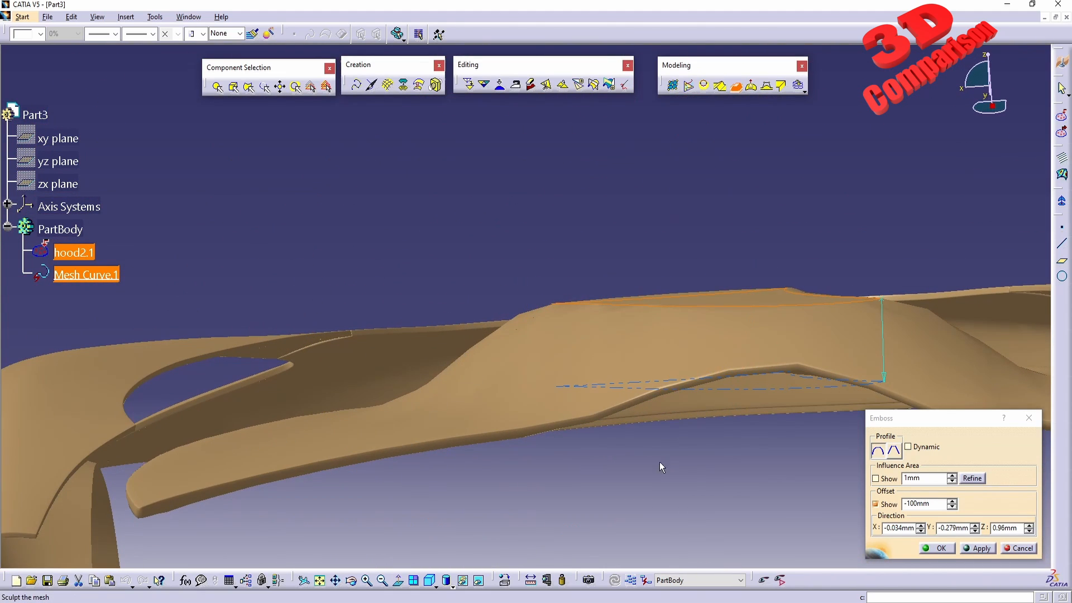
# Set a 5 mm influence area and refine the mesh into a steep-walled plateau
pyautogui.click(875, 477)
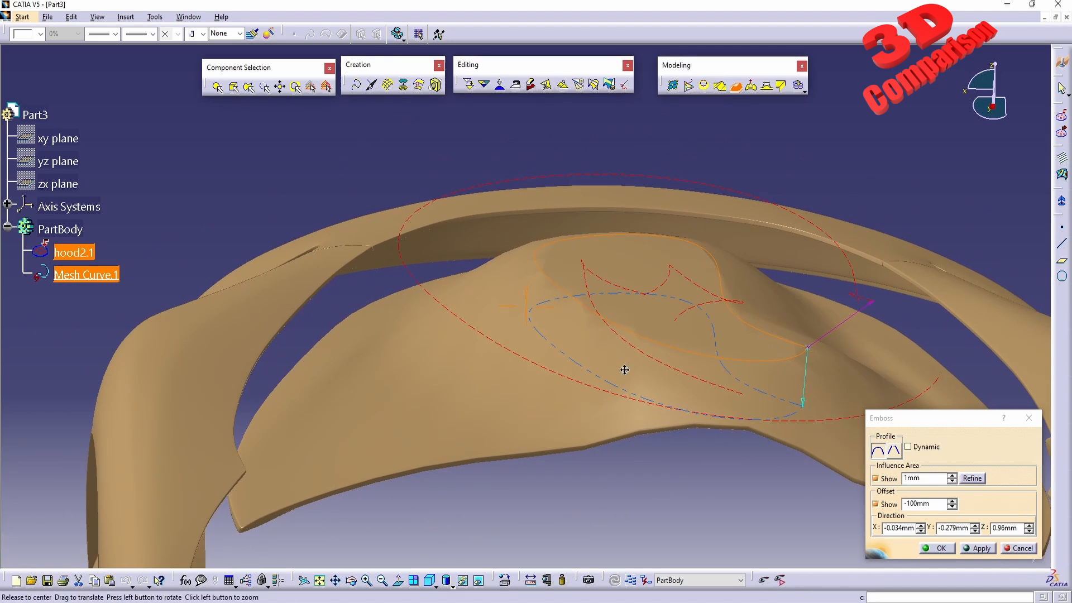
pyautogui.moveTo(624, 370); pyautogui.dragTo(777, 370)
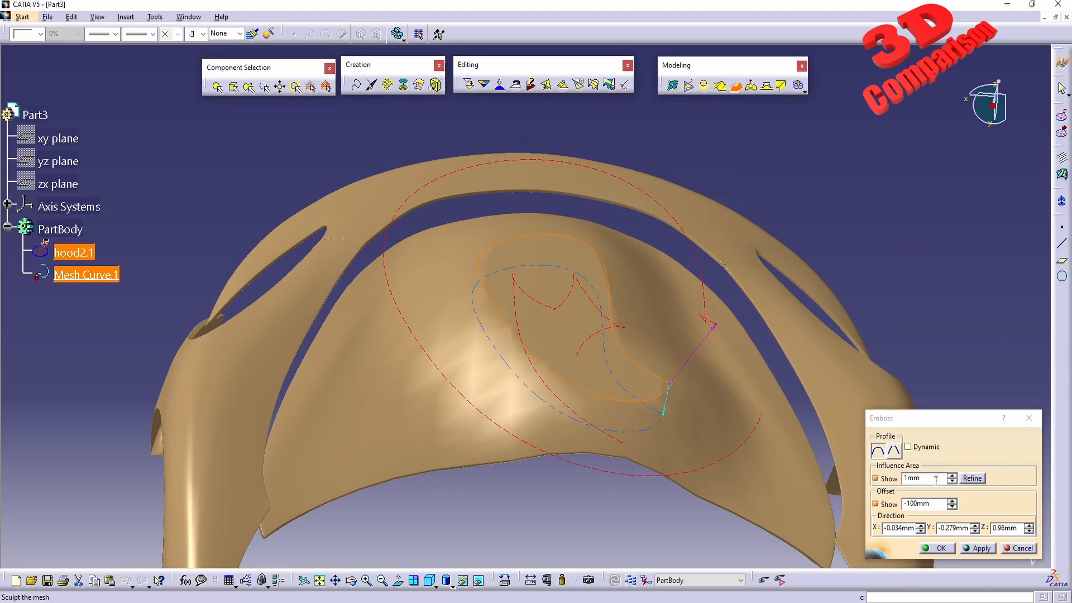
pyautogui.write('5')
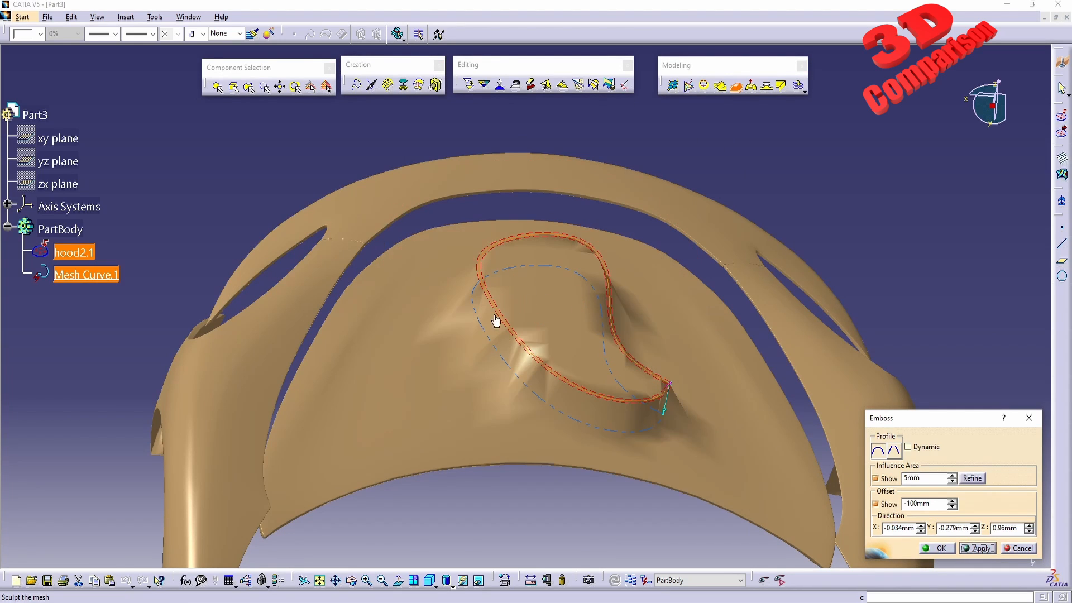
pyautogui.moveTo(495, 322); pyautogui.dragTo(506, 256)
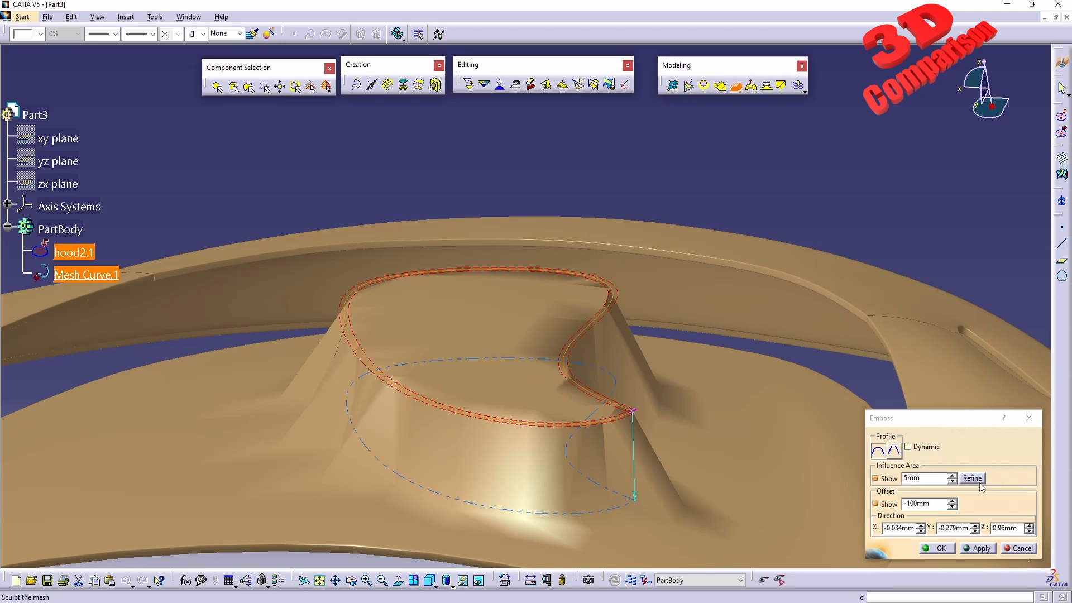
pyautogui.click(971, 478)
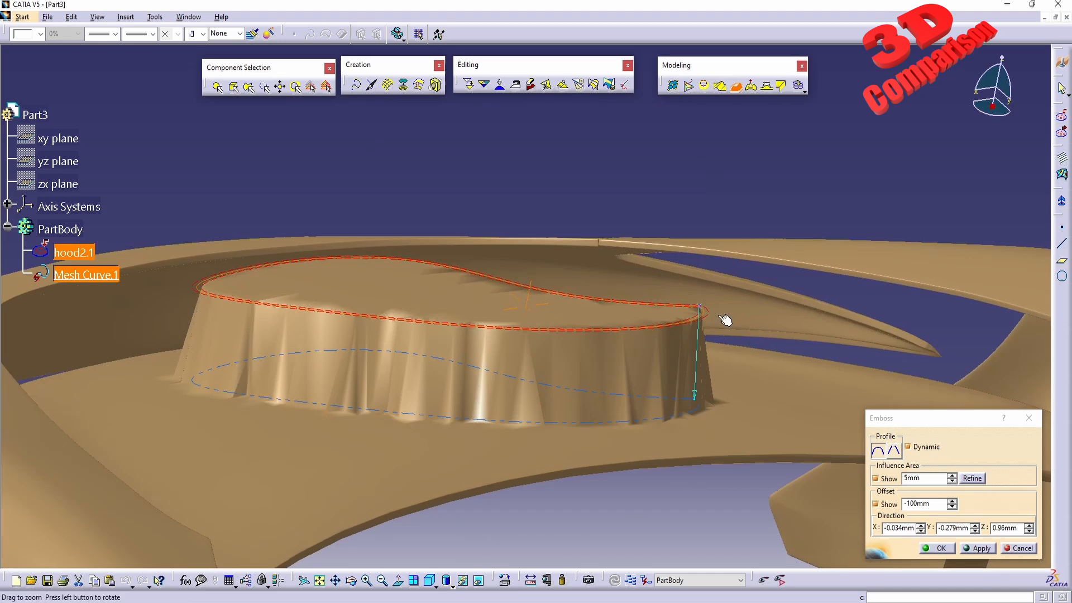
# Apply the emboss straight along Z (0,0,1) for a vertical-walled raised pin
pyautogui.moveTo(725, 320); pyautogui.dragTo(502, 401)
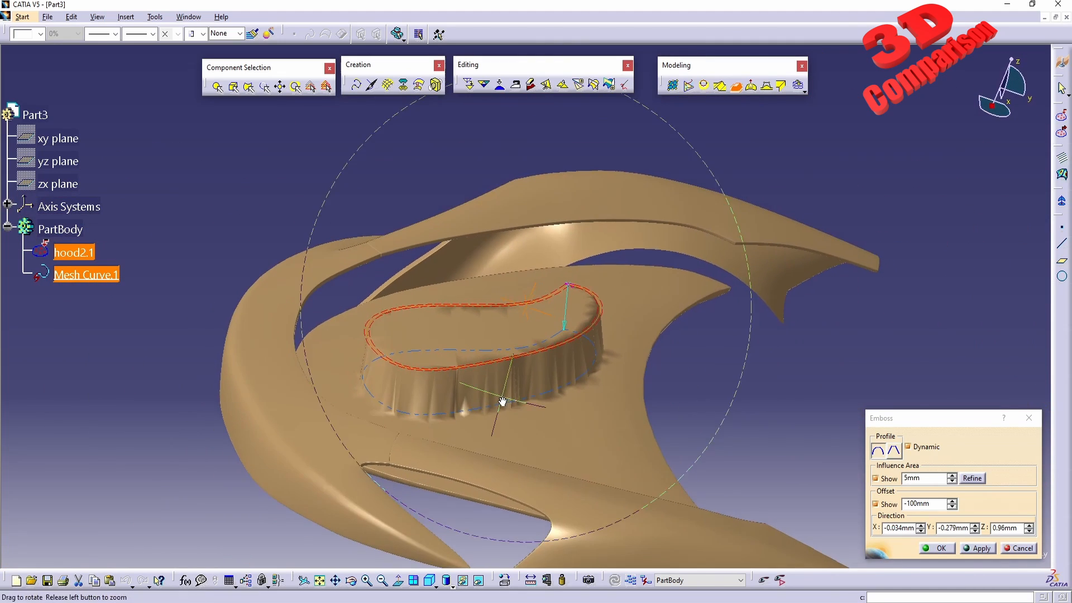
pyautogui.moveTo(499, 401); pyautogui.dragTo(672, 340)
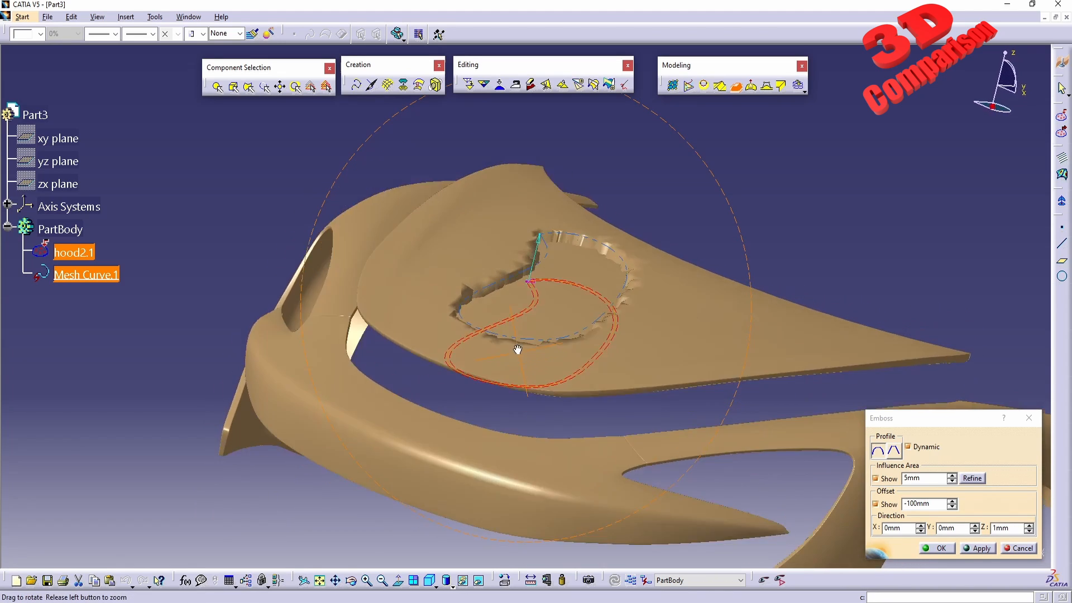
pyautogui.moveTo(517, 349); pyautogui.dragTo(785, 442)
pyautogui.write('-100')
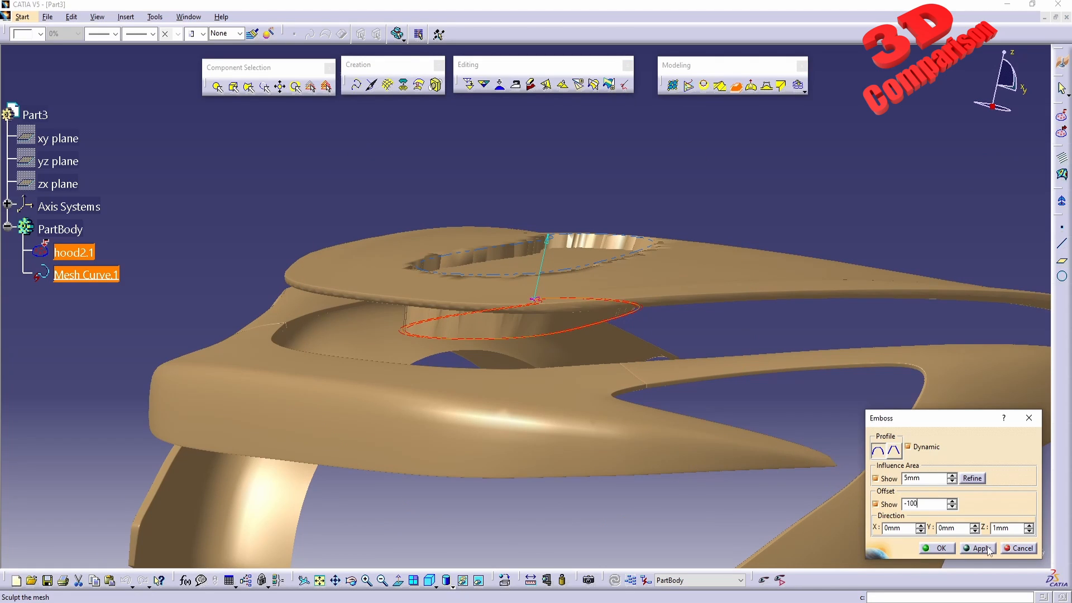
pyautogui.click(982, 547)
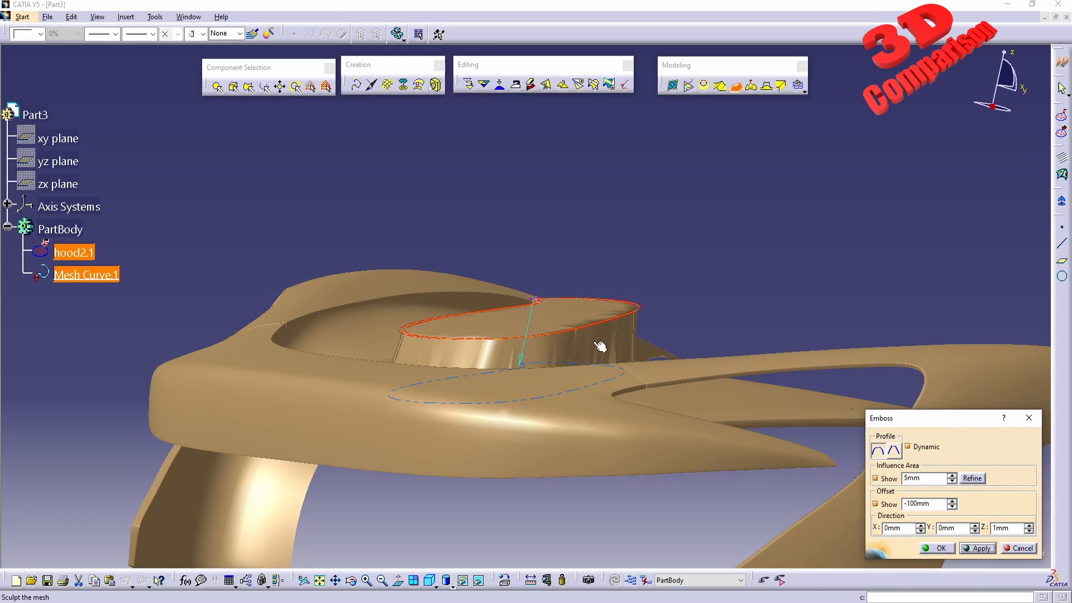
# Widen the influence area to 50 mm and confirm the smoothly blended emboss
pyautogui.moveTo(601, 345); pyautogui.dragTo(493, 399)
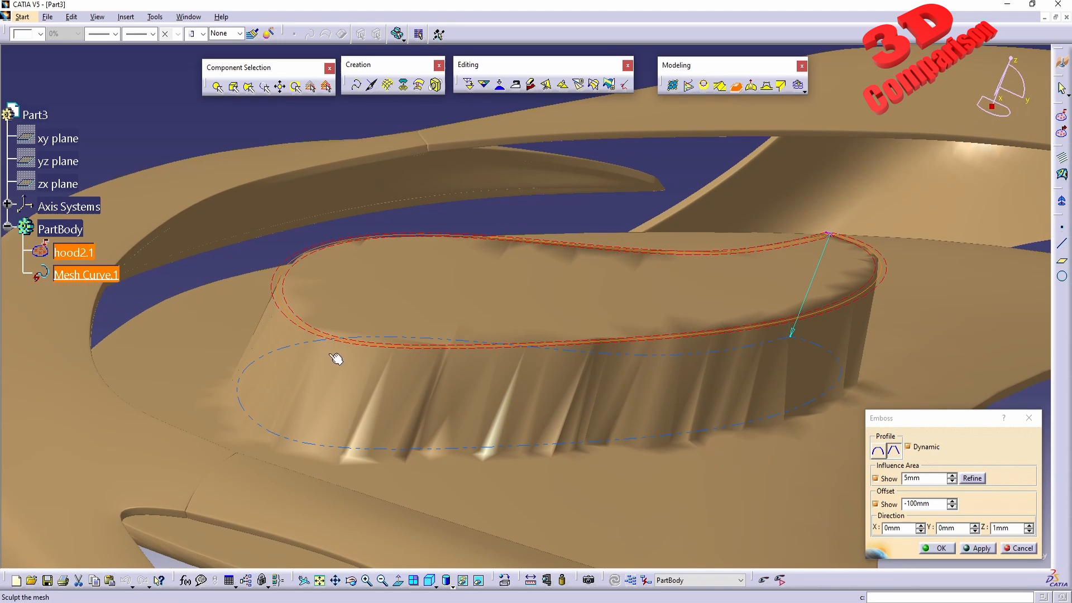
pyautogui.click(954, 476)
pyautogui.write('50')
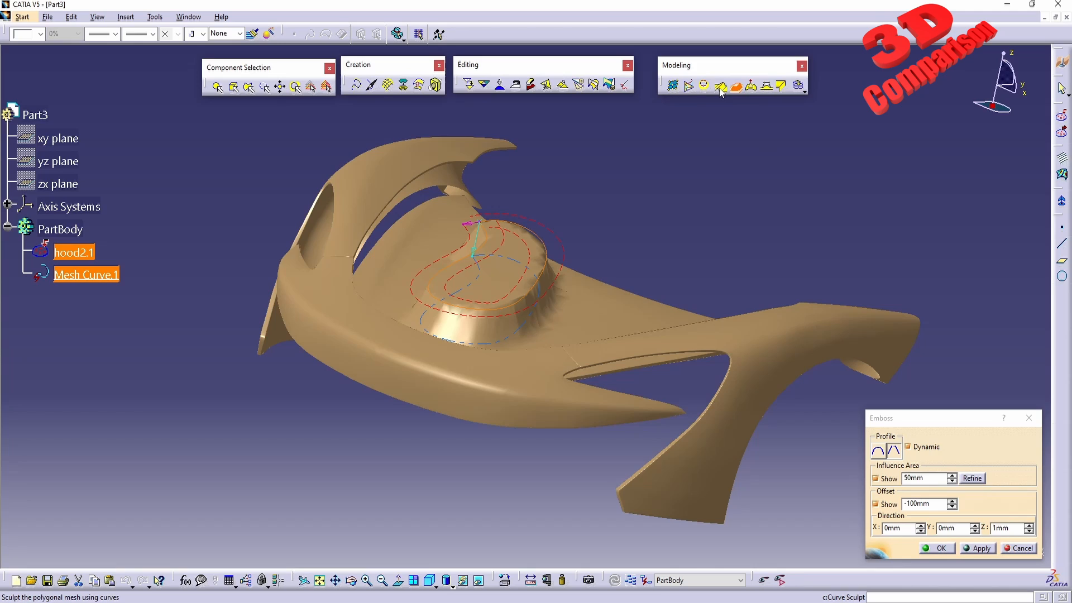
pyautogui.moveTo(721, 87)
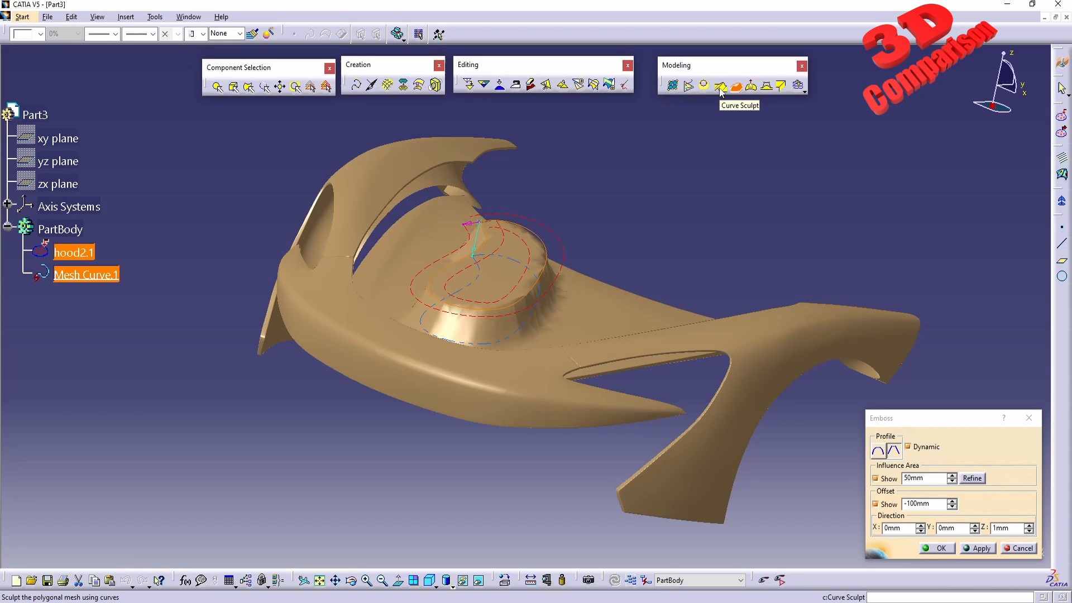
pyautogui.moveTo(942, 558)
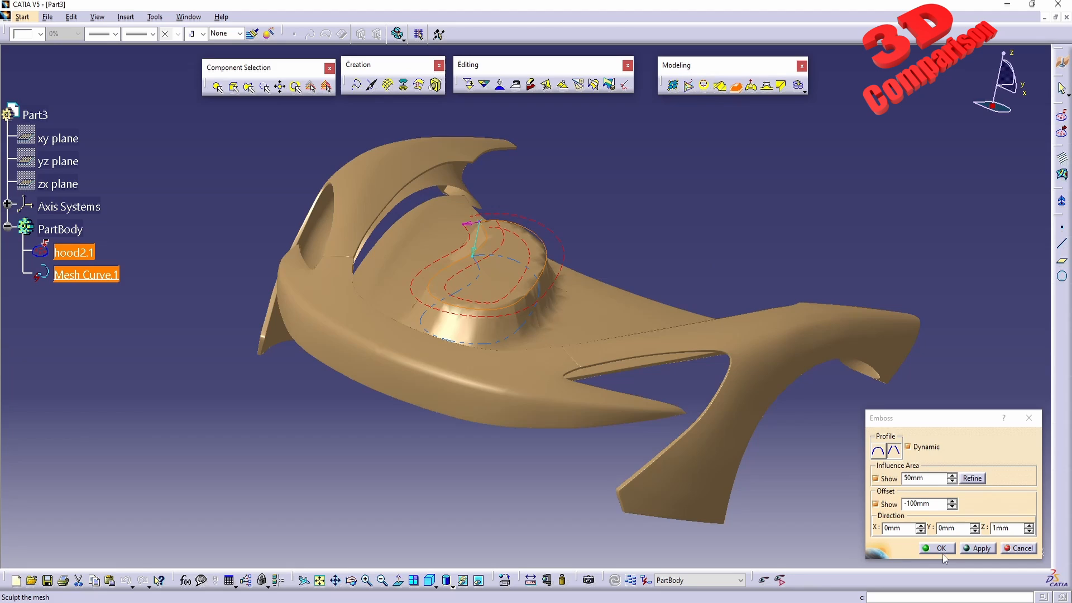
pyautogui.click(940, 547)
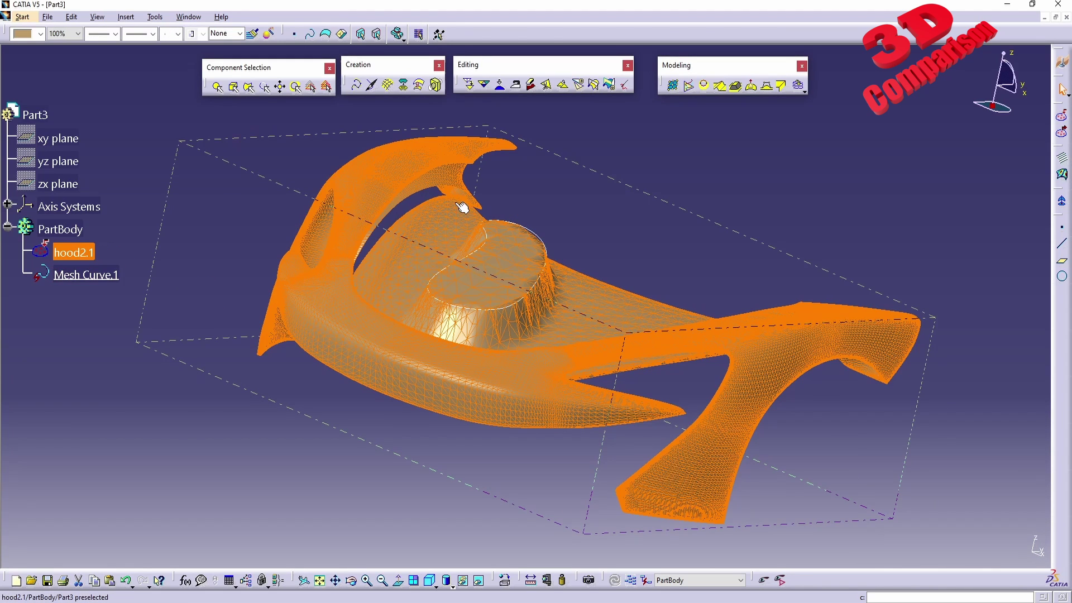
# Select the hood2.1 mesh to start a second closed curve beside the first
pyautogui.click(294, 459)
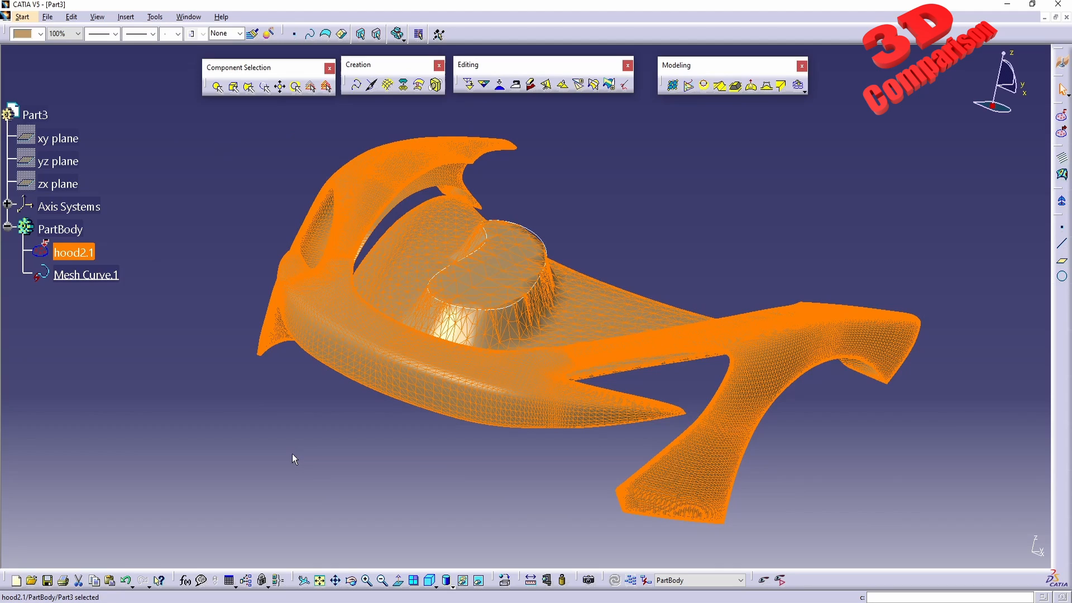
pyautogui.moveTo(128, 580)
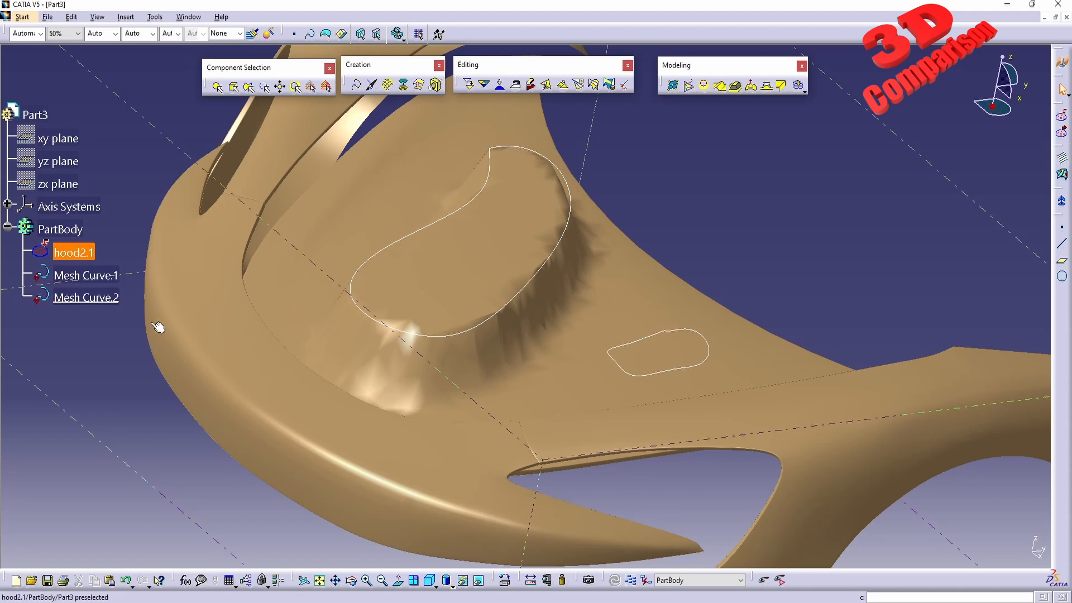
pyautogui.moveTo(657, 347)
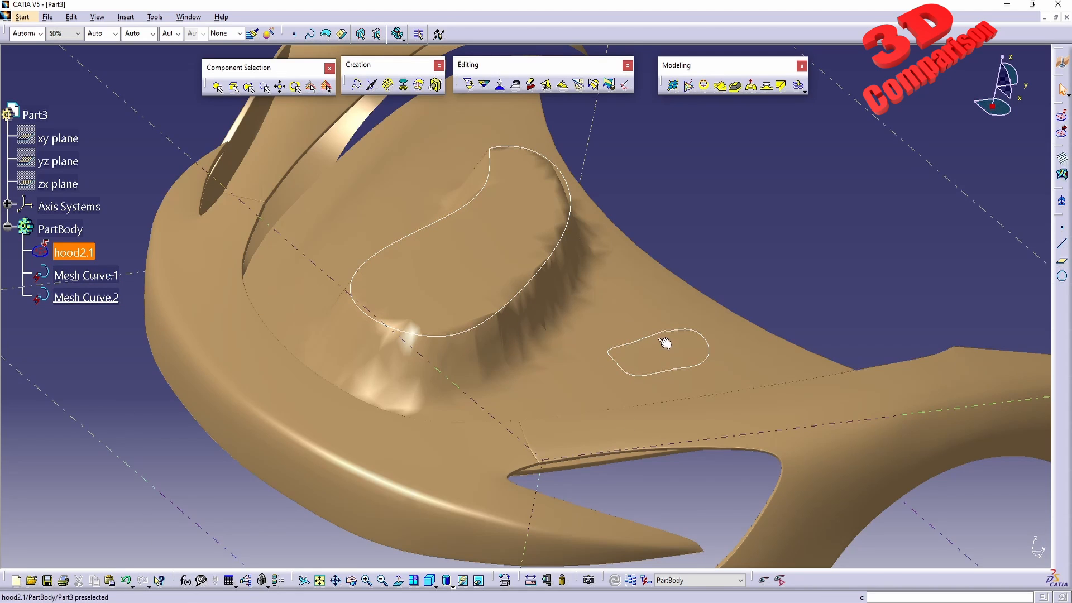
pyautogui.moveTo(684, 341)
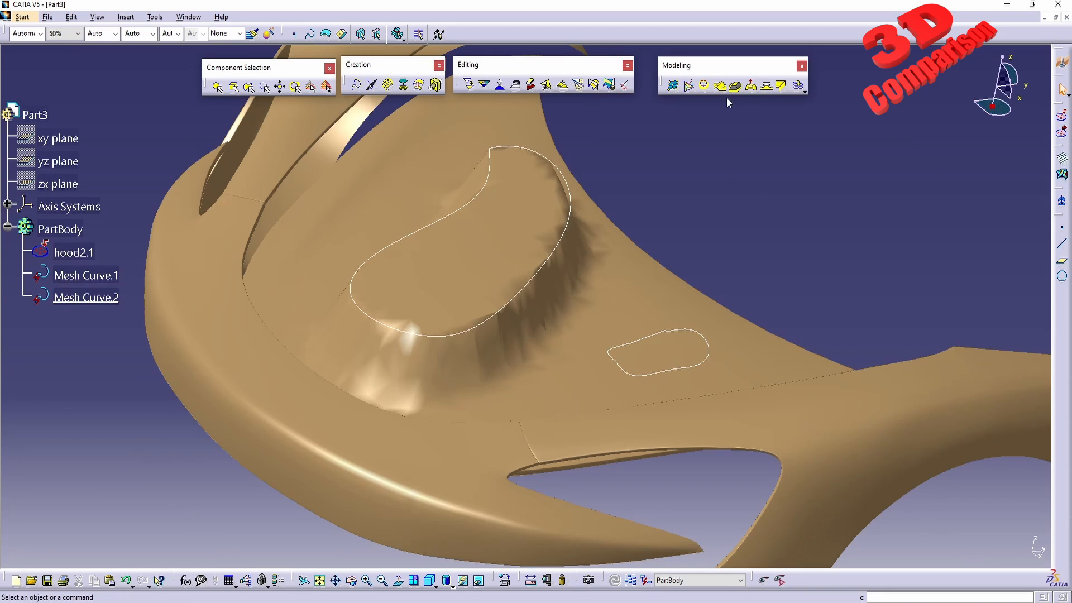
pyautogui.moveTo(724, 87)
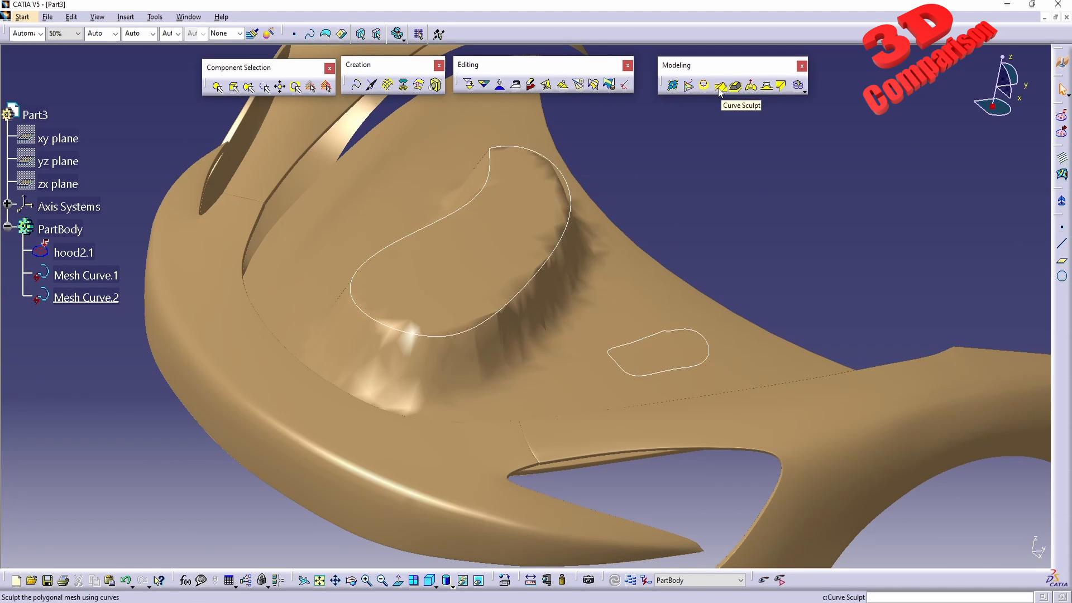
# Sculpt the hood mesh along Mesh Curve.2 with 25 mm influence and 100 mm offset, showing the influence area
pyautogui.click(725, 85)
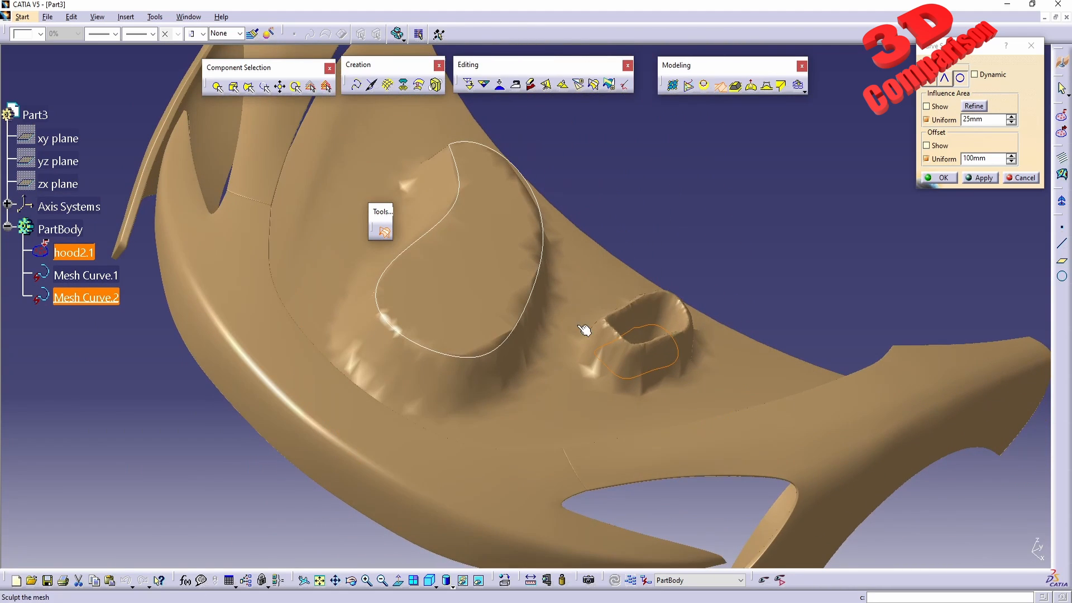
pyautogui.moveTo(580, 328); pyautogui.dragTo(791, 124)
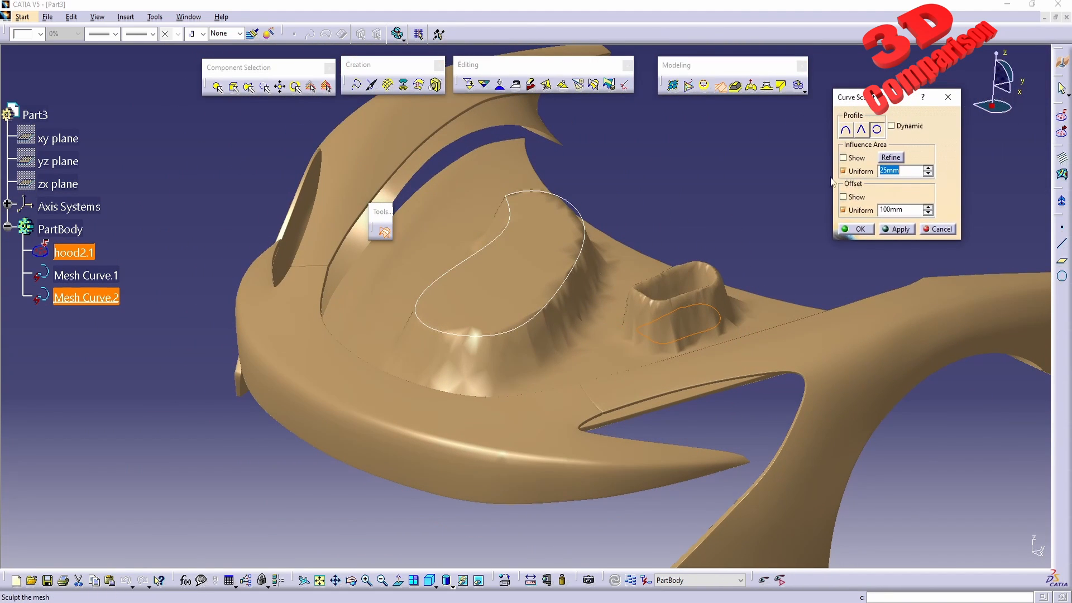
pyautogui.click(843, 158)
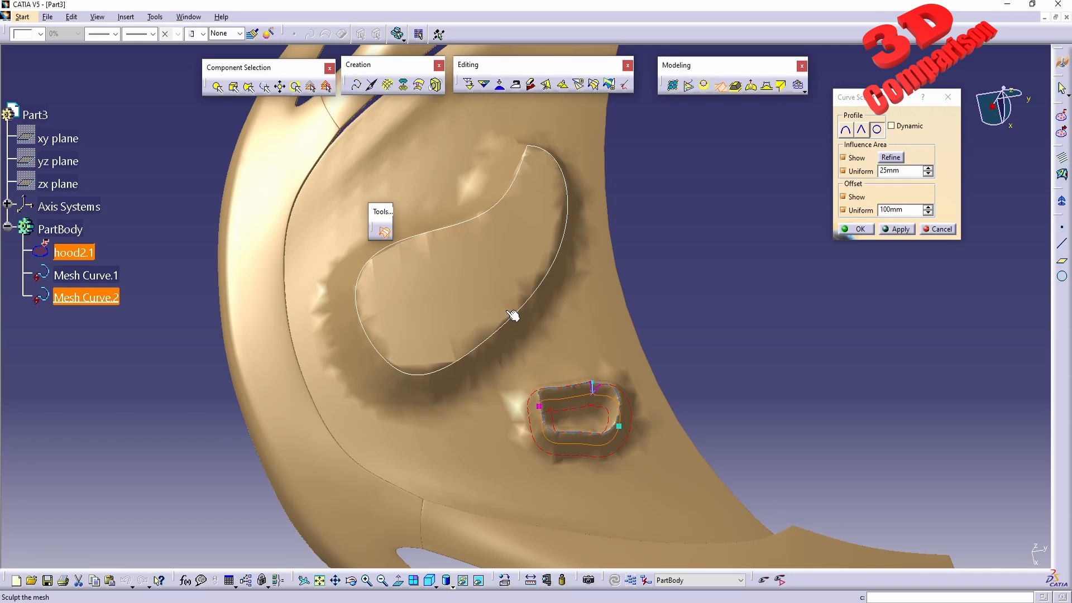
pyautogui.moveTo(560, 283)
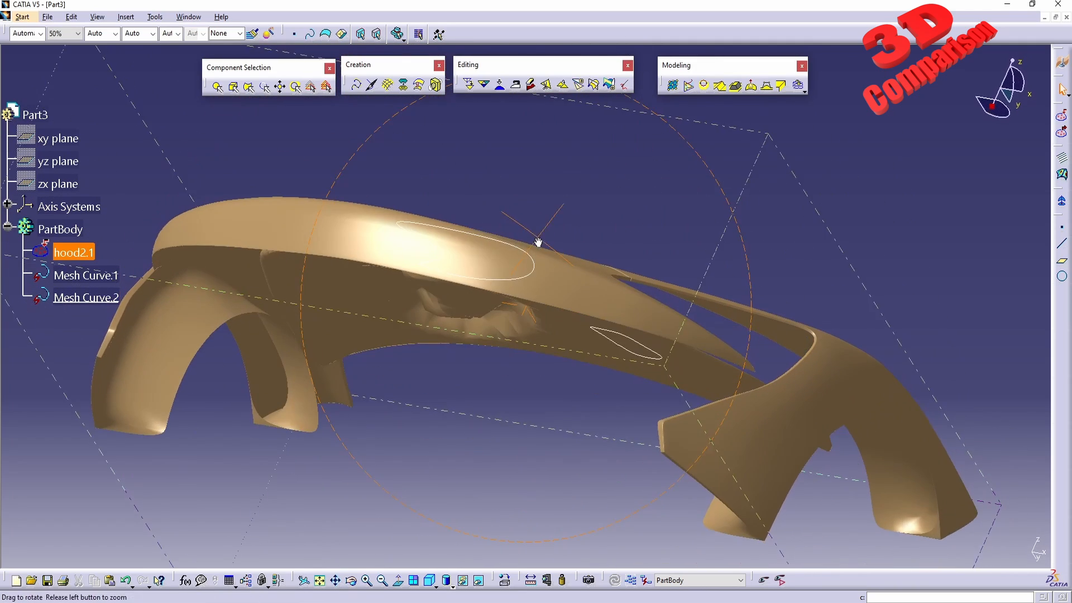
# Select the hood mesh in the tree and bring up its contextual actions
pyautogui.moveTo(538, 242); pyautogui.dragTo(409, 313)
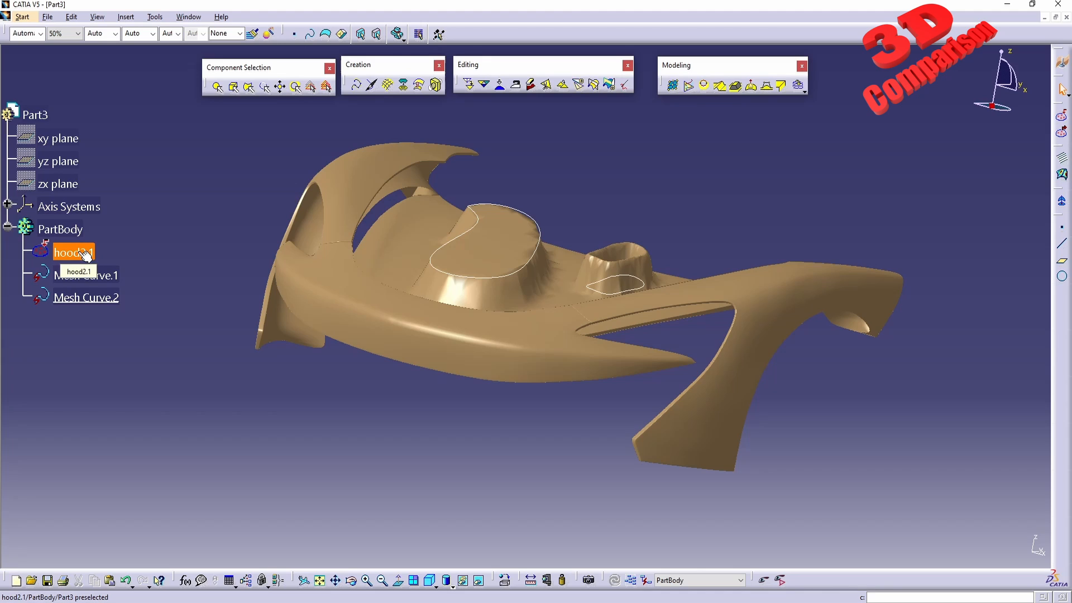
pyautogui.click(72, 253)
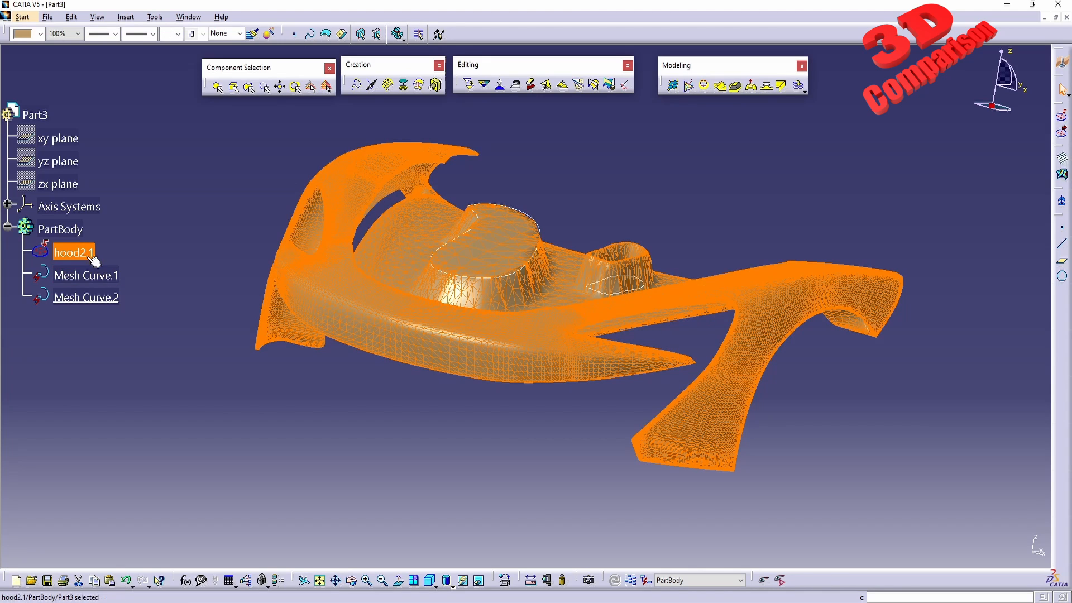
pyautogui.rightClick(73, 252)
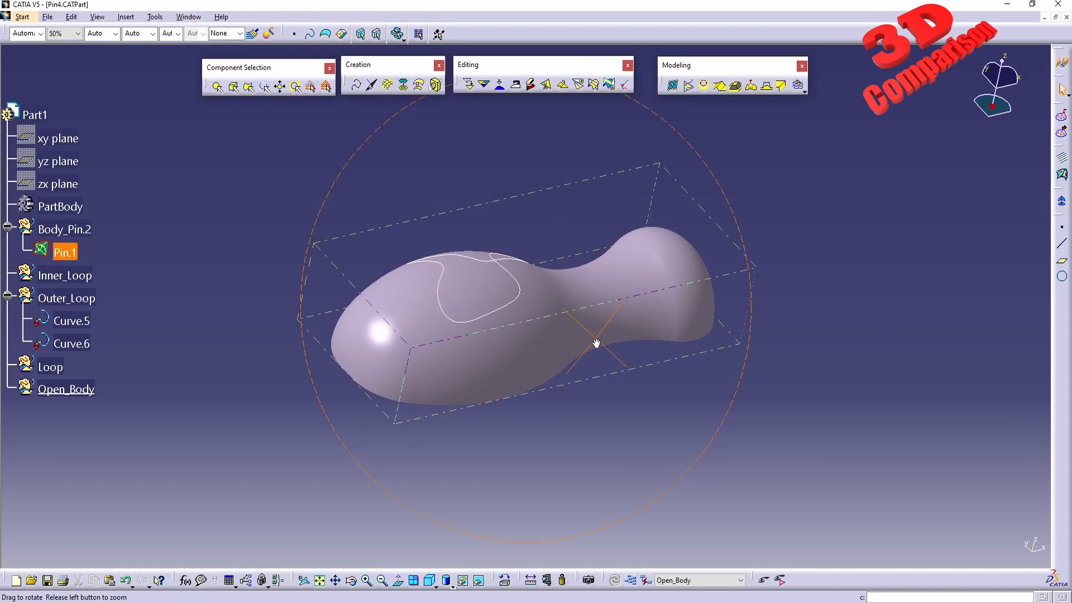
# Rotate the Pin4 model to view its mesh and closed curve before embossing
pyautogui.moveTo(595, 343); pyautogui.dragTo(493, 376)
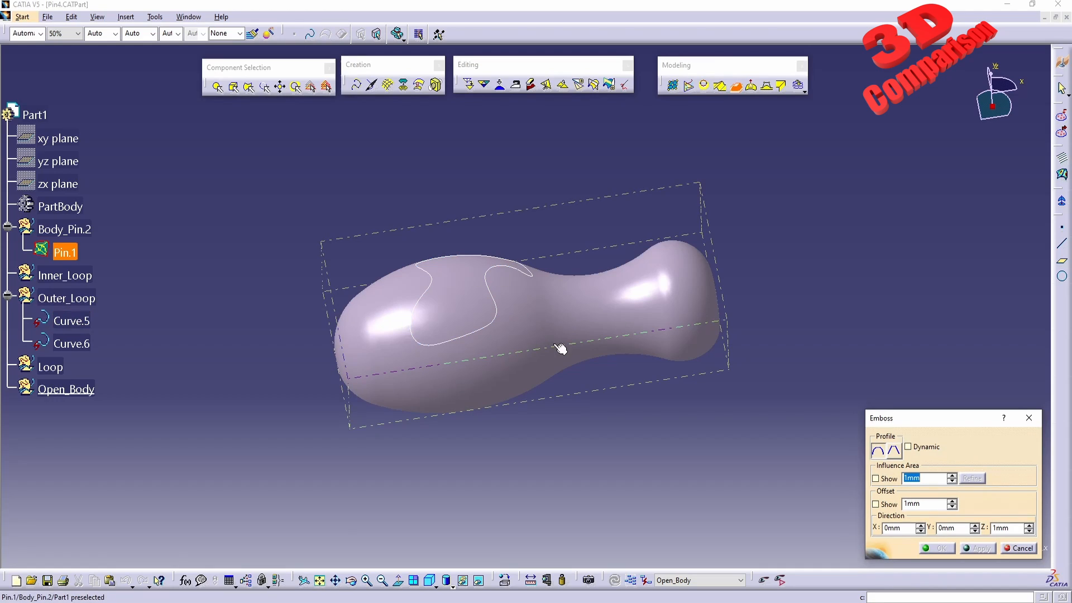
pyautogui.moveTo(535, 344)
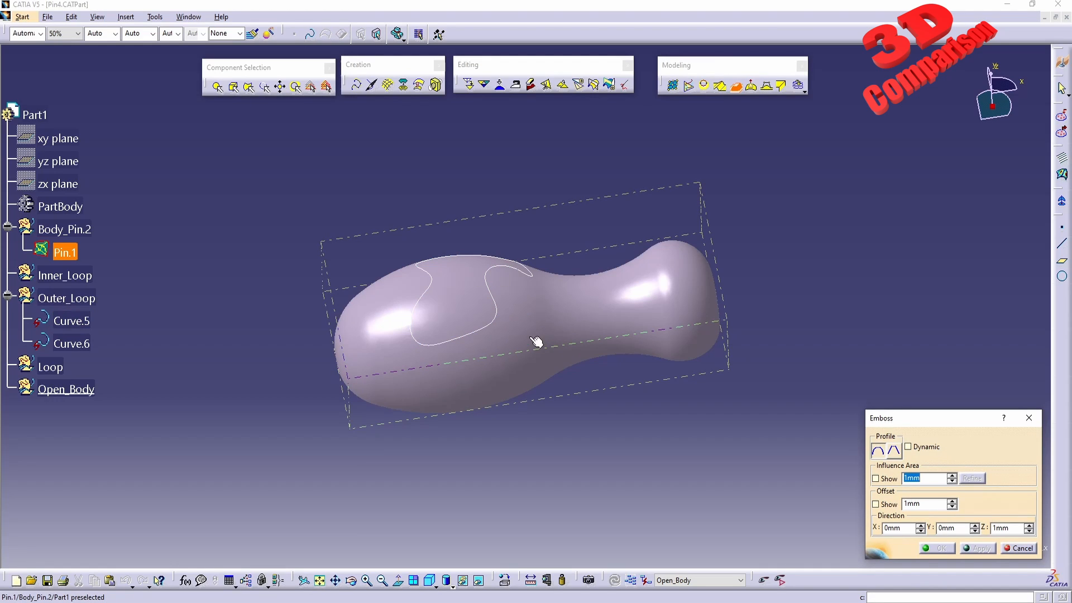
pyautogui.moveTo(609, 301)
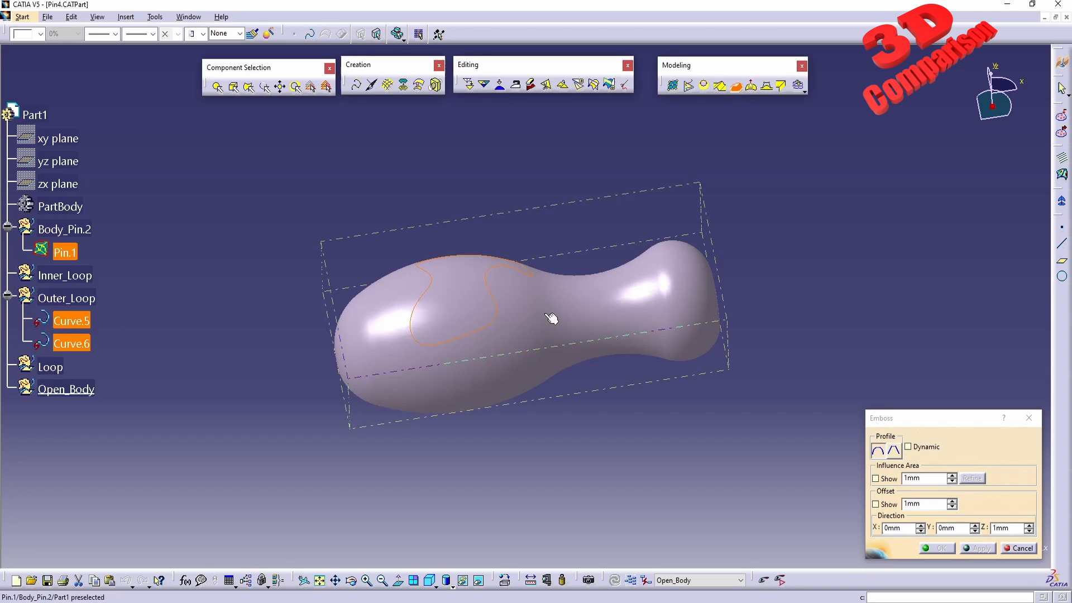
pyautogui.moveTo(530, 312)
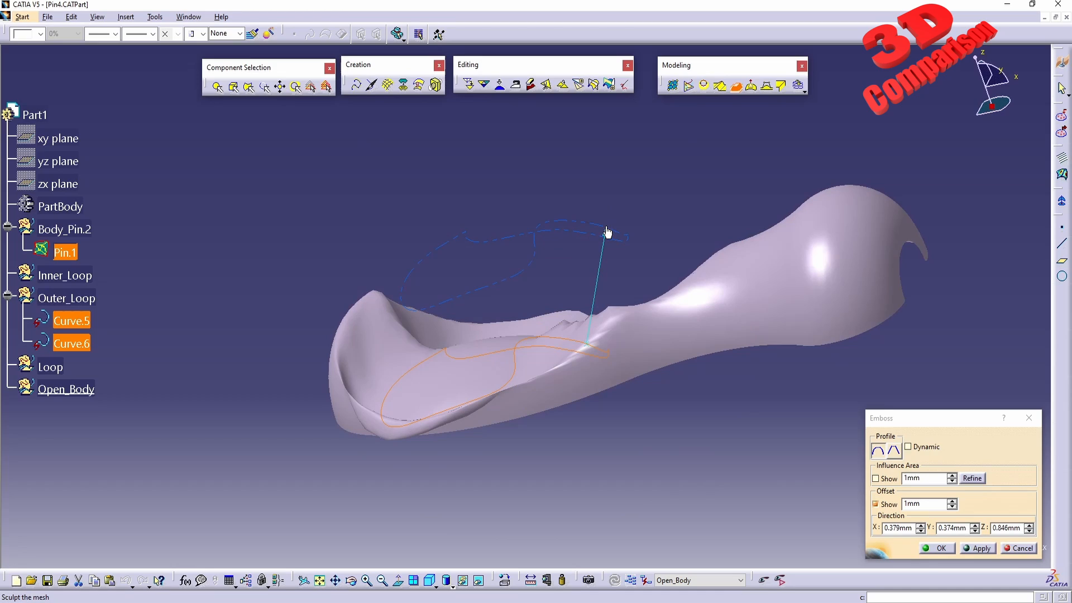
pyautogui.moveTo(618, 227)
pyautogui.write('1.1')
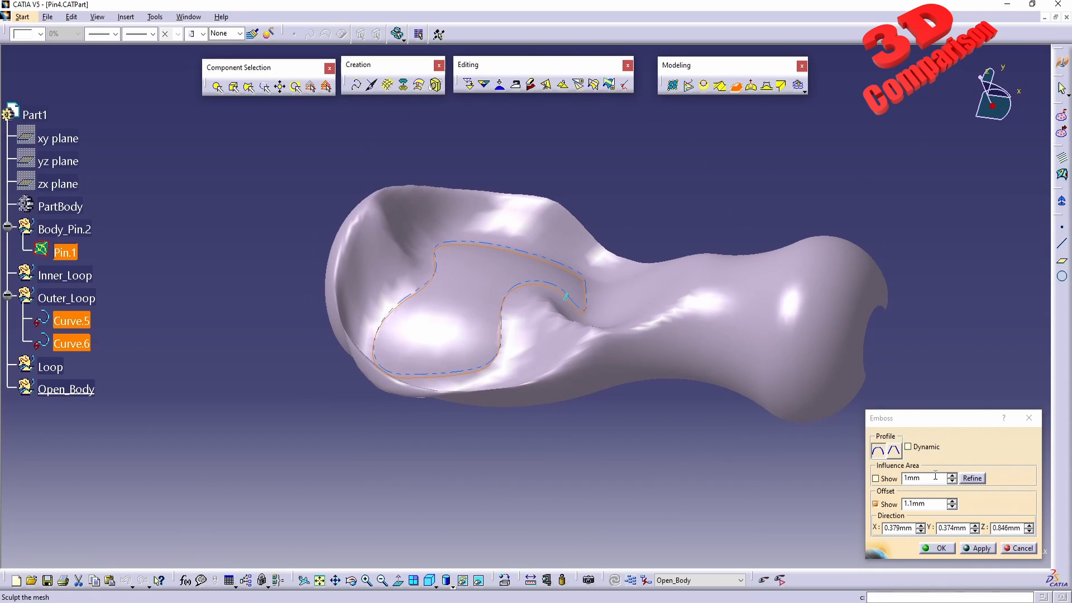
# Set the pin emboss to 5 mm influence area and -5 mm offset along Z, and preview the recess
pyautogui.click(875, 478)
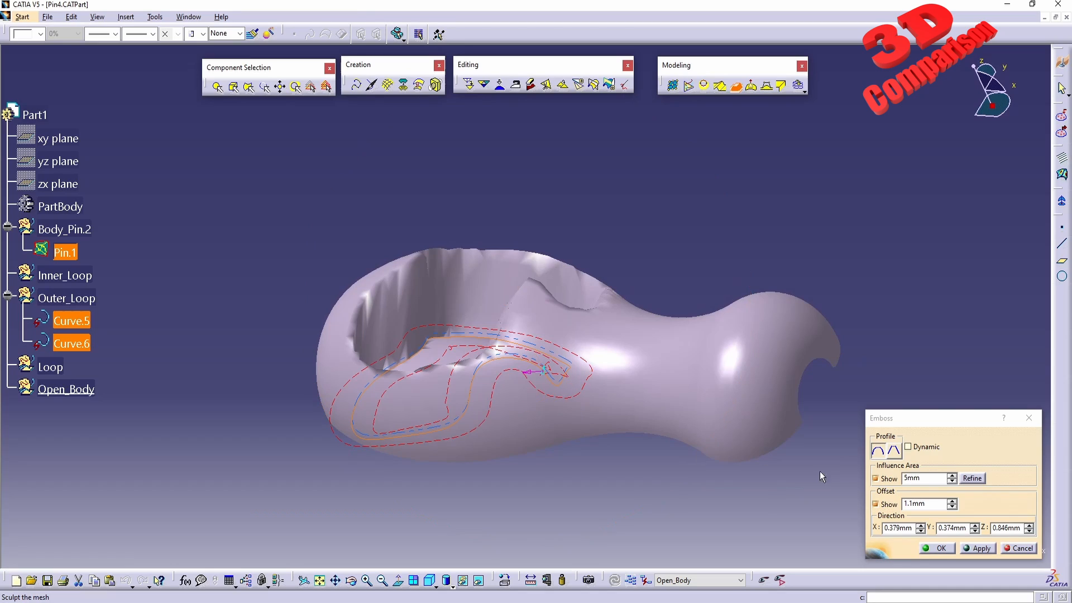
pyautogui.moveTo(547, 379)
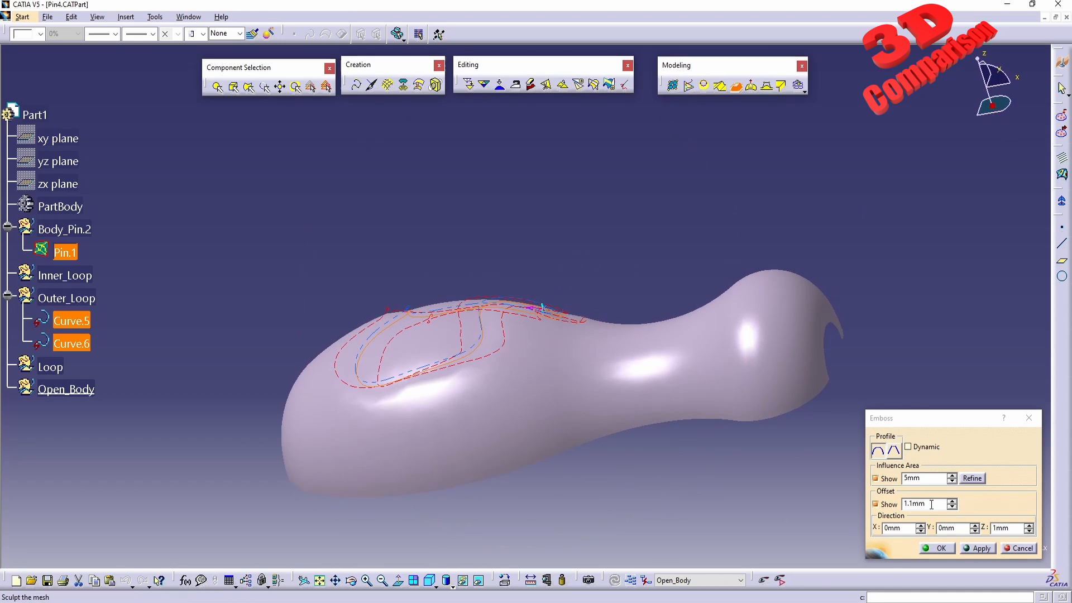
pyautogui.click(980, 549)
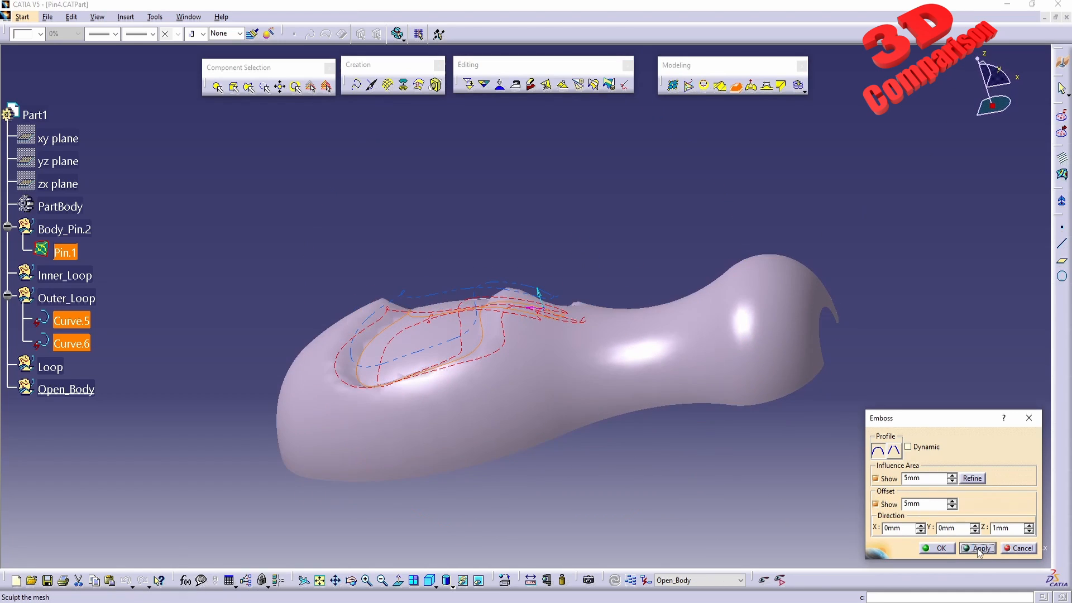
pyautogui.click(982, 549)
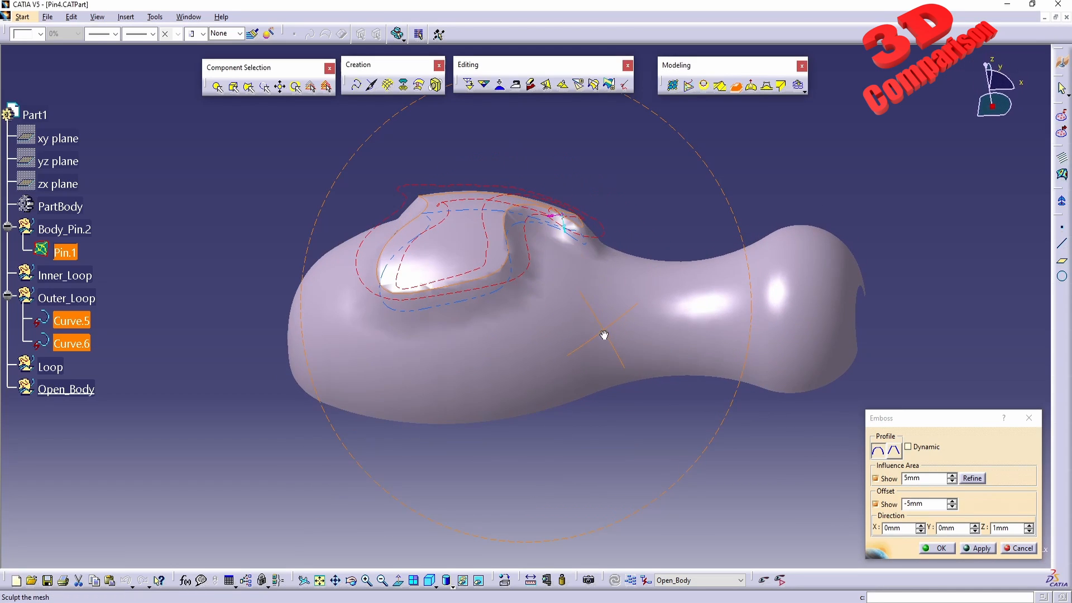
pyautogui.moveTo(604, 335); pyautogui.dragTo(479, 382)
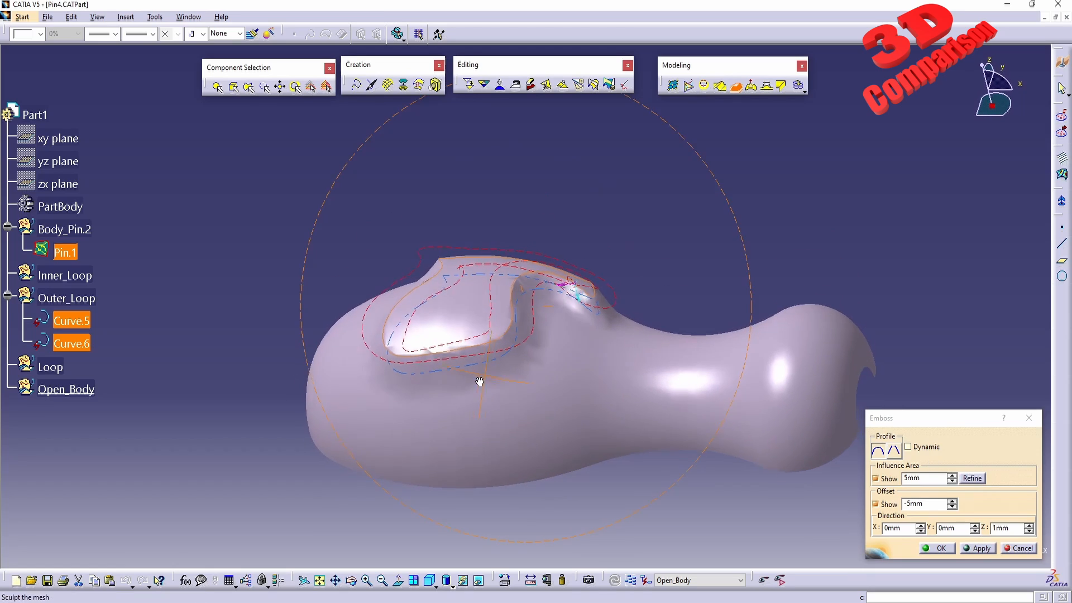
pyautogui.click(972, 477)
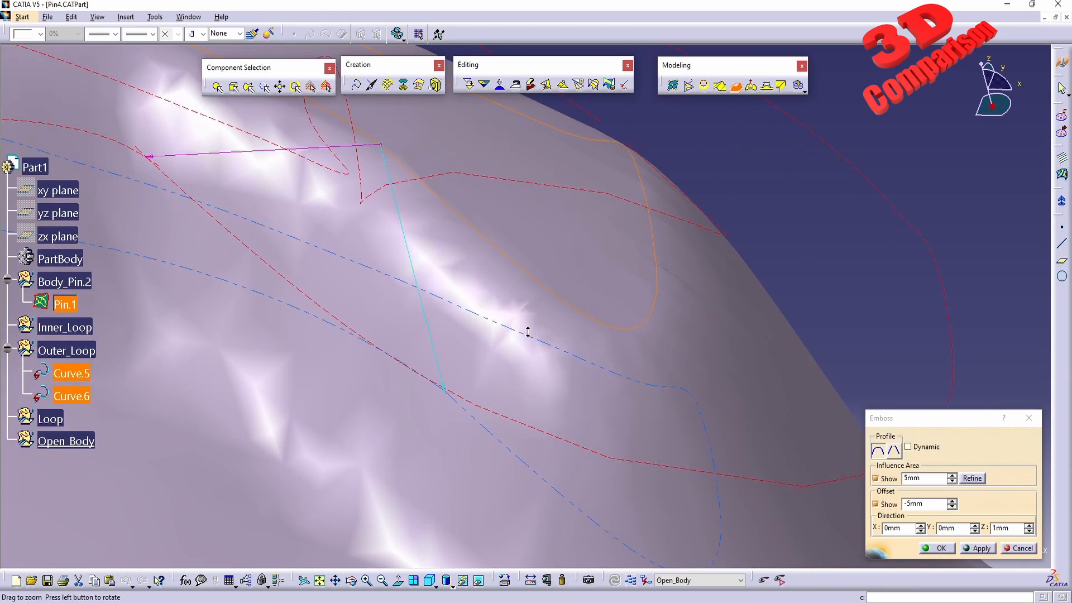
# Refine the pin mesh around the -5 mm embossed recess edge
pyautogui.moveTo(528, 333); pyautogui.dragTo(517, 300)
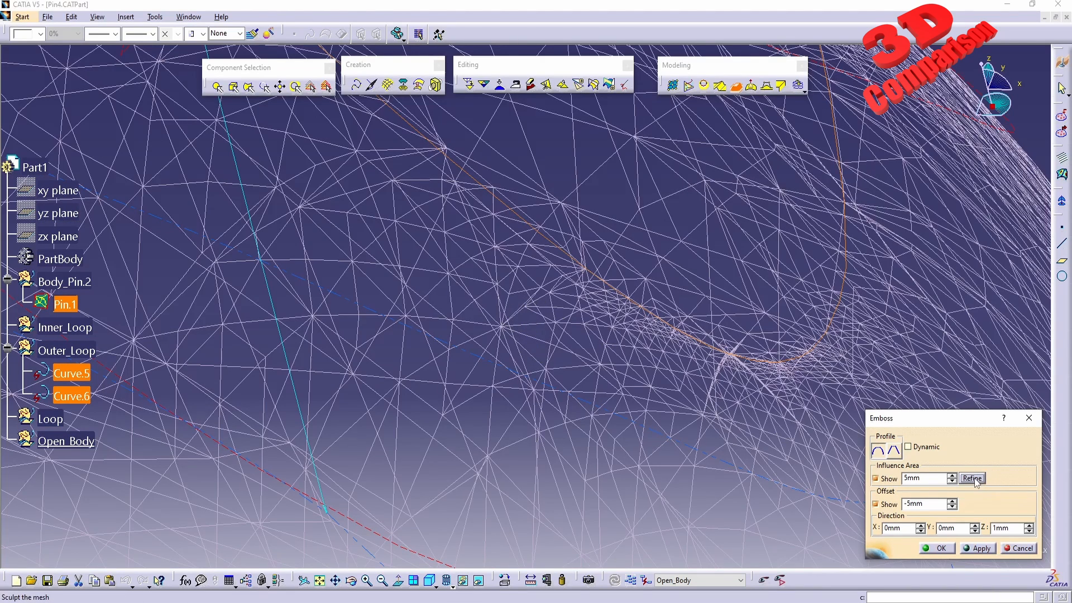
pyautogui.click(973, 478)
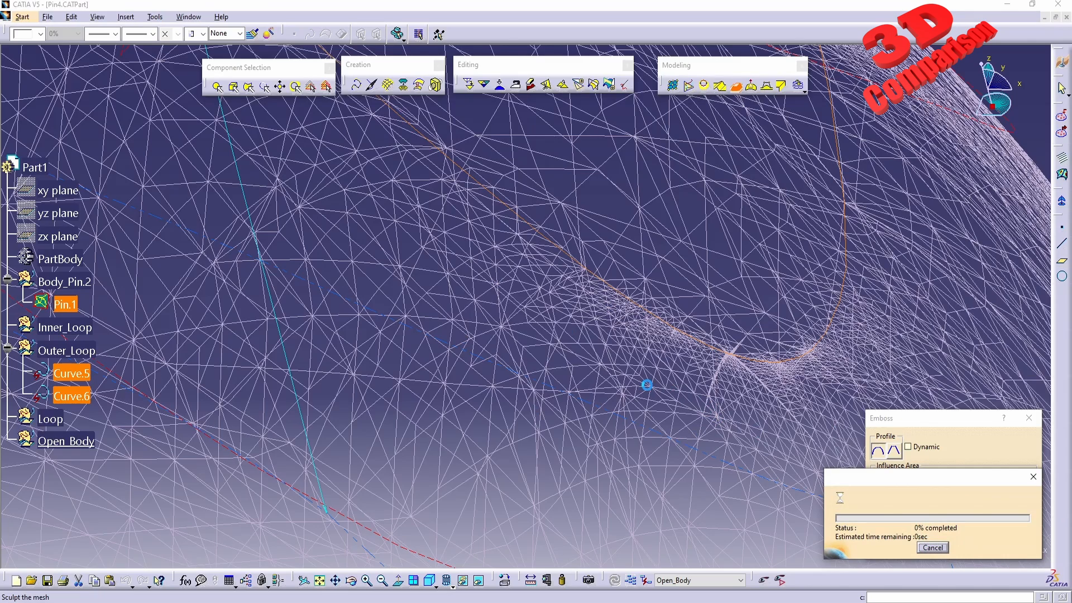
pyautogui.moveTo(621, 395)
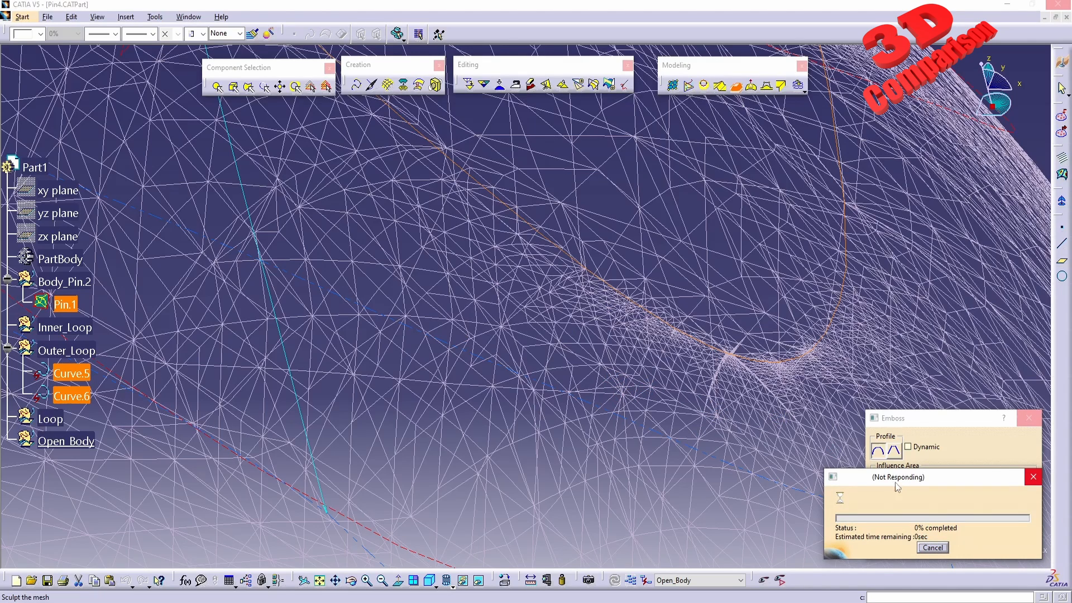
pyautogui.moveTo(901, 489)
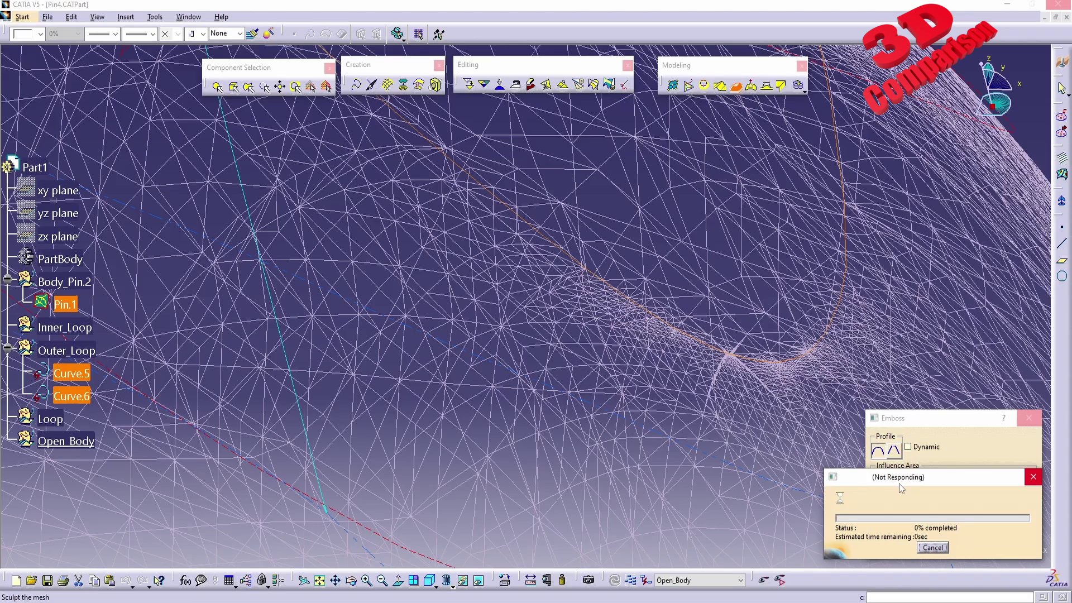
pyautogui.moveTo(859, 482)
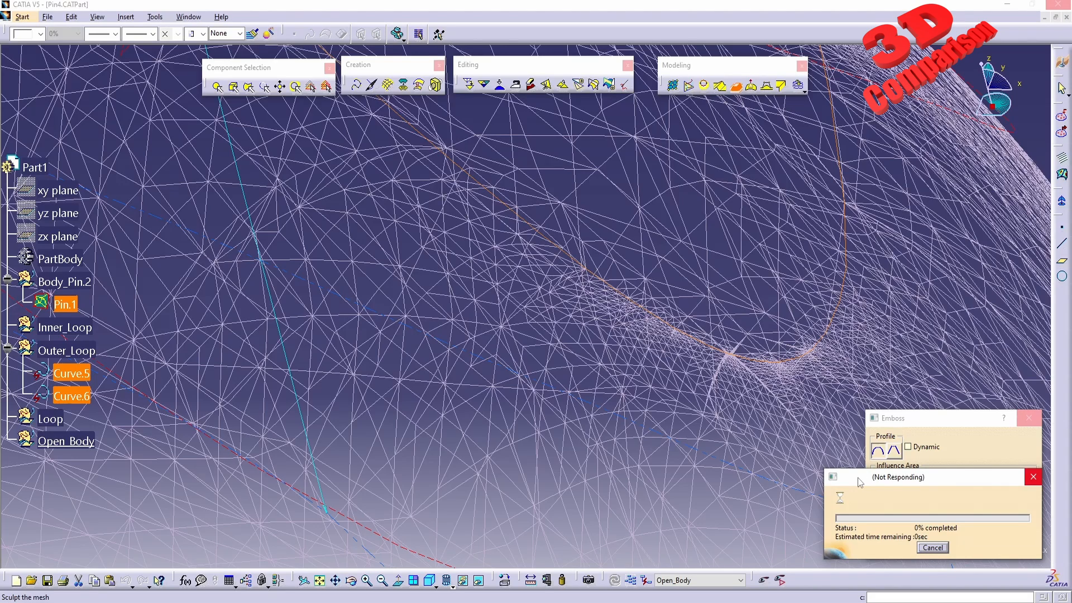
pyautogui.moveTo(880, 487)
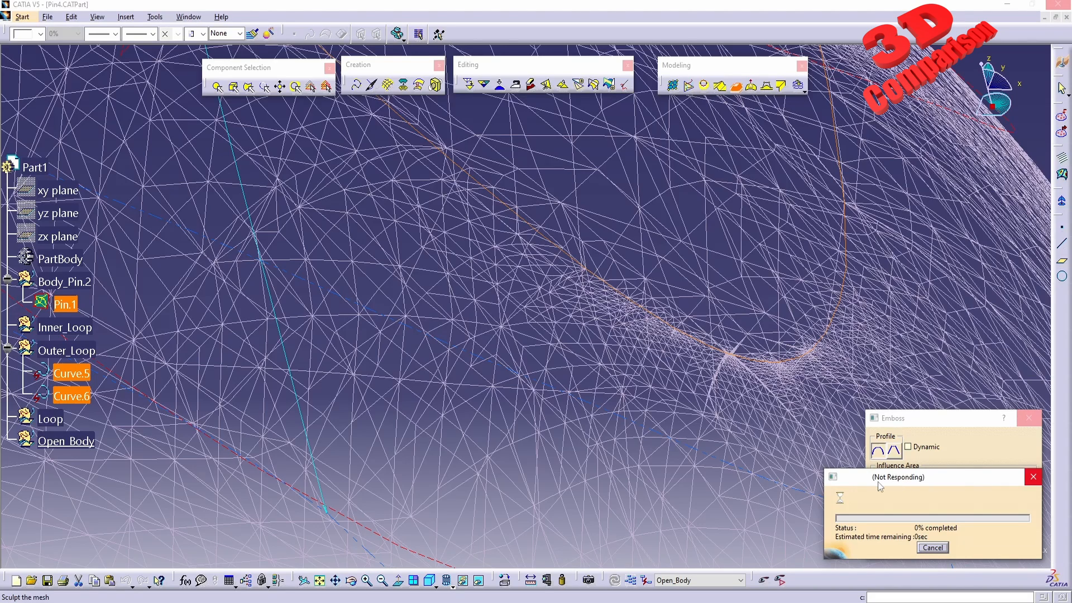
pyautogui.moveTo(910, 480)
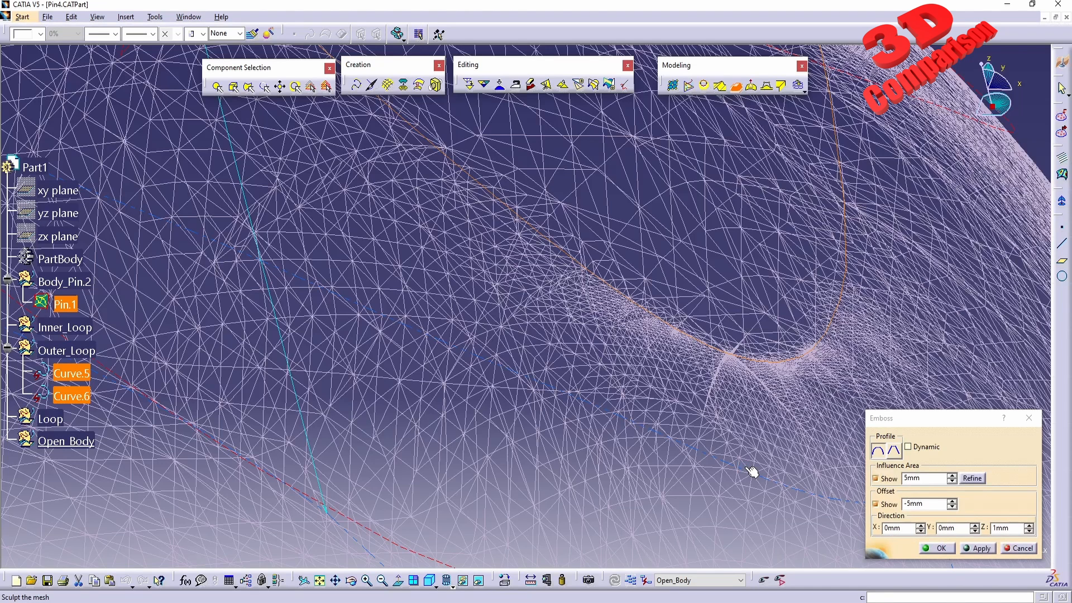
pyautogui.moveTo(889, 529)
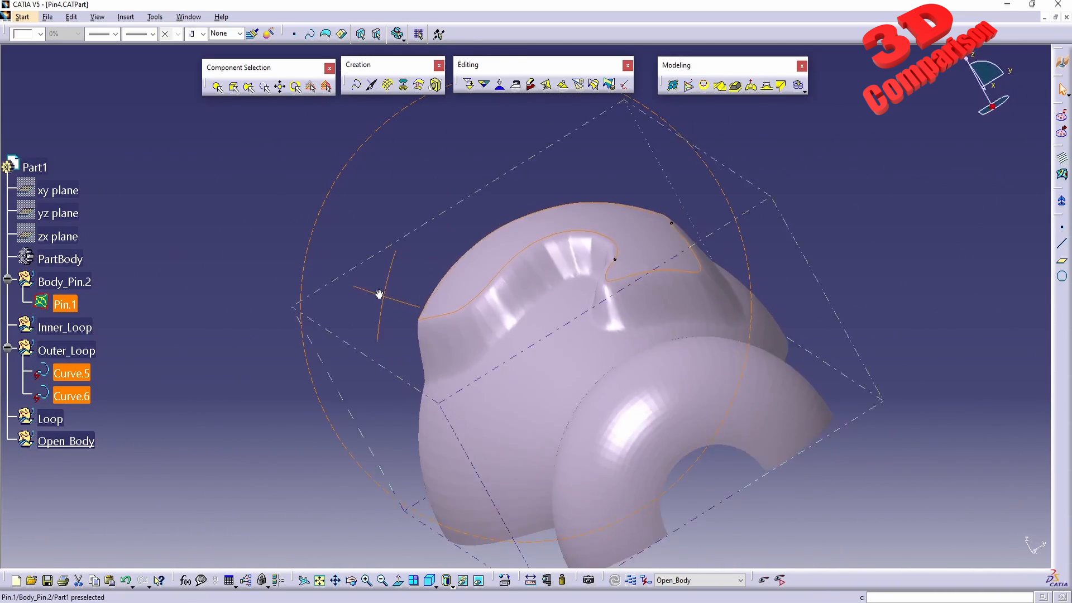
# Switch from the pin to the EmbossMultiCurves1 document via the Window menu
pyautogui.moveTo(380, 294); pyautogui.dragTo(632, 265)
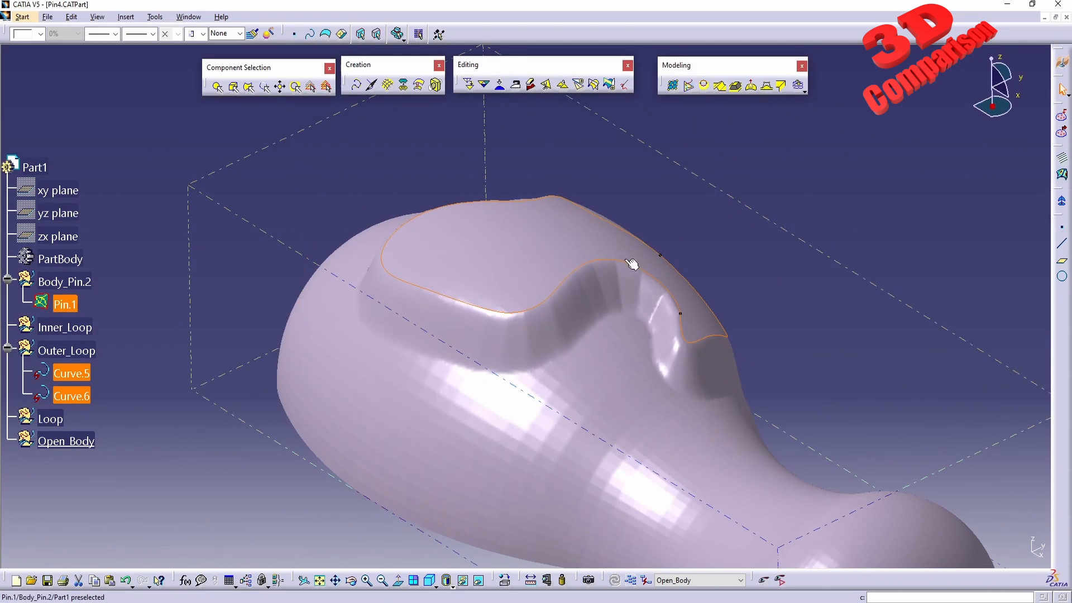
pyautogui.click(187, 16)
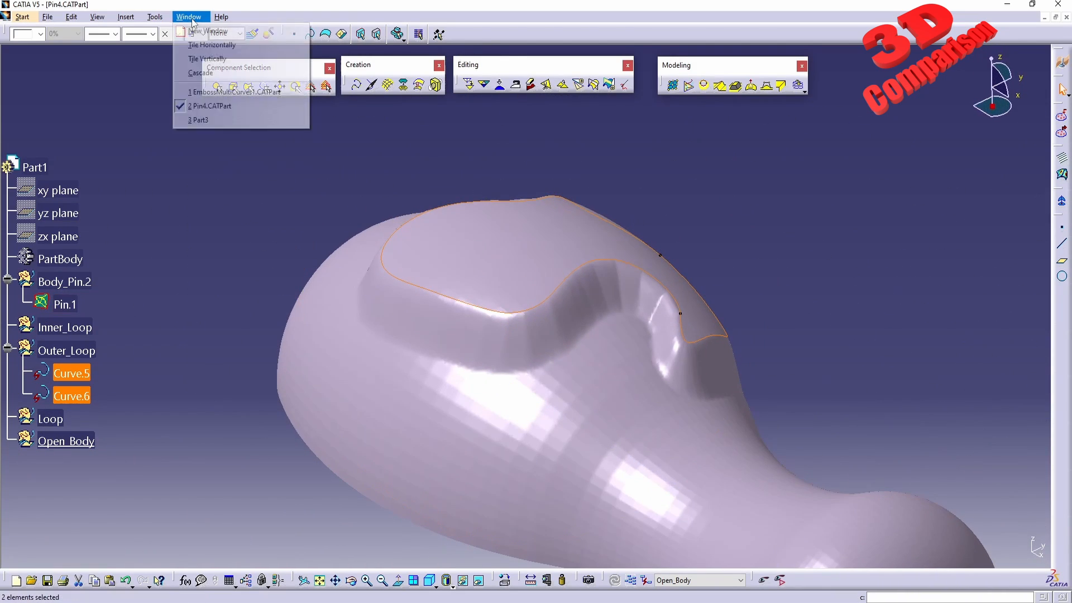
pyautogui.moveTo(249, 100)
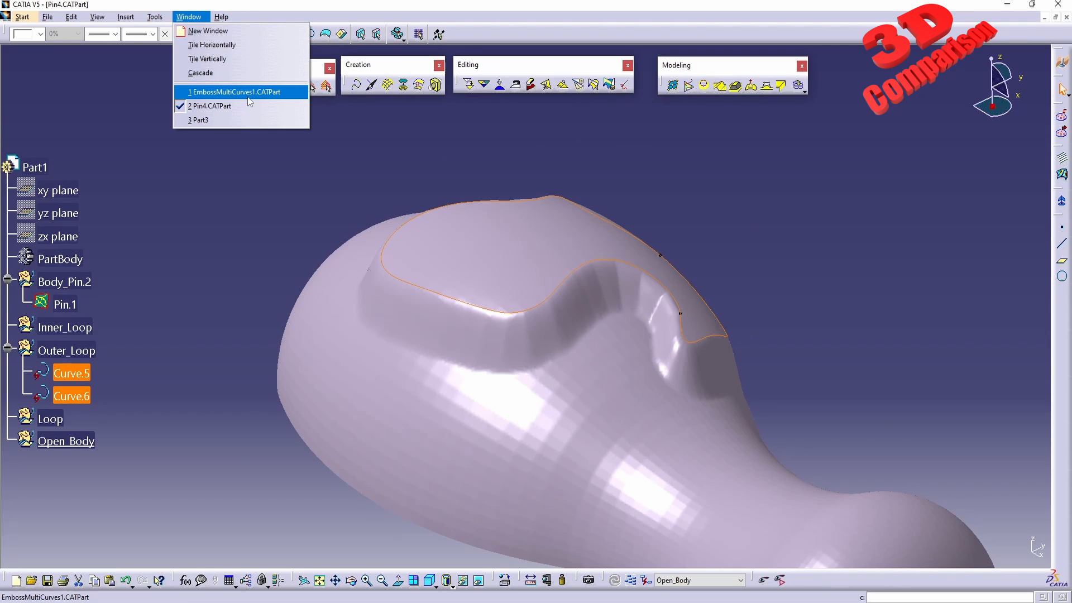
pyautogui.moveTo(253, 97)
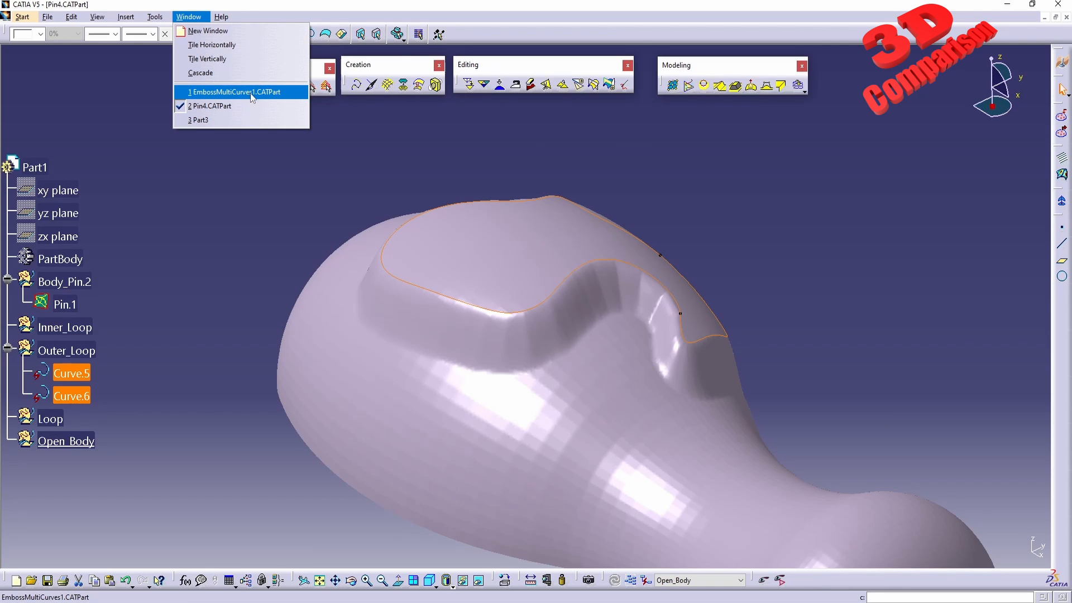
pyautogui.click(241, 91)
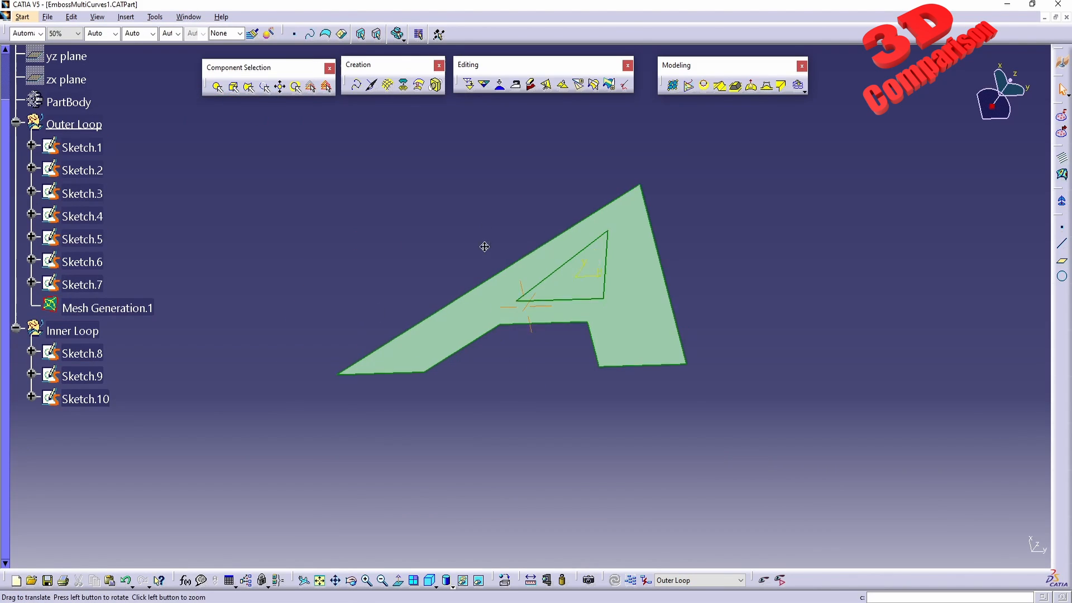
# Show the Properties of Mesh Generation.1 from the specification tree
pyautogui.rightClick(106, 308)
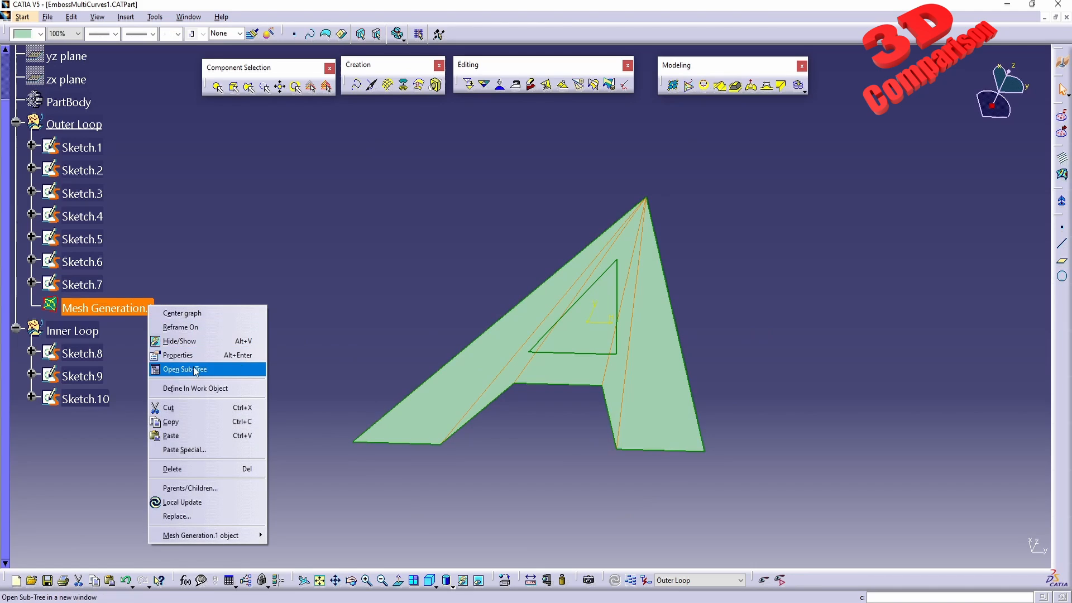
pyautogui.click(178, 355)
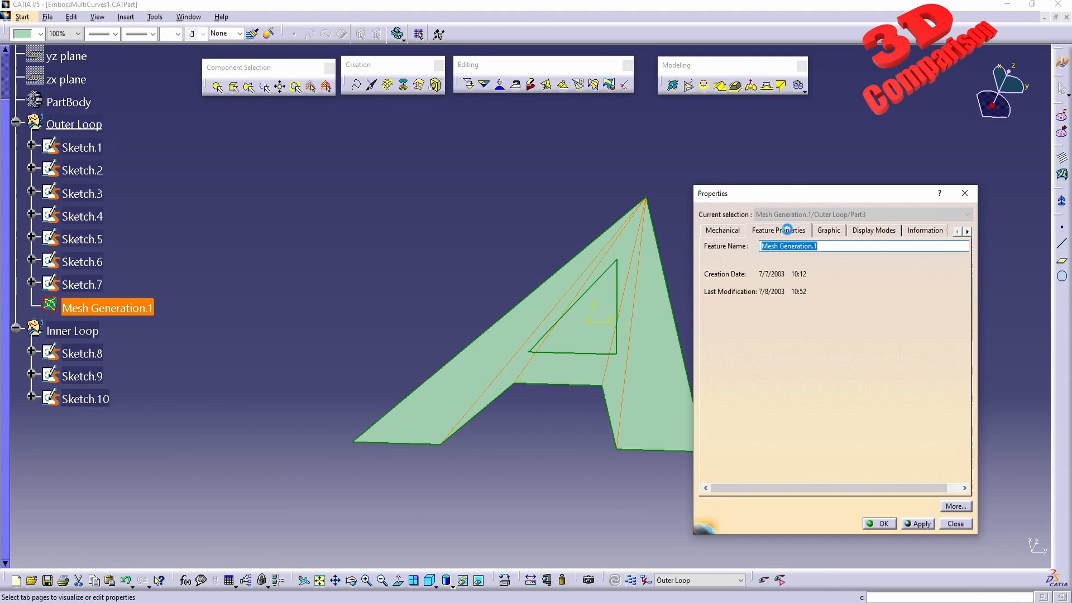
pyautogui.moveTo(778, 284)
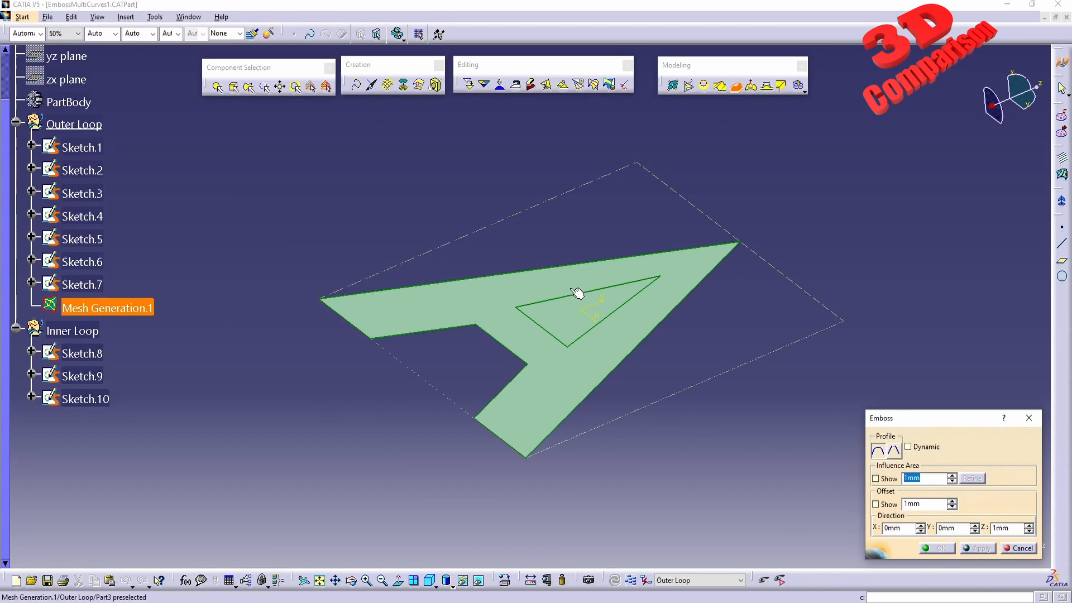
# Emboss the letter-A mesh along Sketch.8–10 with a 55 mm dynamic offset along X and inspect it
pyautogui.click(81, 353)
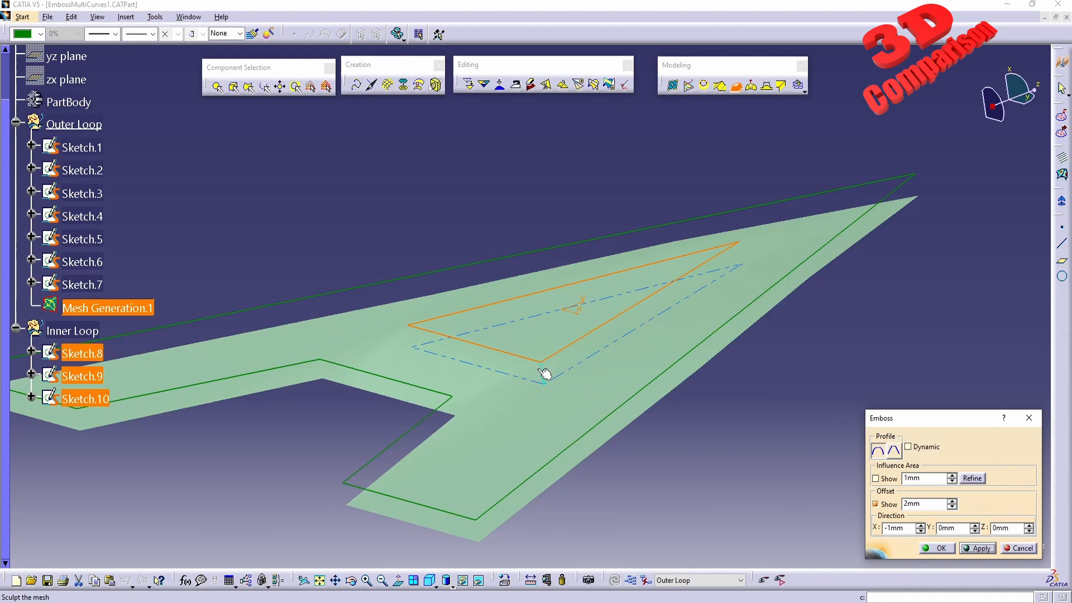
pyautogui.tripleClick(924, 503)
pyautogui.write('1')
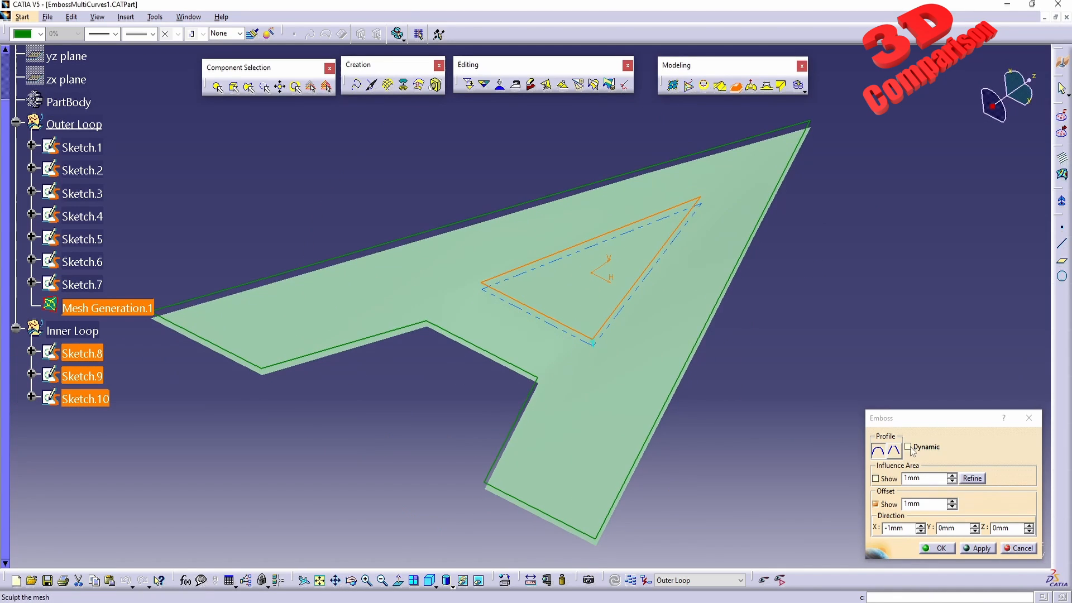
pyautogui.moveTo(925, 487)
pyautogui.write('55')
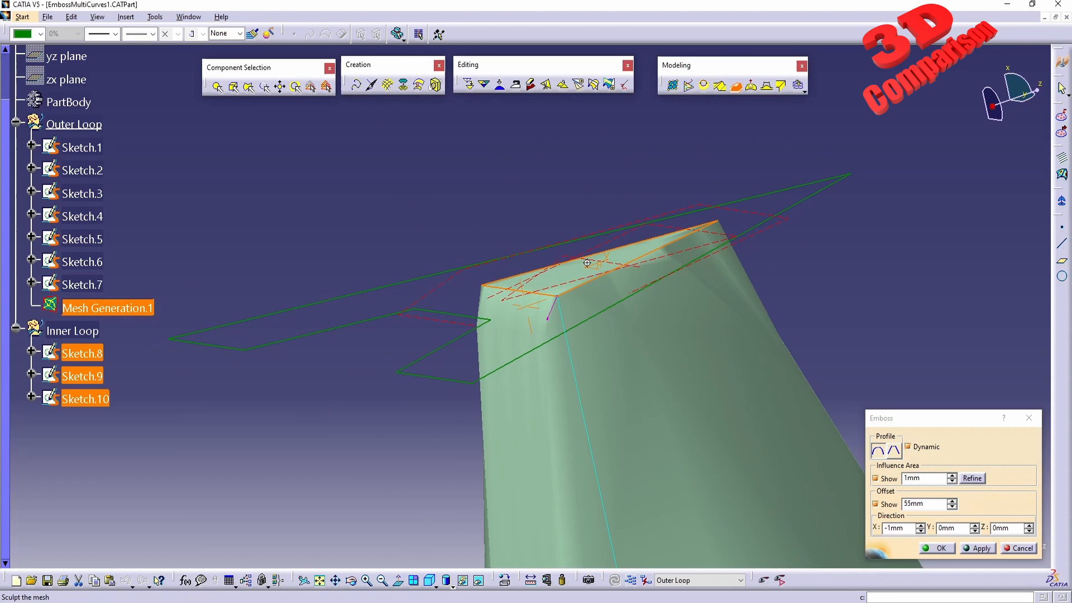
pyautogui.moveTo(586, 264); pyautogui.dragTo(757, 339)
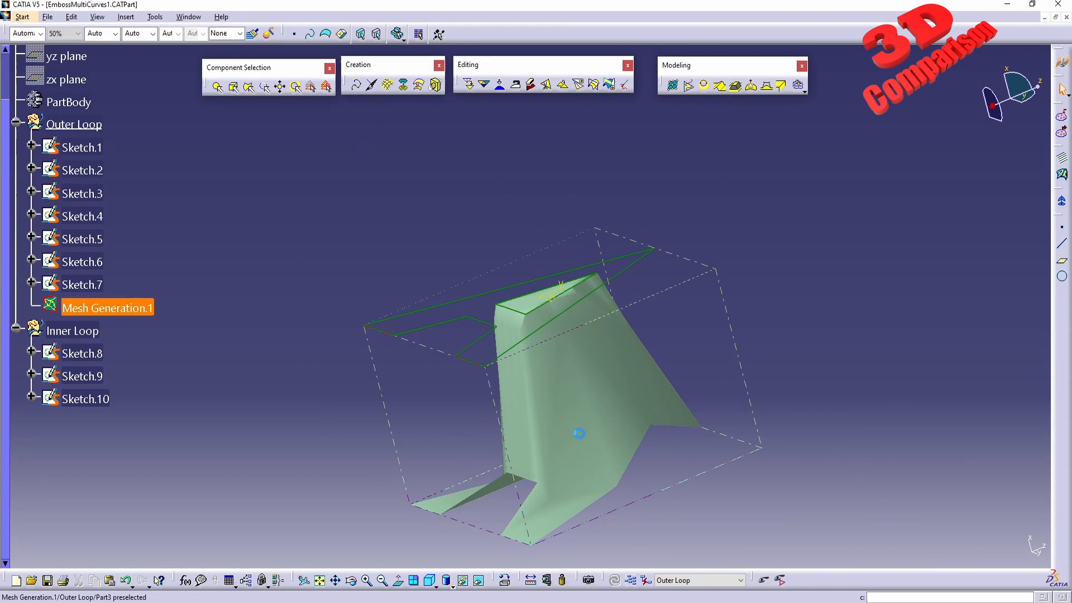
# Return to the Part3 hood document and expand the Modeling sub-toolbar toward Mesh Morphing
pyautogui.click(190, 15)
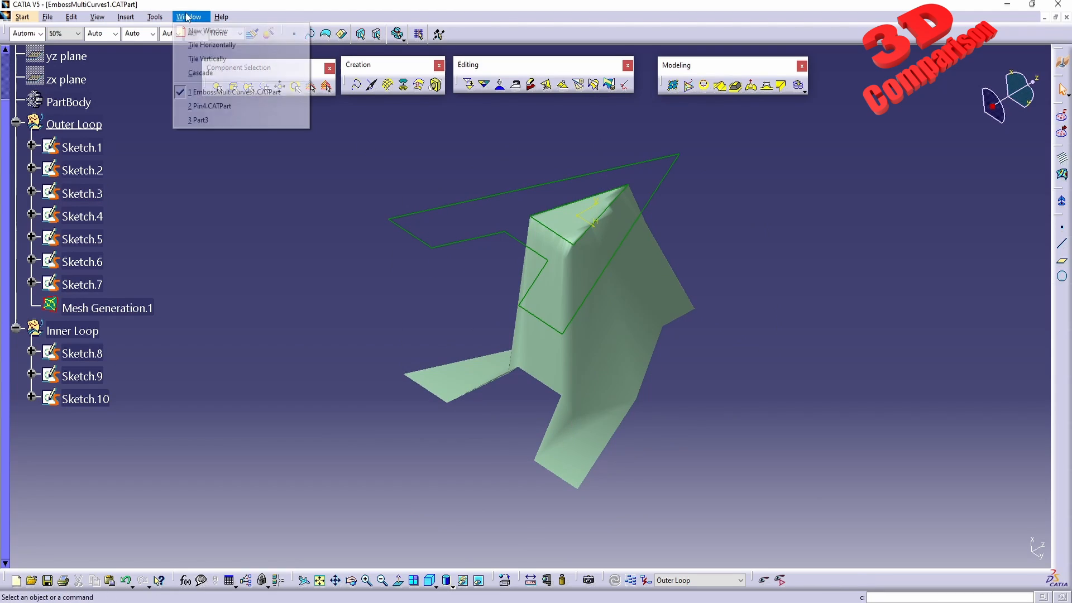
pyautogui.moveTo(220, 120)
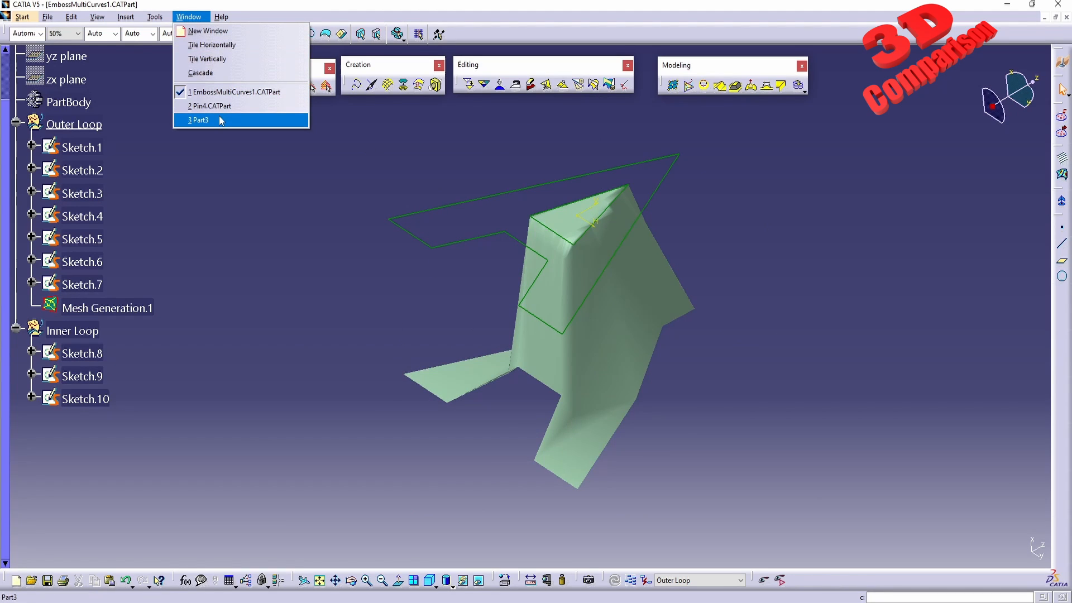
pyautogui.click(198, 121)
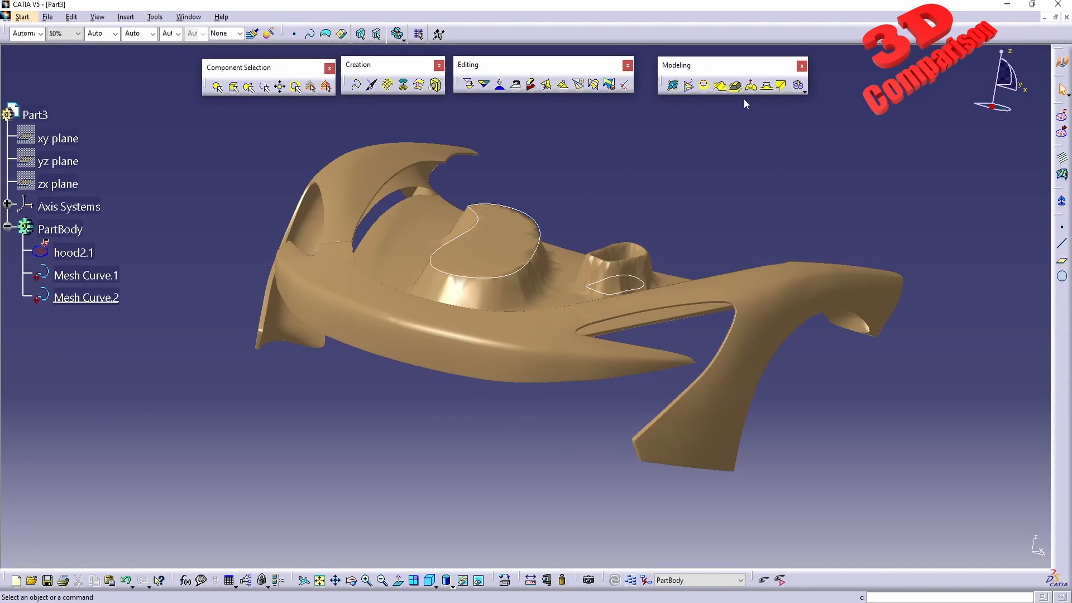
pyautogui.moveTo(798, 88)
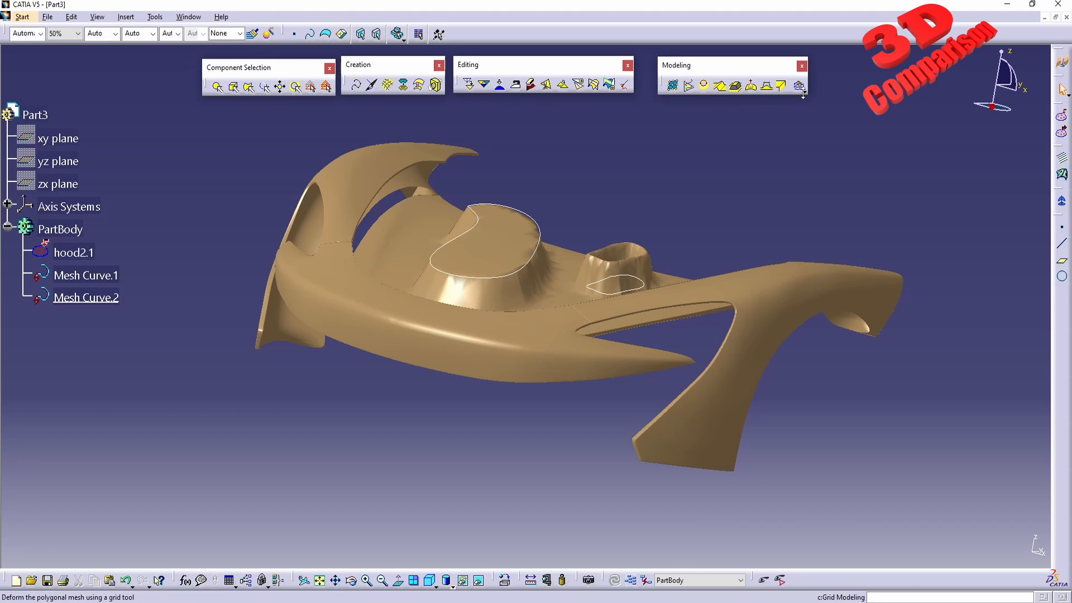
pyautogui.click(796, 85)
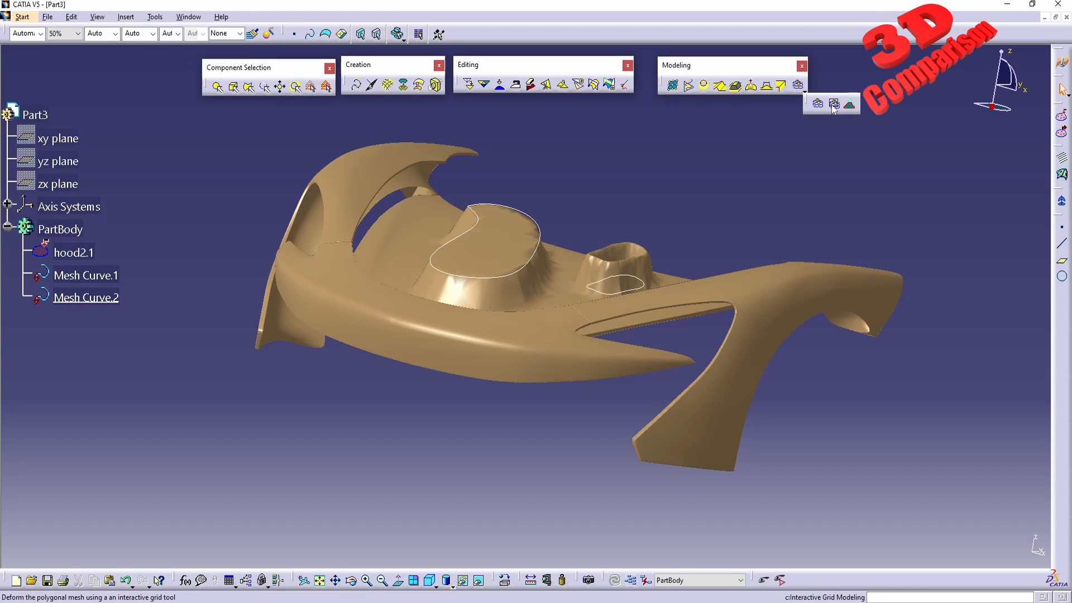
pyautogui.moveTo(849, 105)
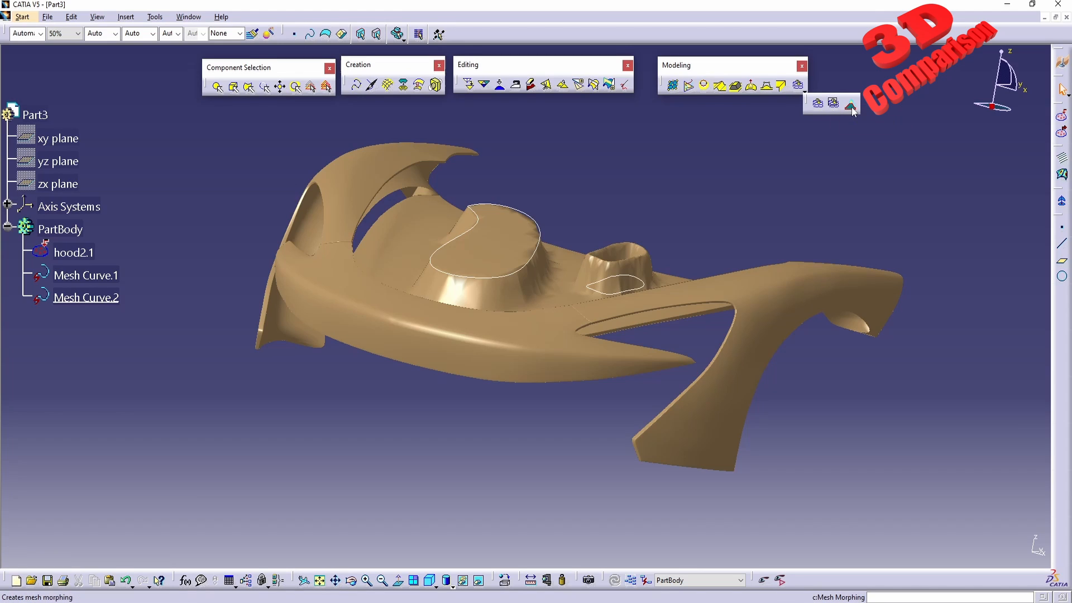
pyautogui.moveTo(851, 104)
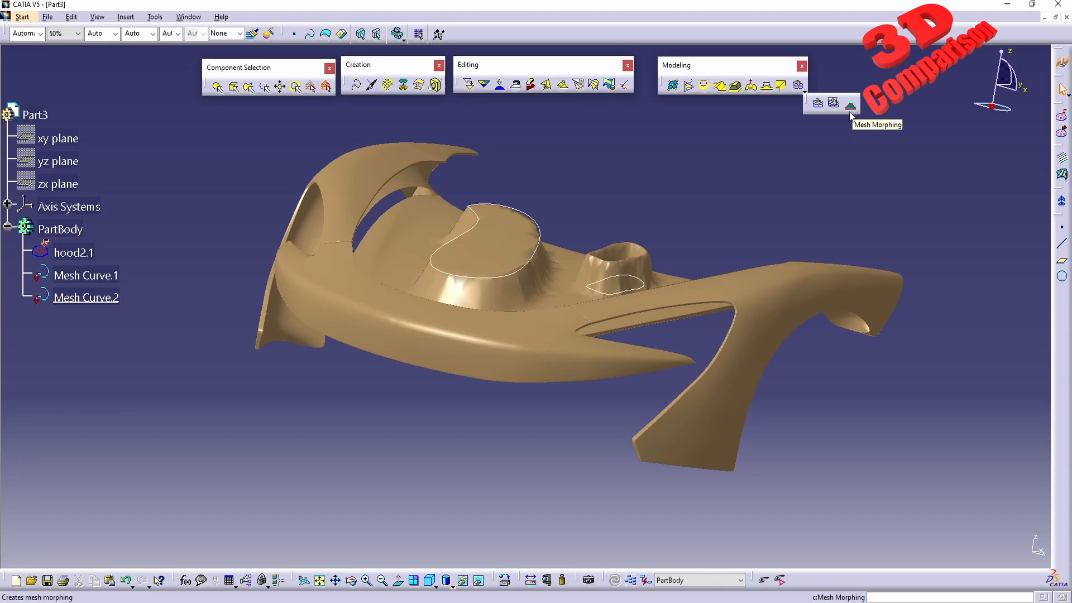
pyautogui.moveTo(824, 137)
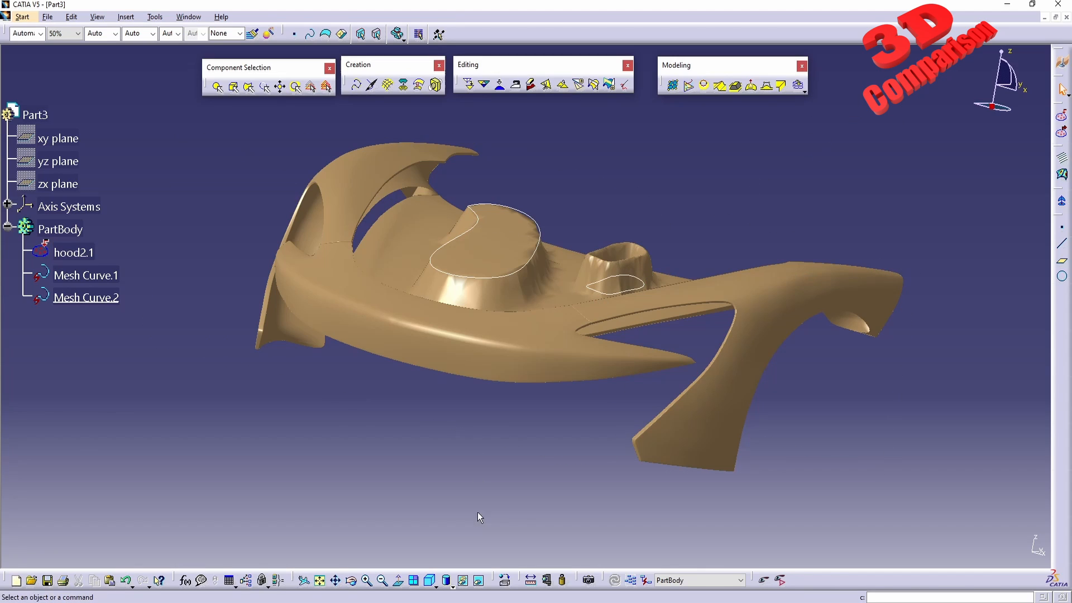
pyautogui.moveTo(137, 318); pyautogui.dragTo(483, 559)
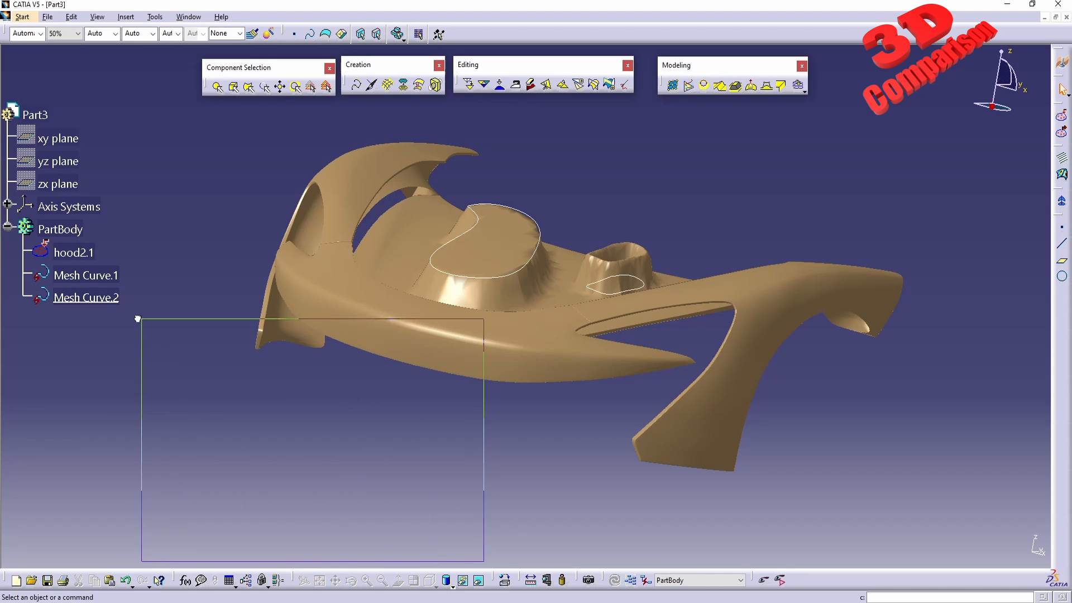